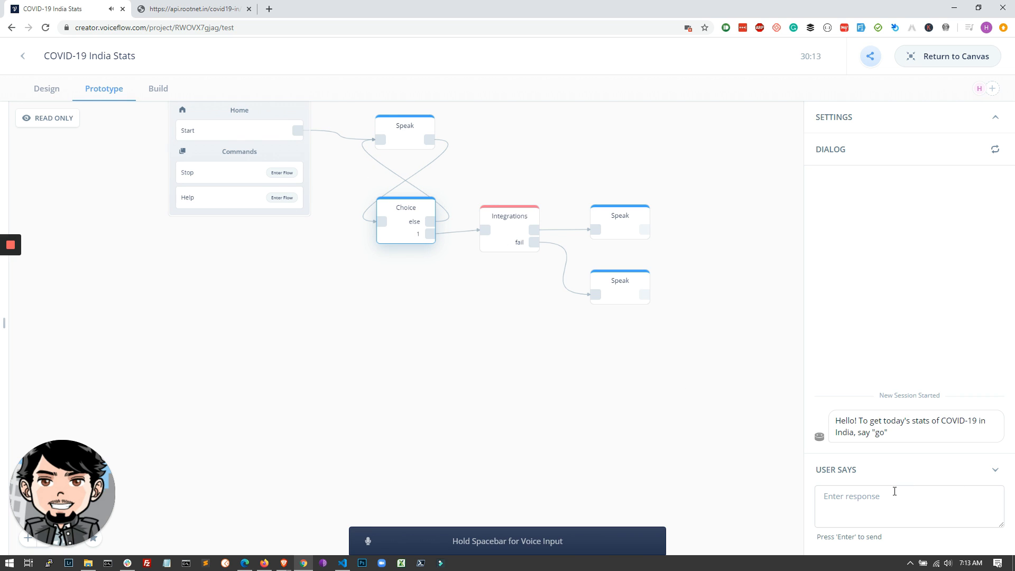
Step: Say 'go' in the prototype test to hear 6761 cases and 206 deaths
text(go)
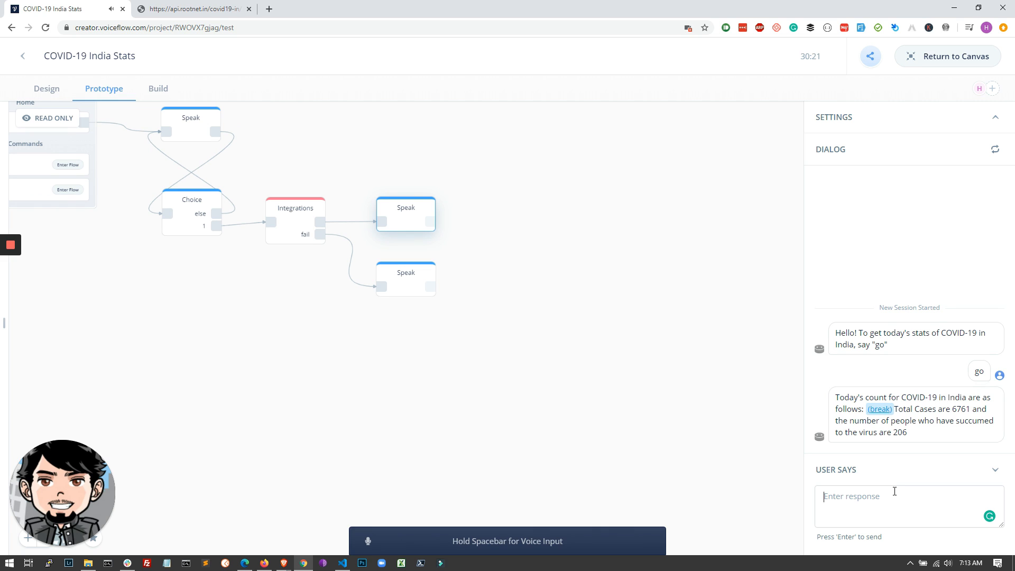
mouse_move(429, 234)
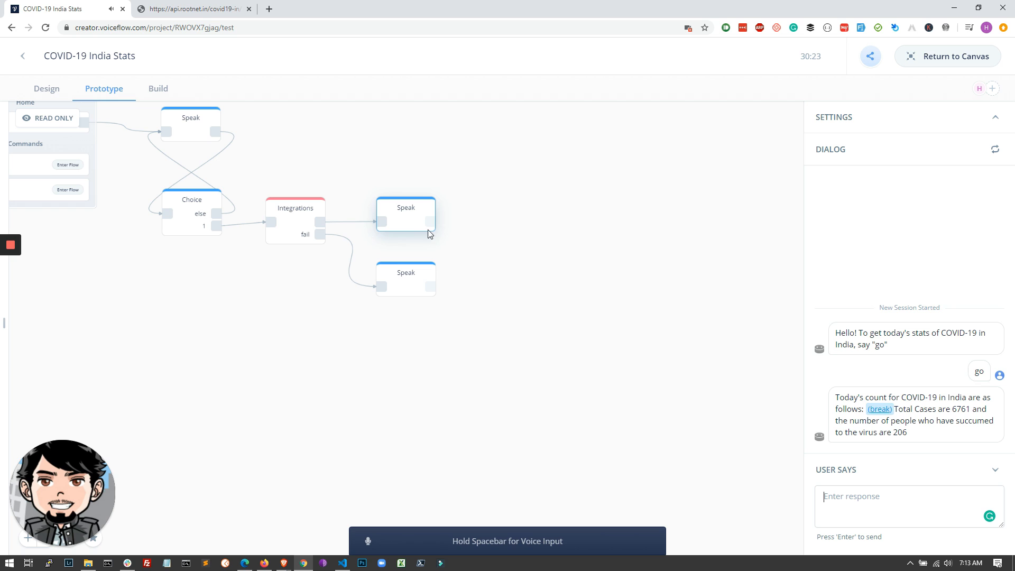
mouse_move(461, 243)
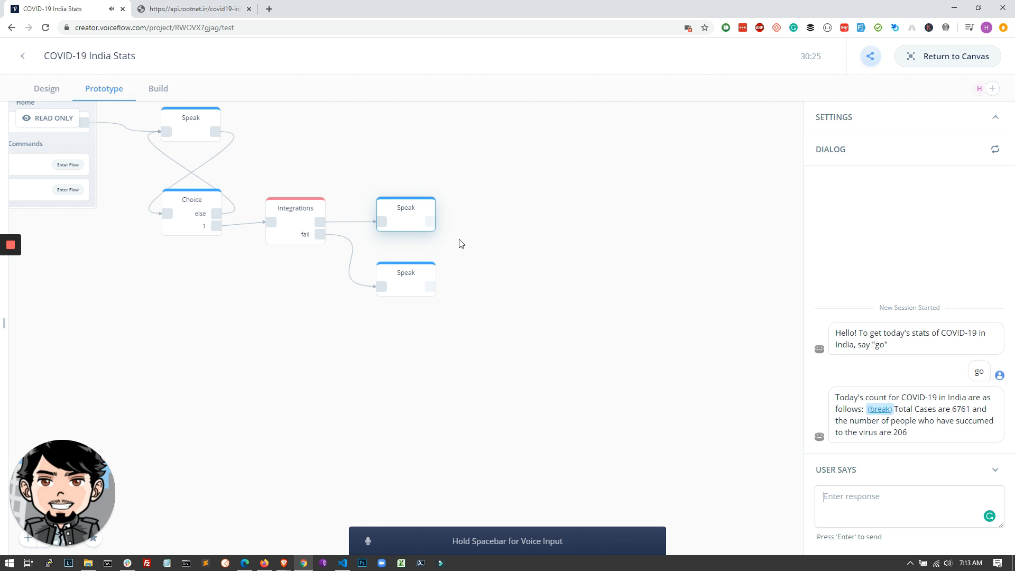
mouse_move(967, 438)
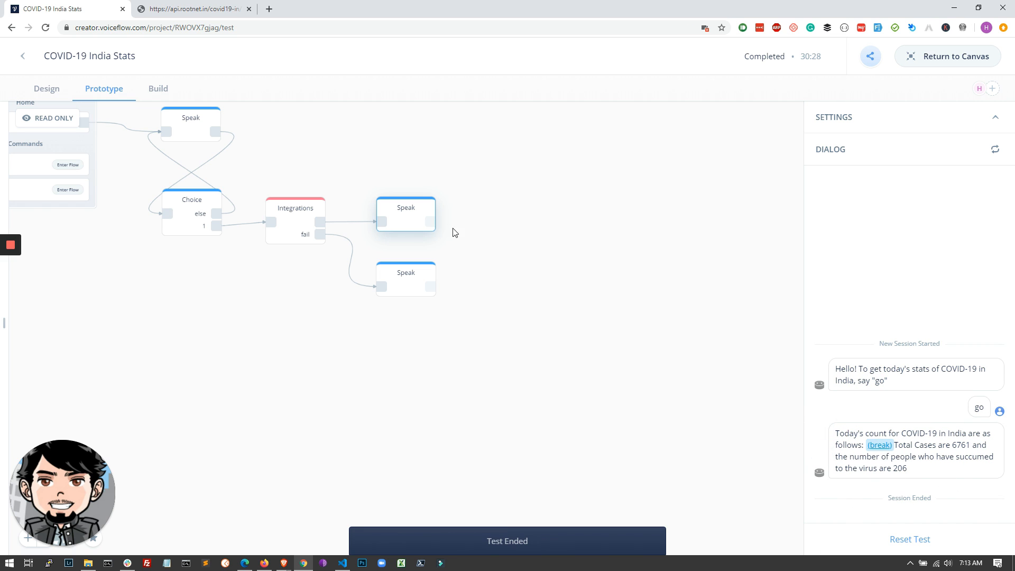
mouse_move(453, 160)
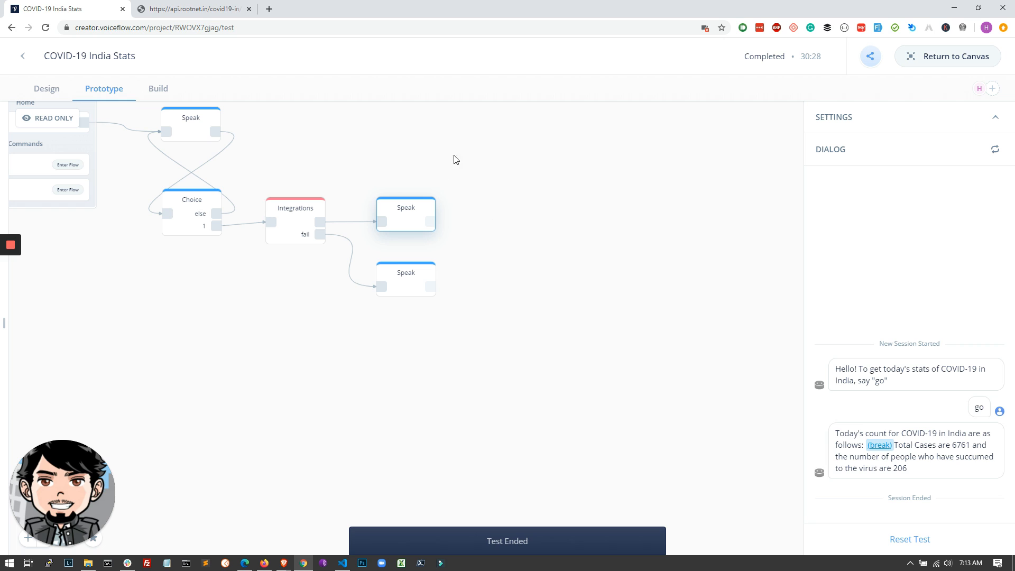
mouse_move(526, 198)
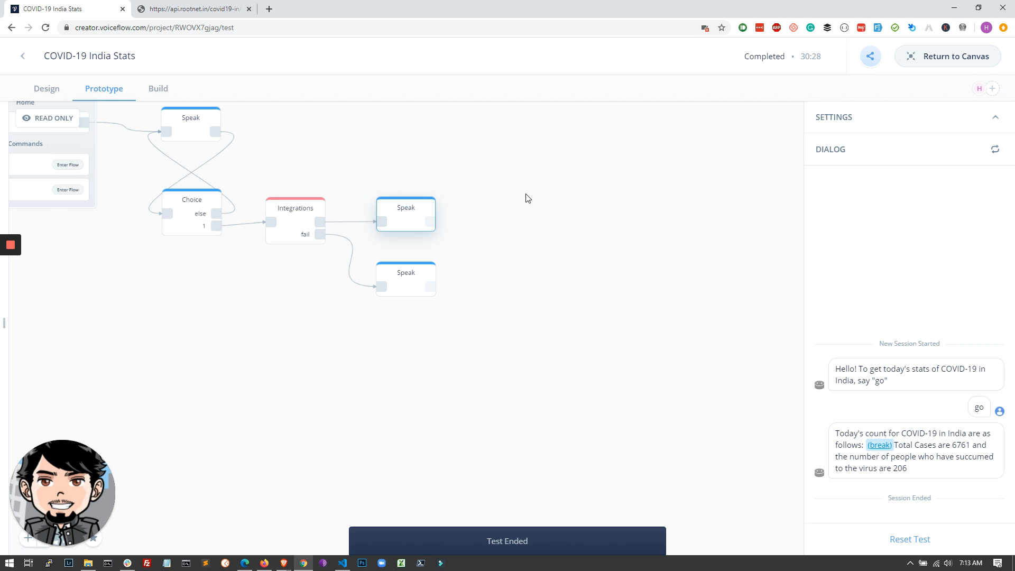
mouse_move(505, 194)
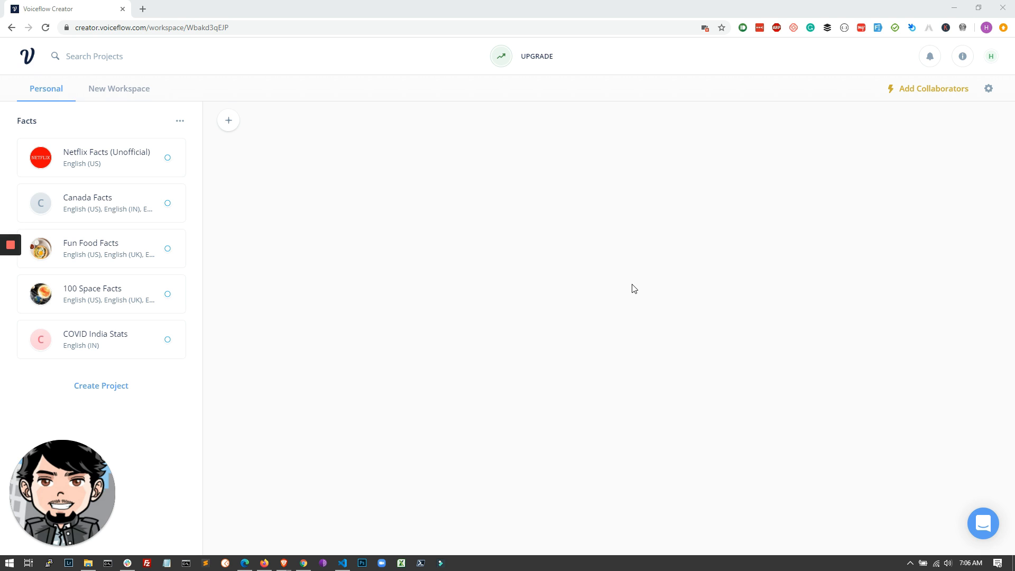
mouse_move(330, 148)
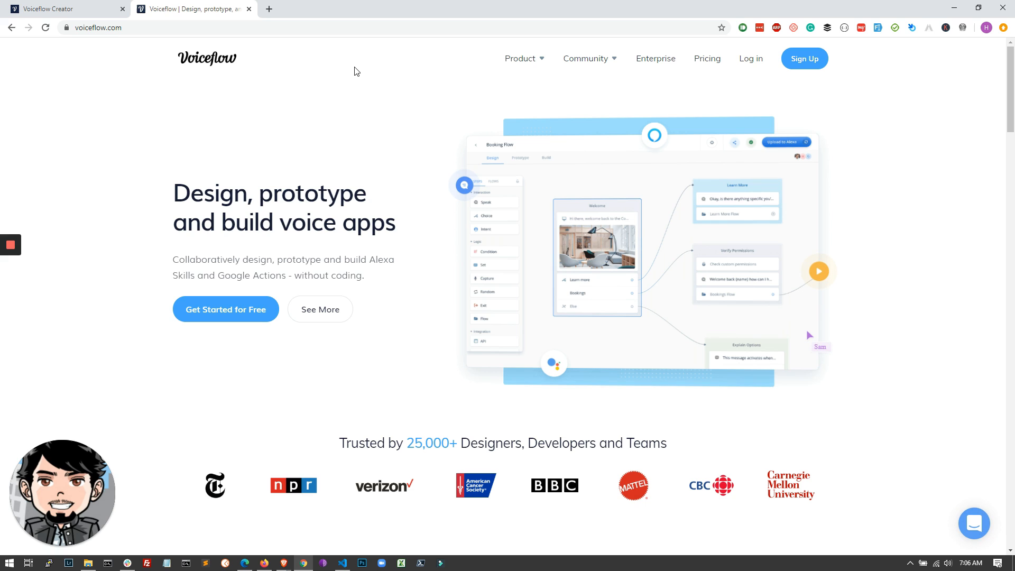
mouse_move(345, 78)
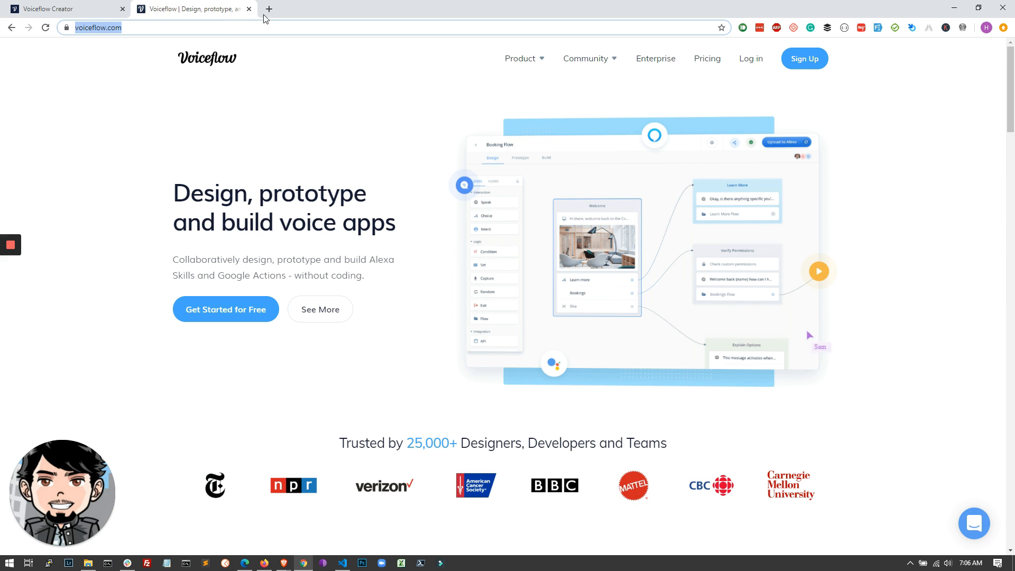
Step: Close the voiceflow.com tab to return to the personal workspace dashboard
click(61, 9)
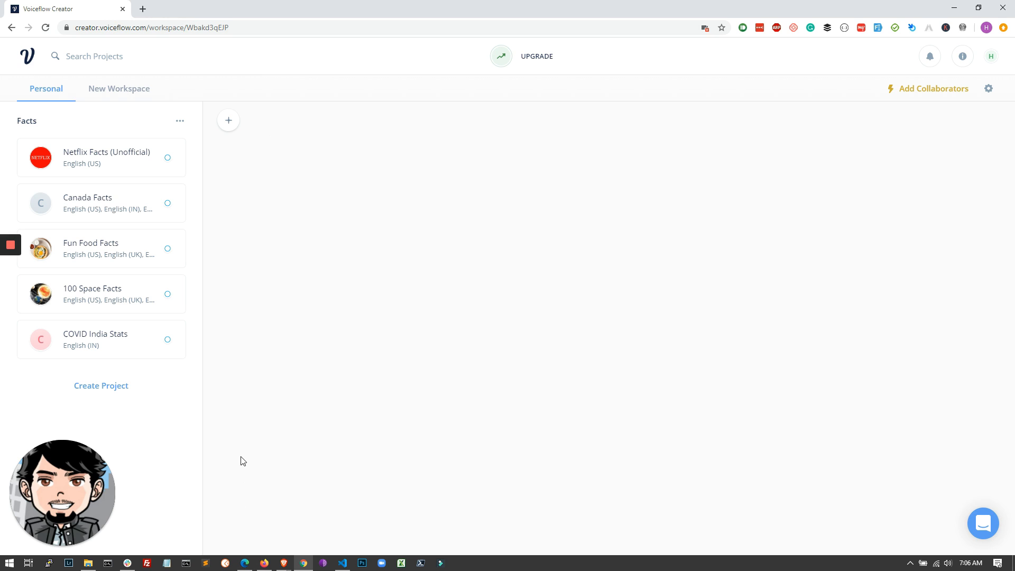
mouse_move(160, 411)
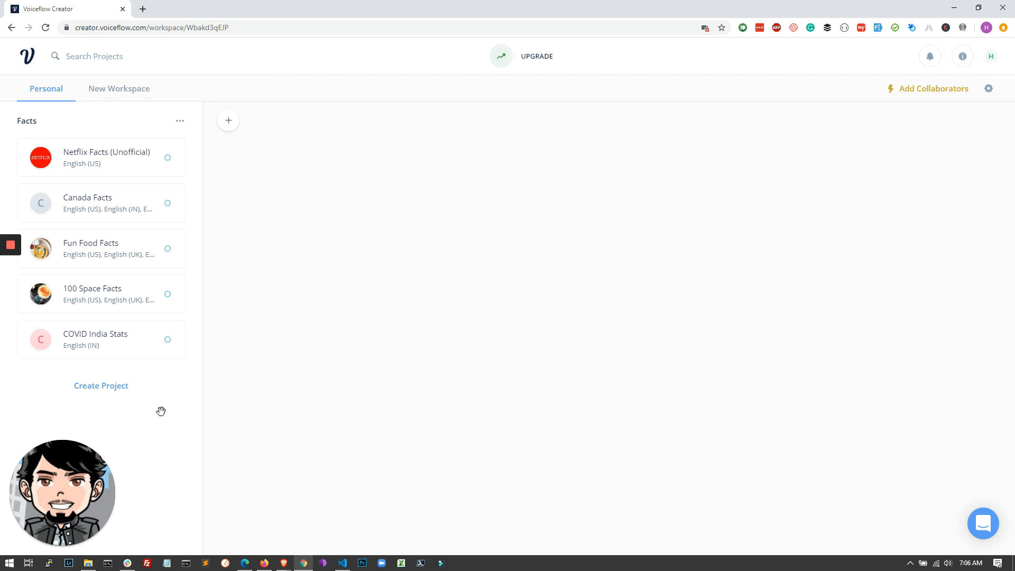
mouse_move(101, 386)
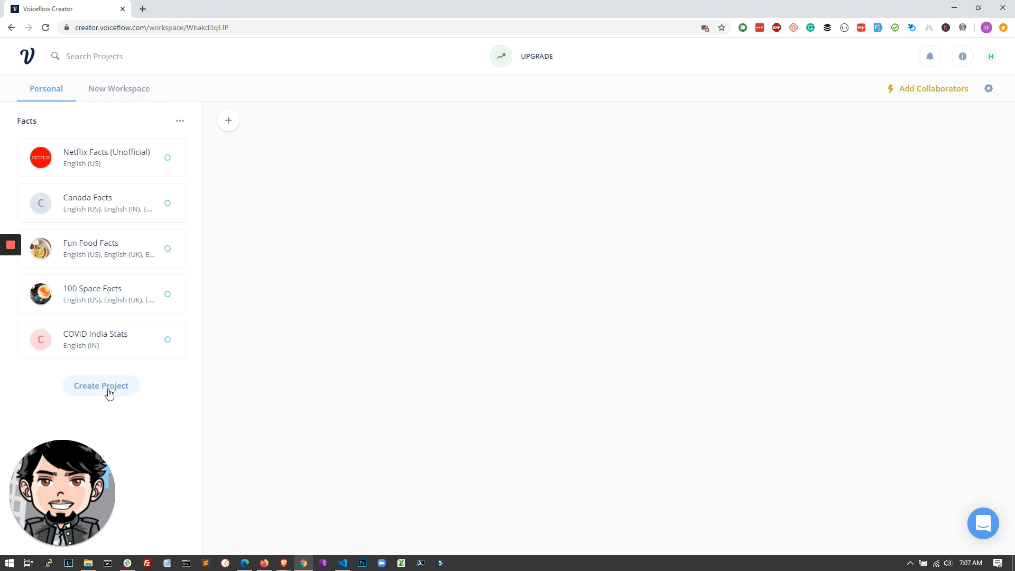
Step: Create the 'COVID-19 India Stats' project with English (IN) as its only region
click(101, 386)
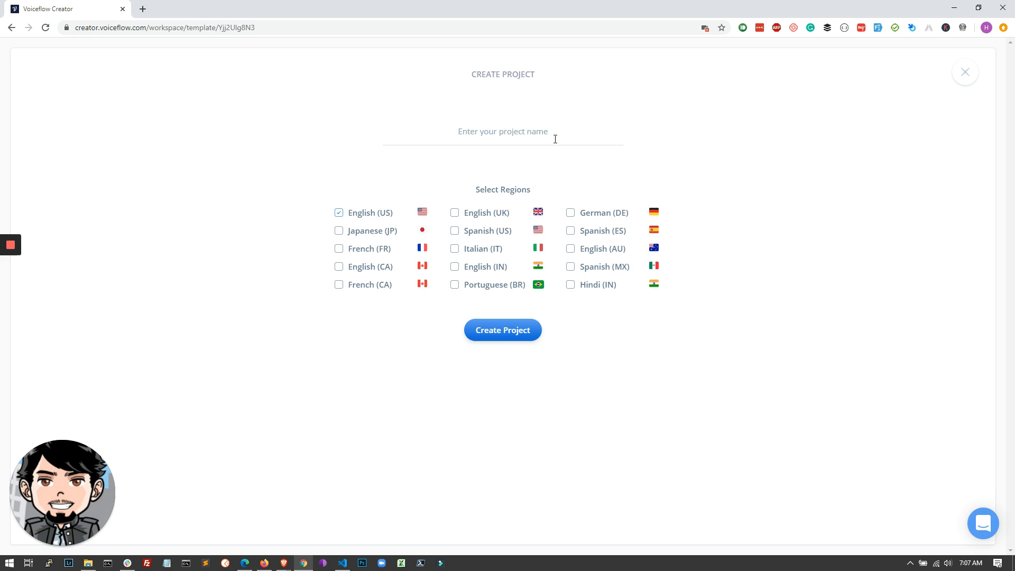
text(VOIC)
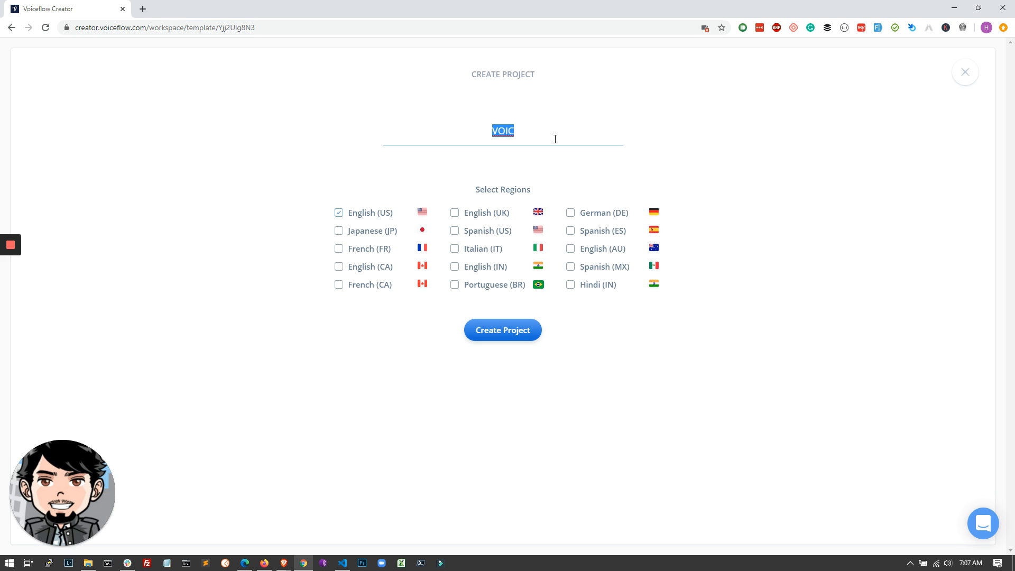
text(COVID-19 India Stats)
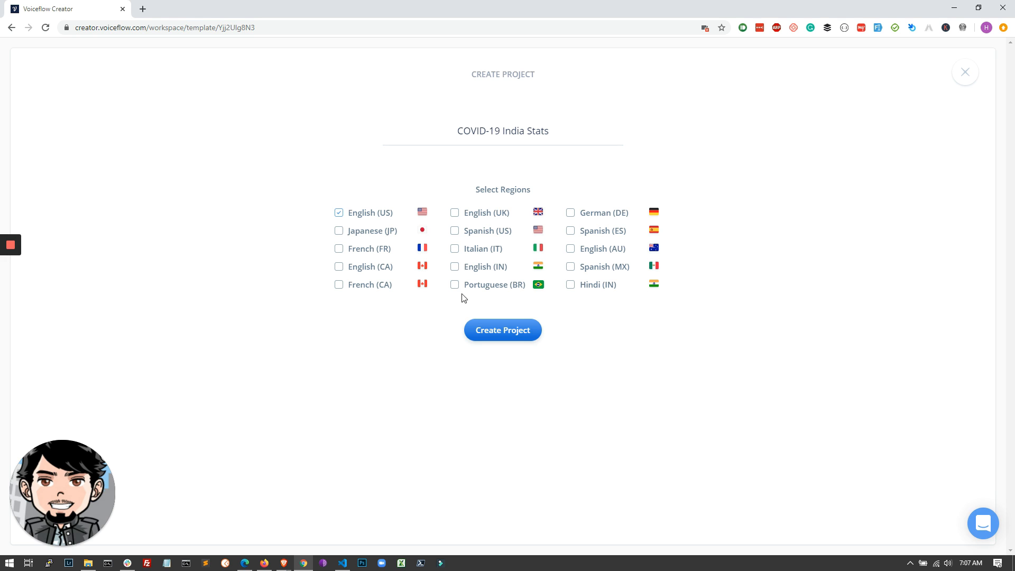
click(455, 266)
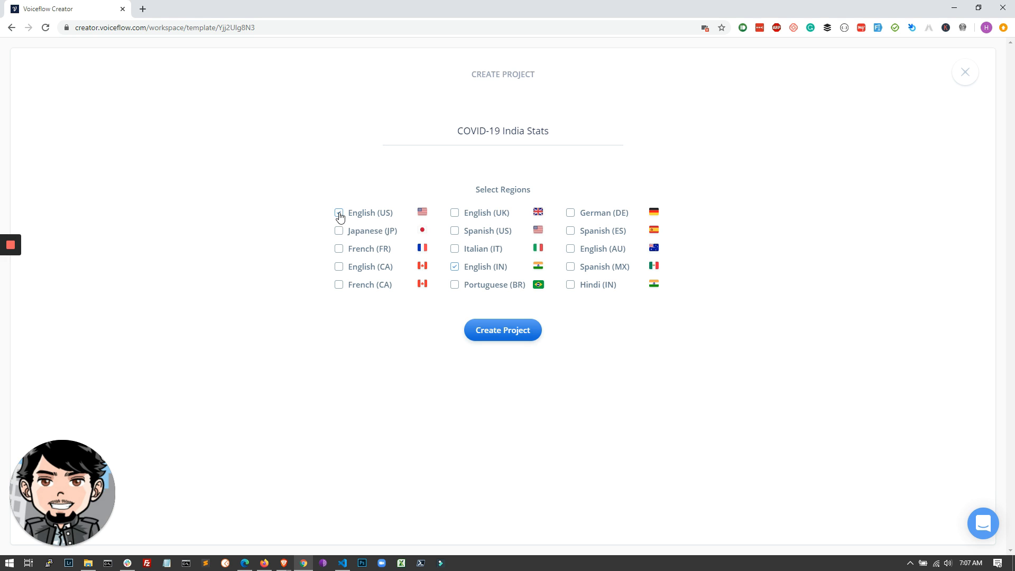
click(338, 213)
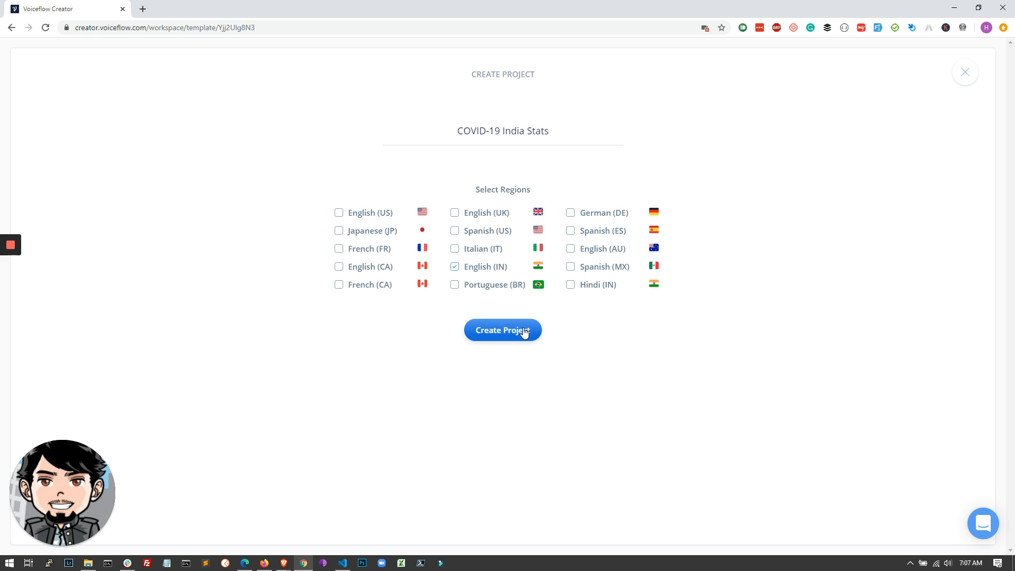
click(502, 330)
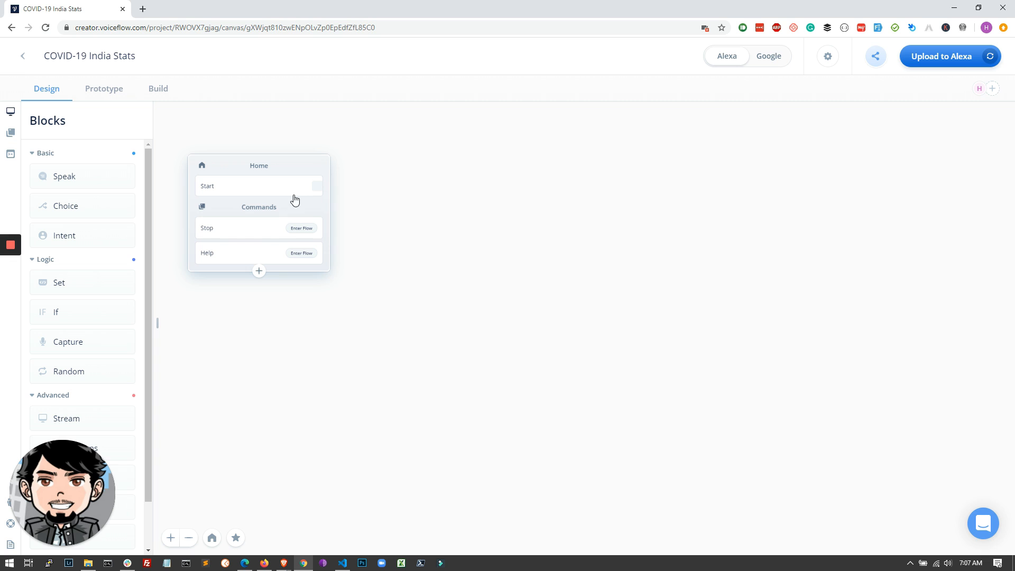
mouse_move(468, 193)
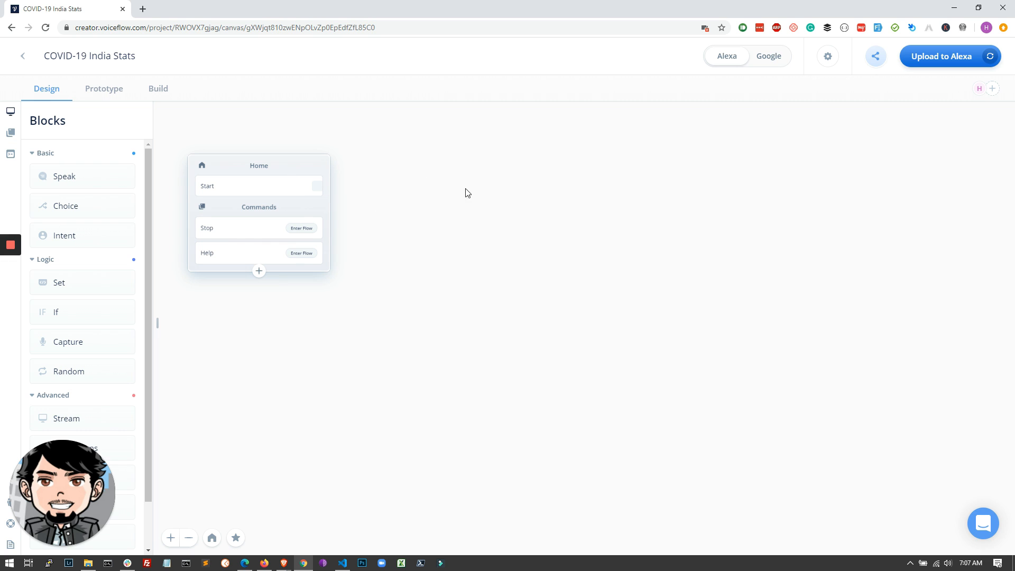
mouse_move(78, 176)
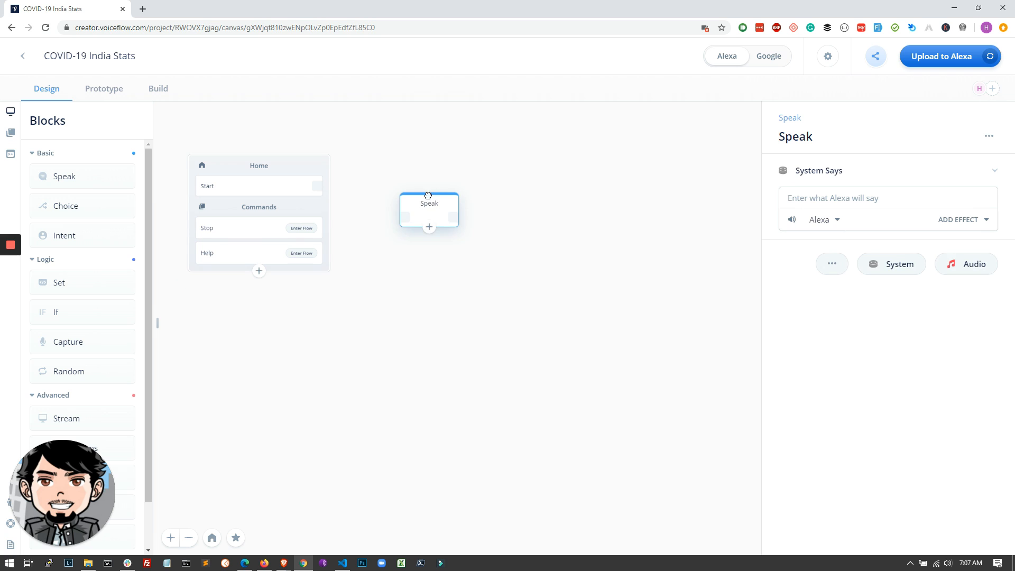
Step: Place a Speak block beside Home with the 'Hello! ... say "go"' COVID-19 greeting
drag(429, 211, 422, 192)
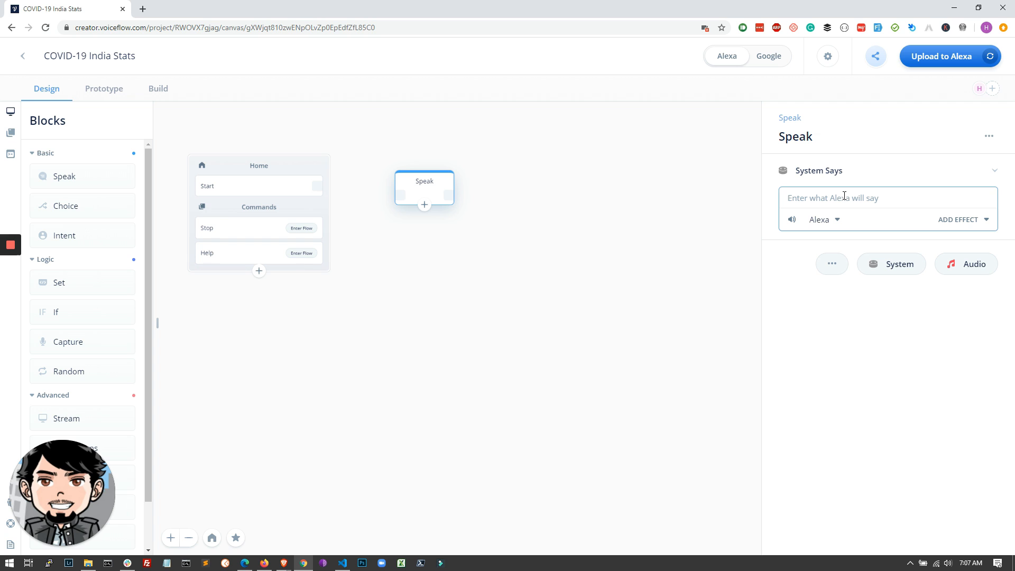
text(Hello!)
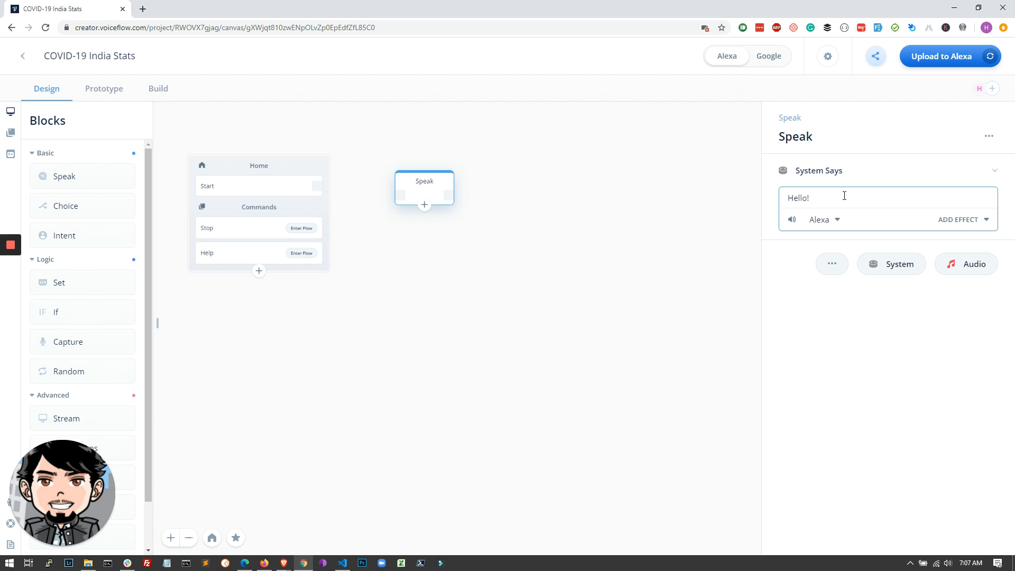
text(To get)
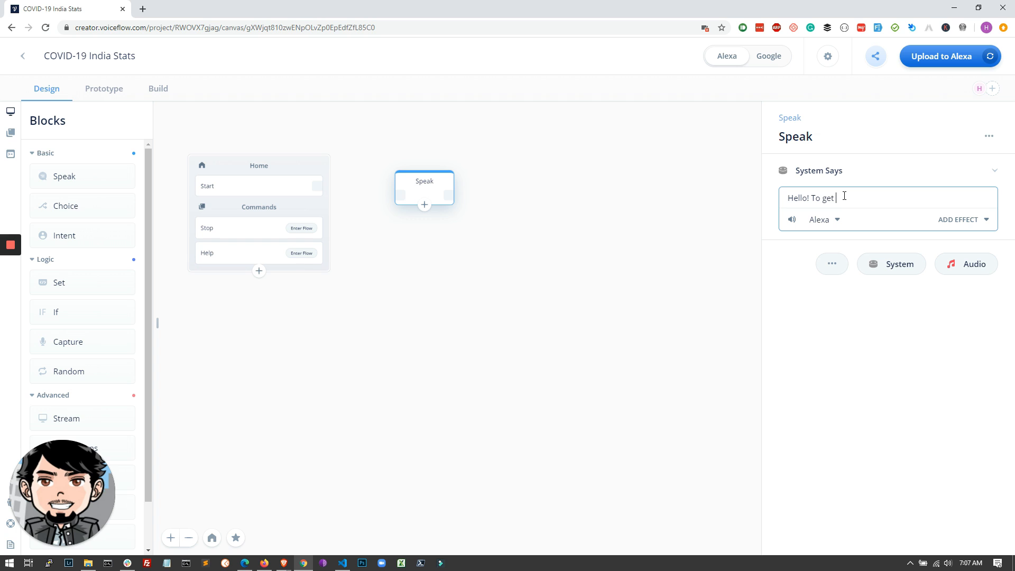
text(today's stats of)
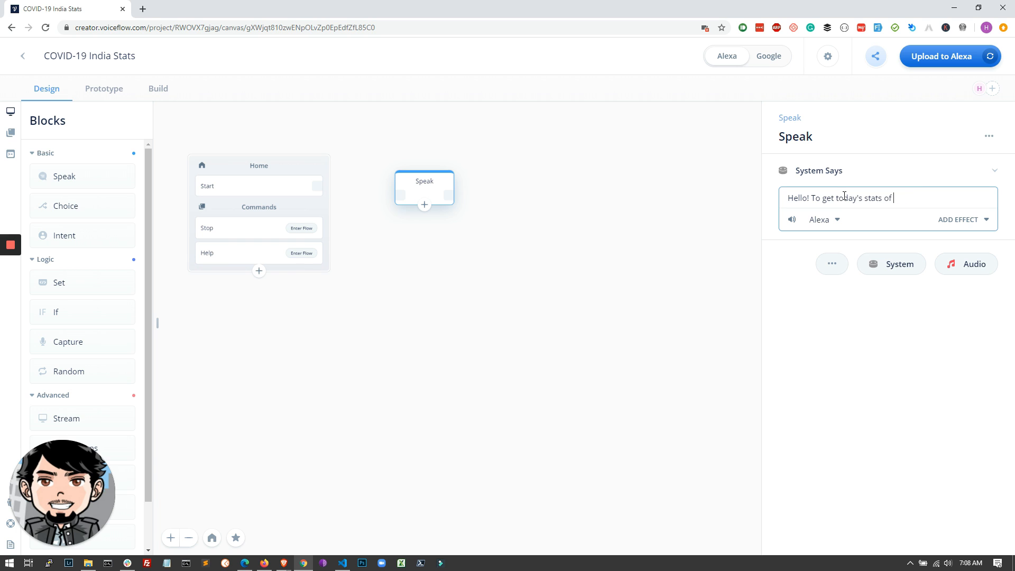
text(COV)
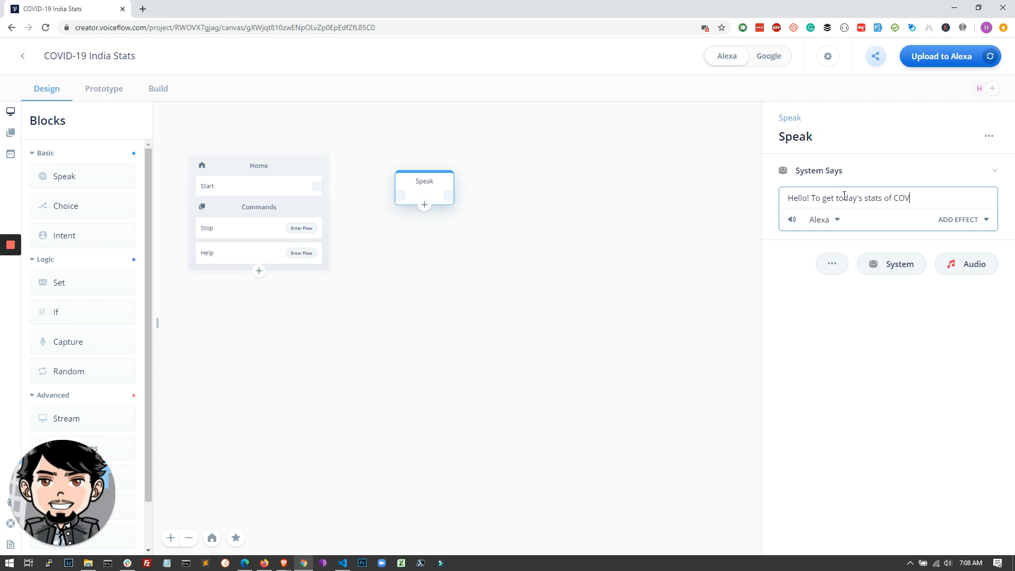
text(ID-19 in India,)
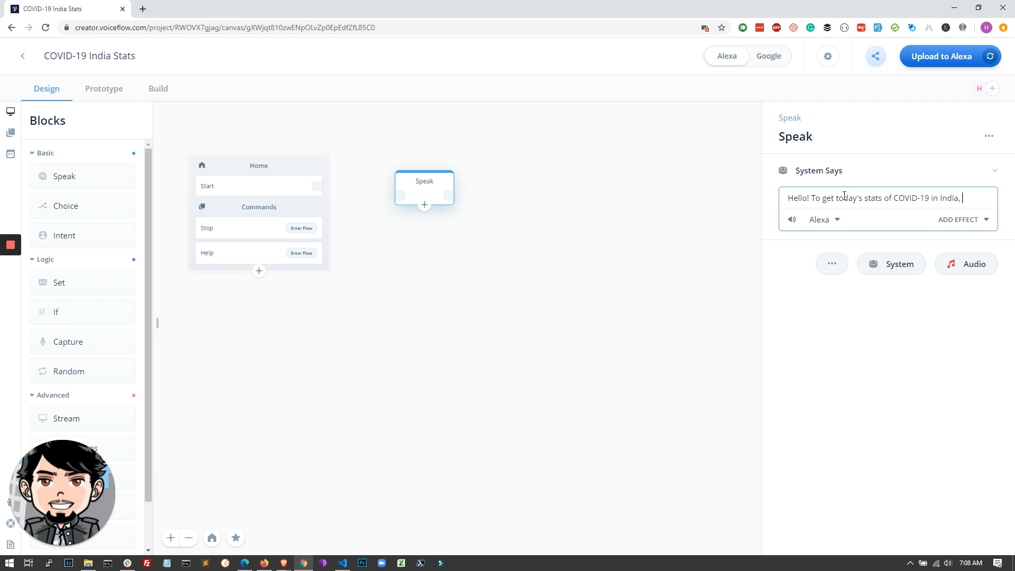
text(say "go")
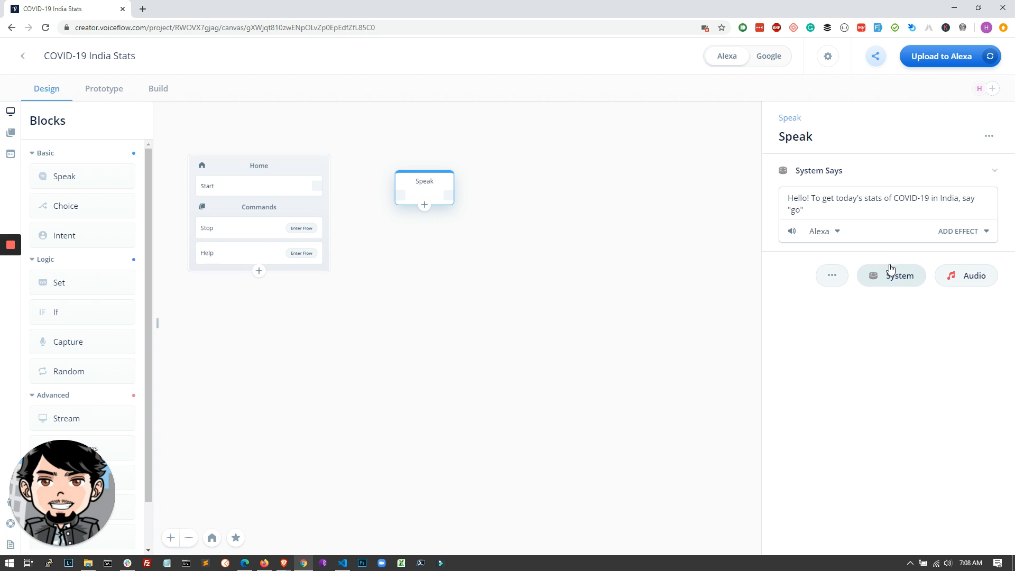
mouse_move(335, 214)
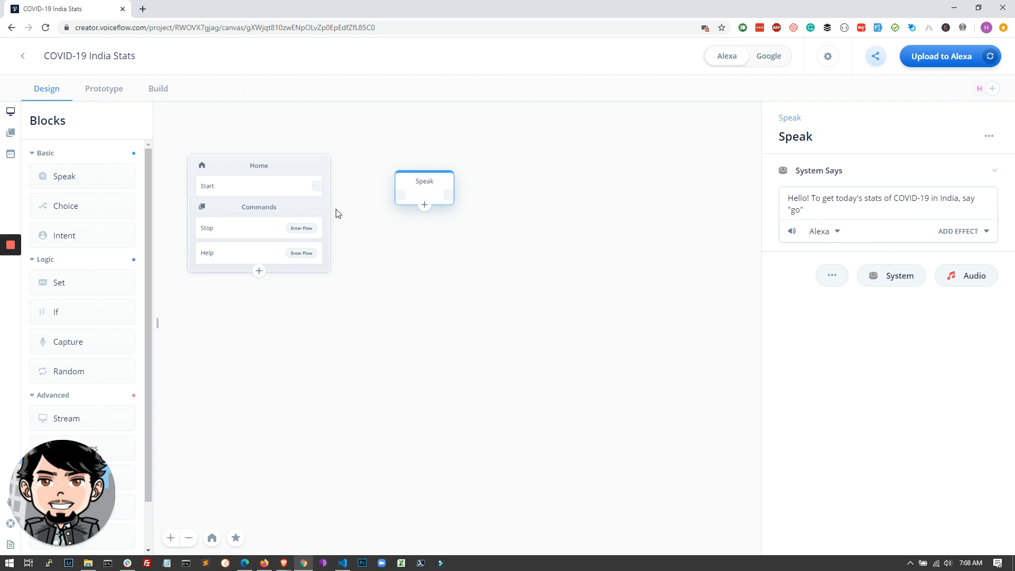
Step: Connect the Home Start output to the greeting Speak block
drag(322, 186, 401, 188)
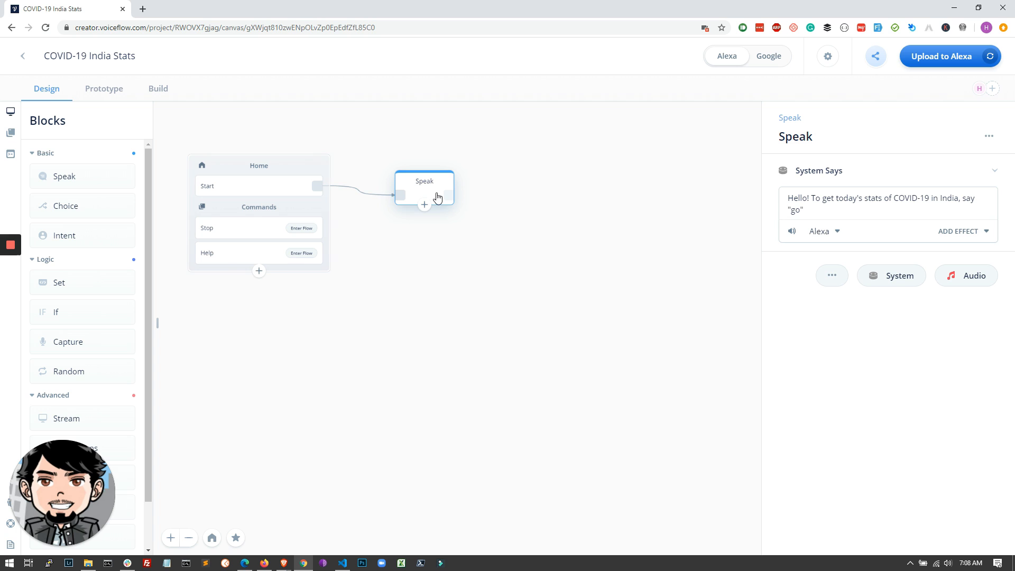
mouse_move(400, 206)
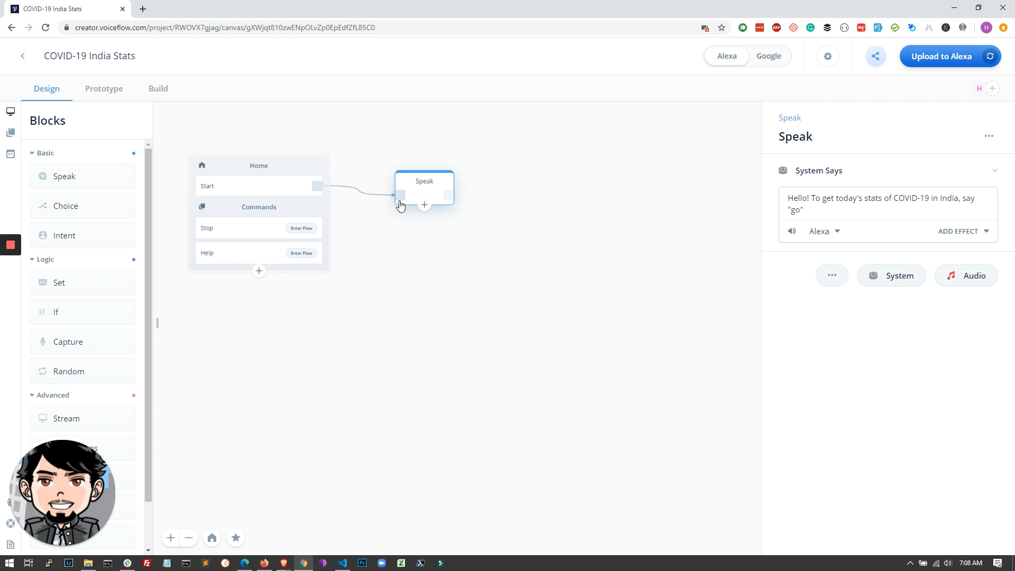
mouse_move(439, 228)
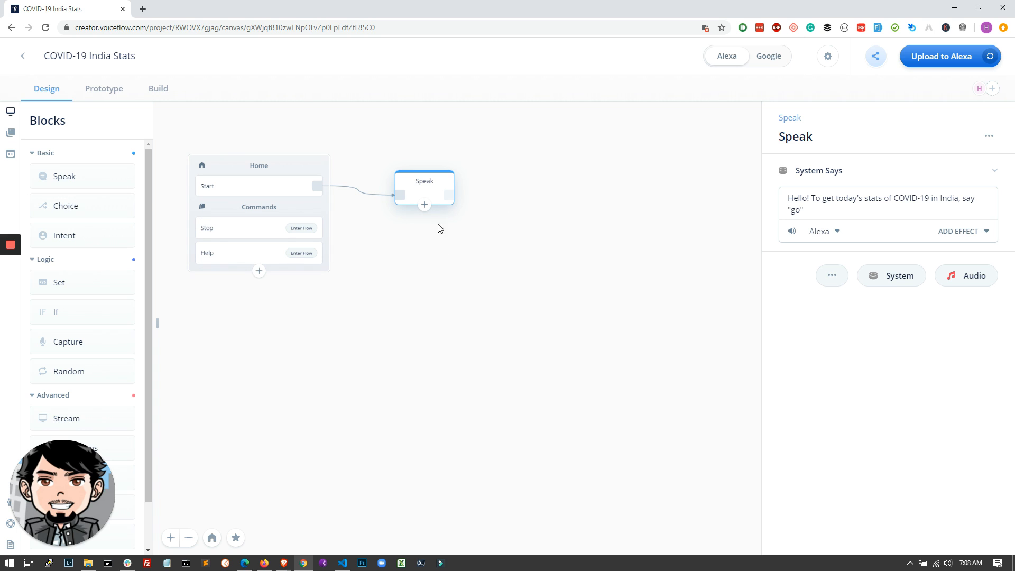
mouse_move(562, 211)
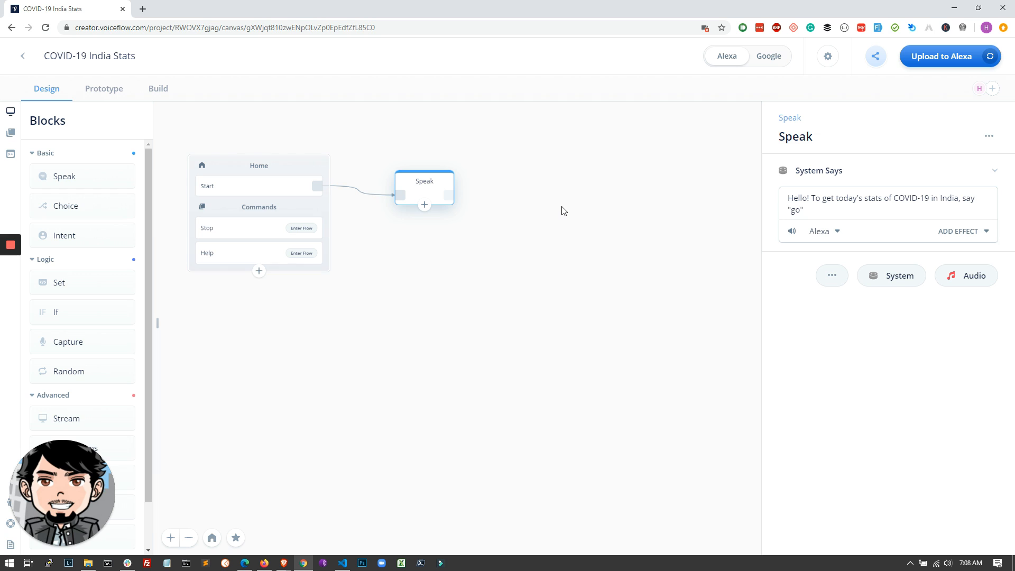
mouse_move(398, 212)
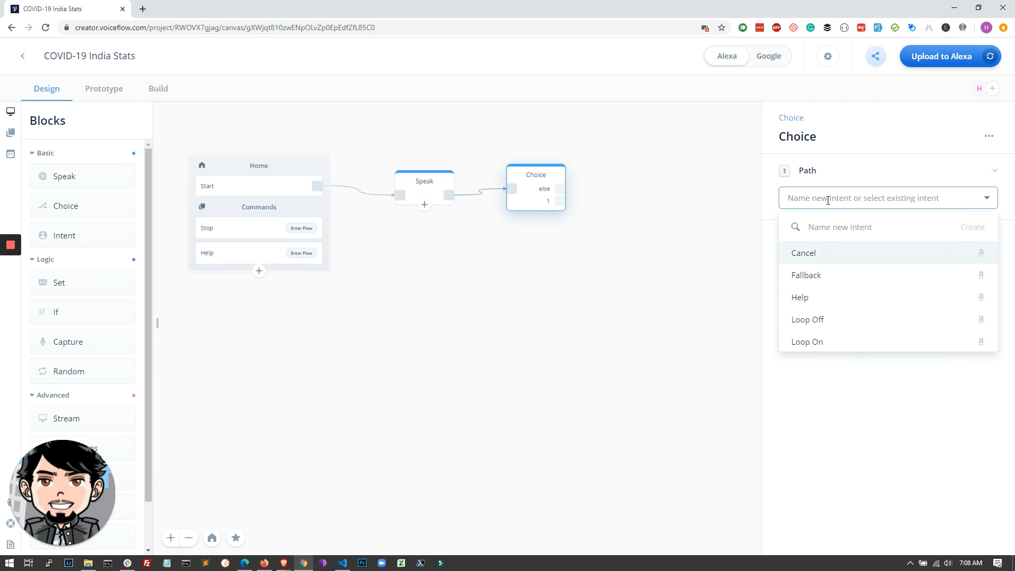
Step: Create a 'go' intent path on the Choice block with the utterance 'okay'
text(go)
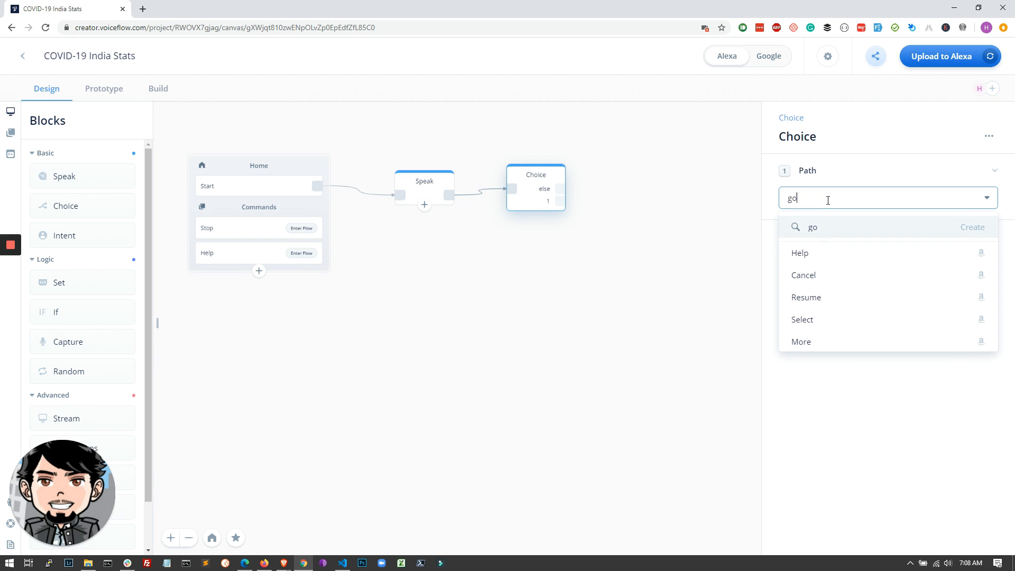
mouse_move(972, 228)
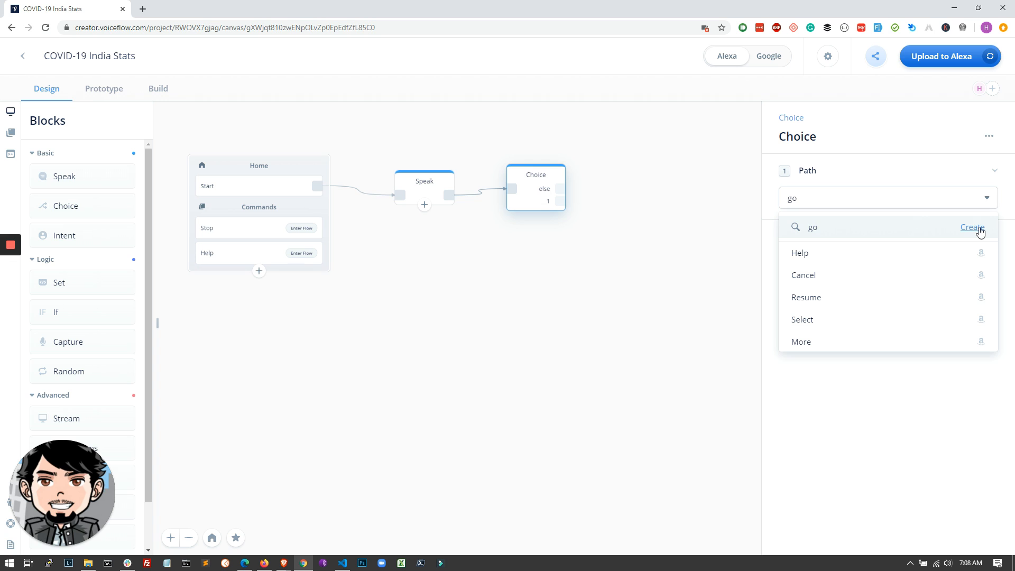
click(972, 227)
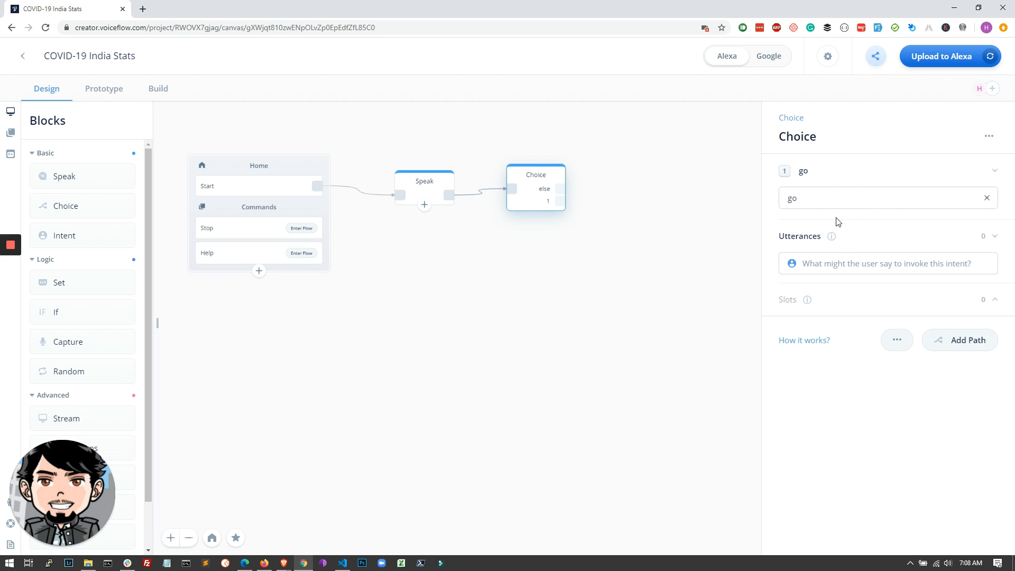
click(887, 263)
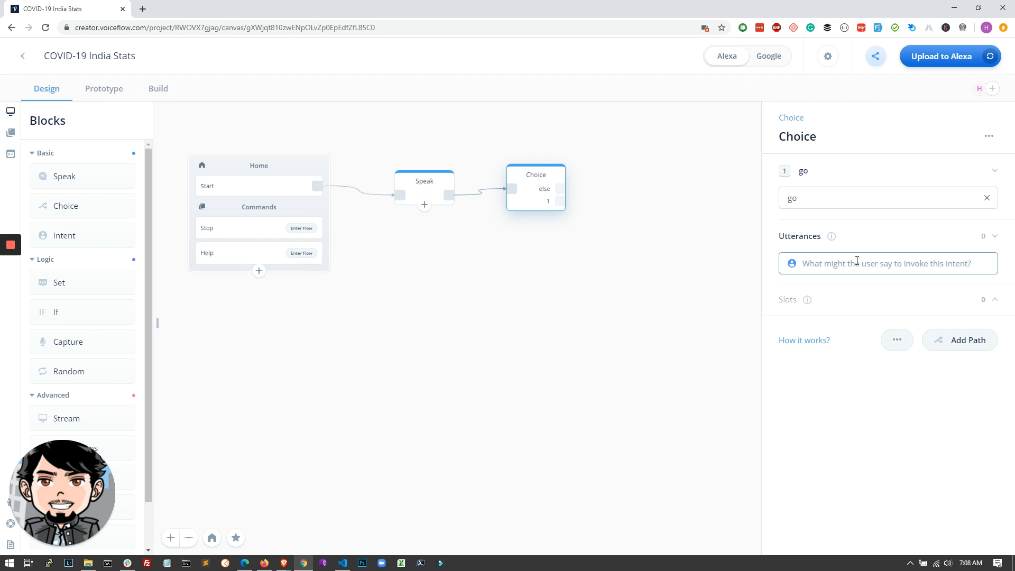
text(okay)
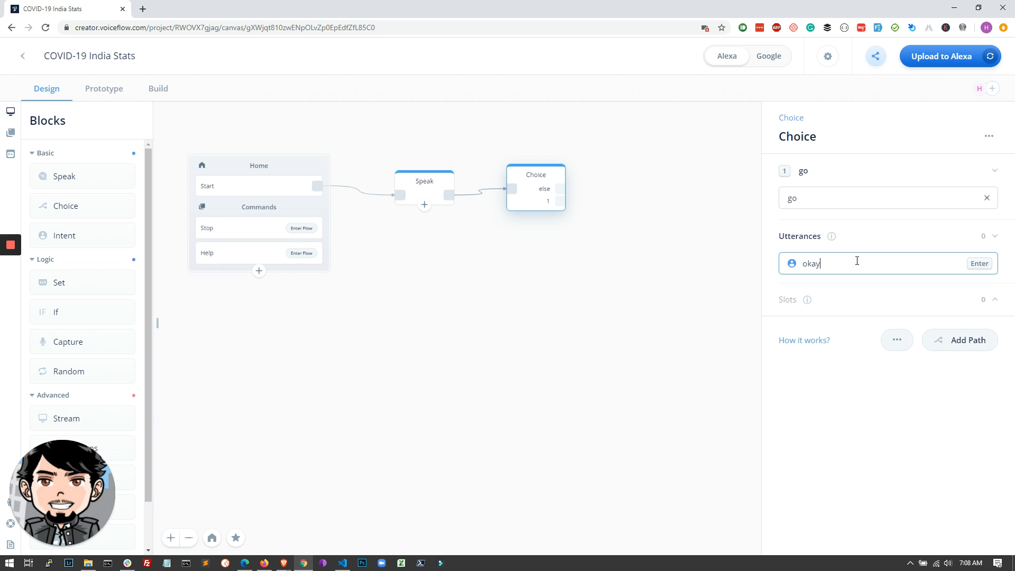
key(Enter)
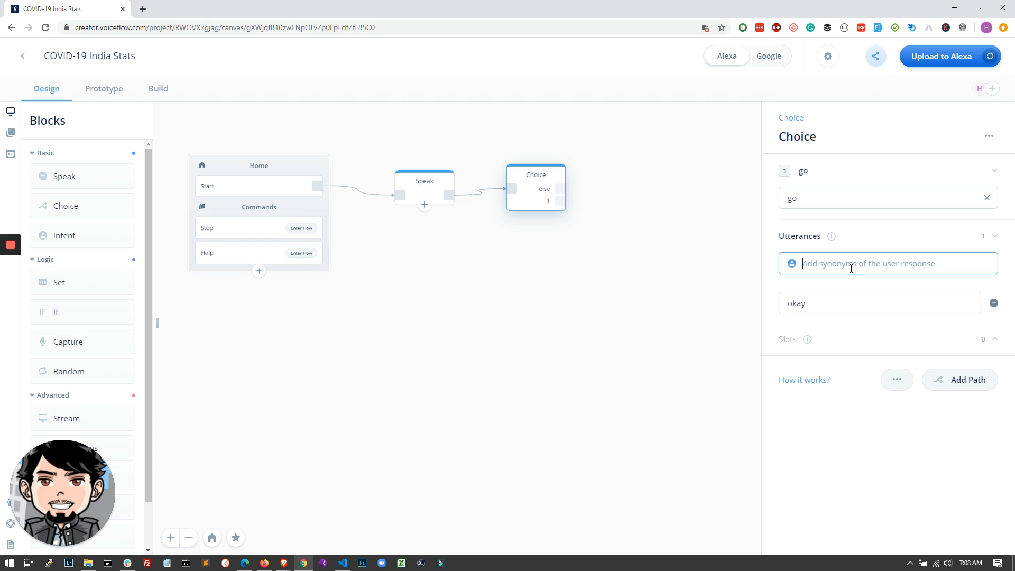
mouse_move(790, 358)
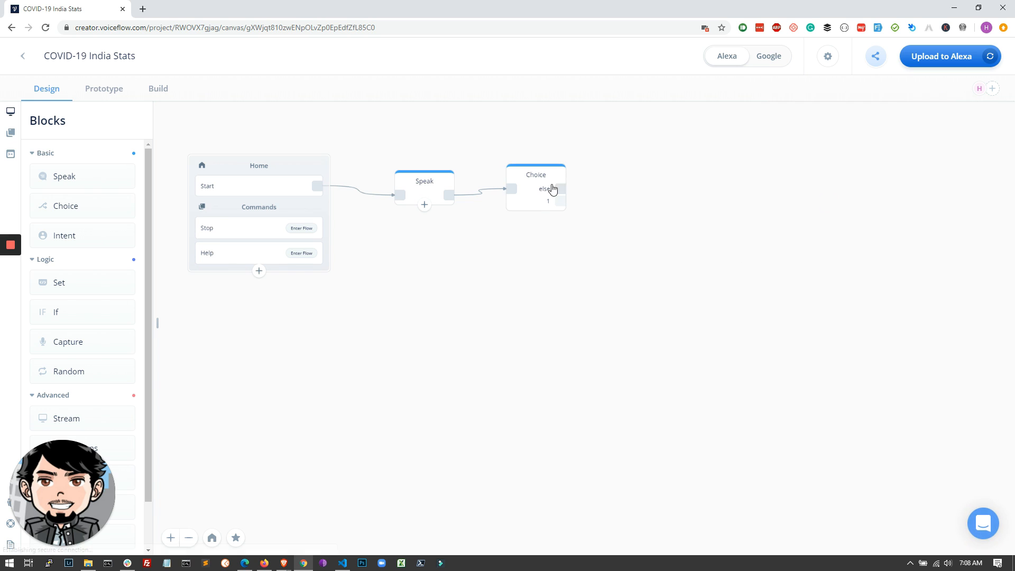
Step: Move the Choice block to sit directly beneath the Speak block
click(535, 188)
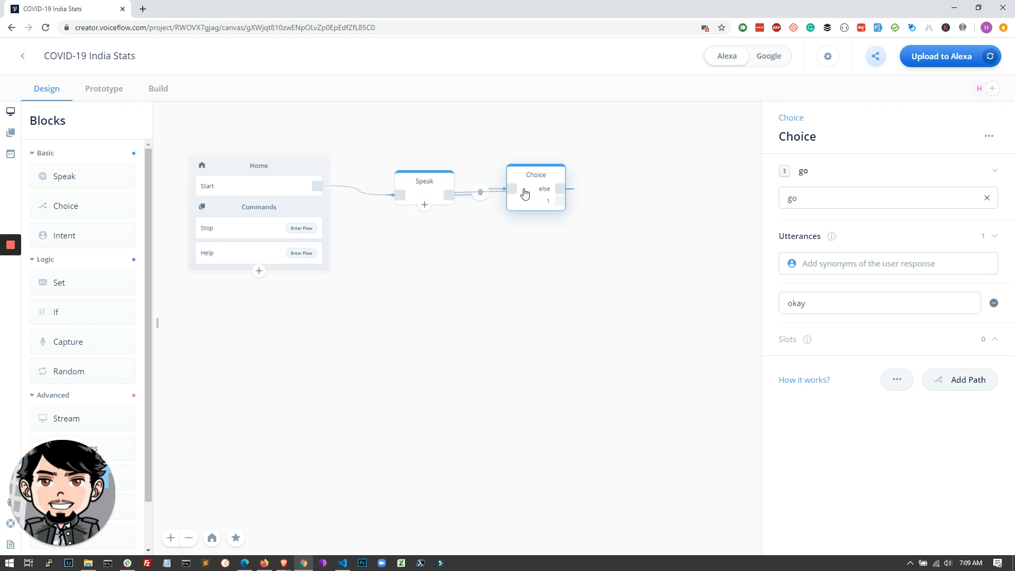
drag(536, 188, 421, 297)
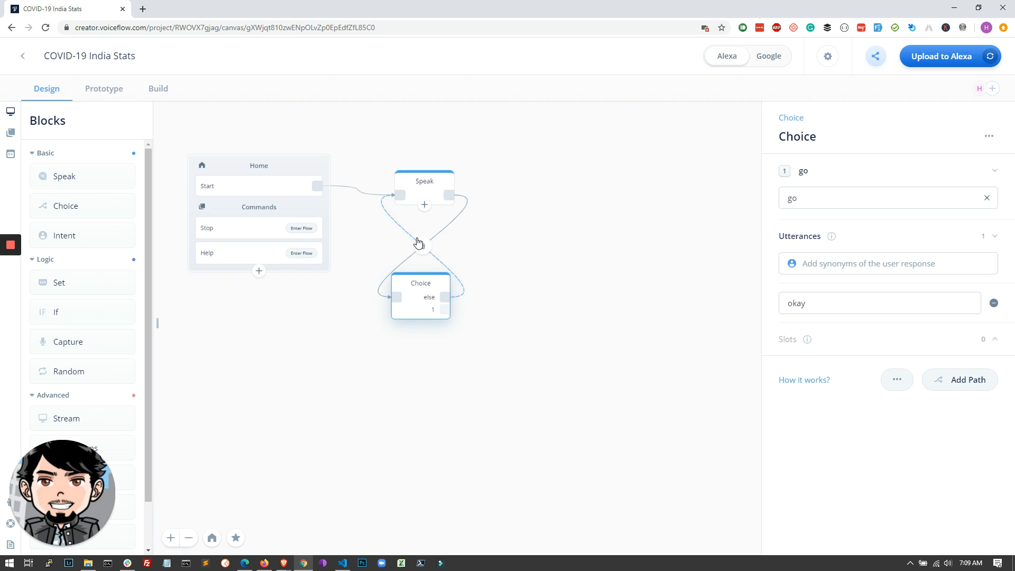
drag(421, 296, 427, 267)
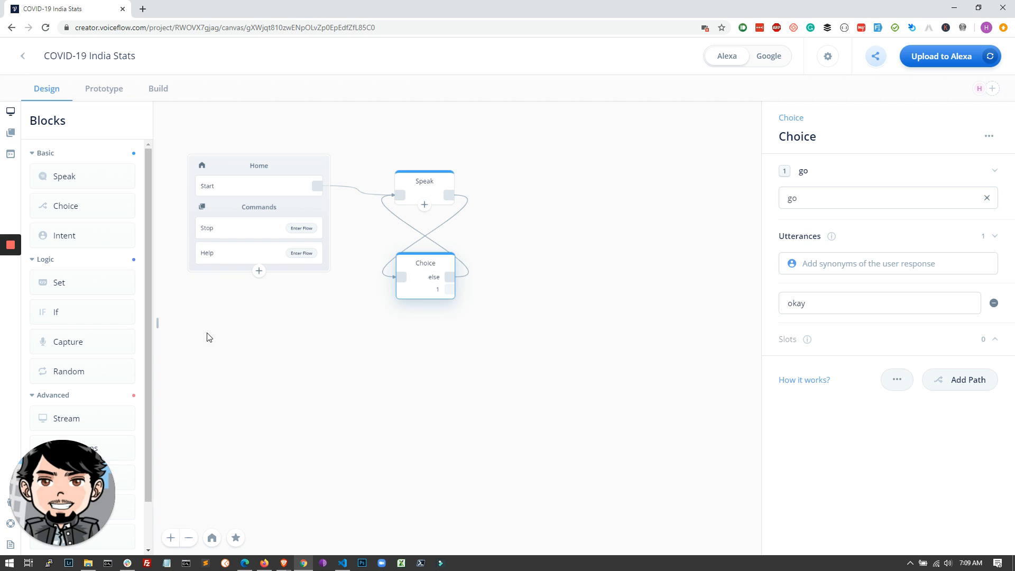
mouse_move(108, 25)
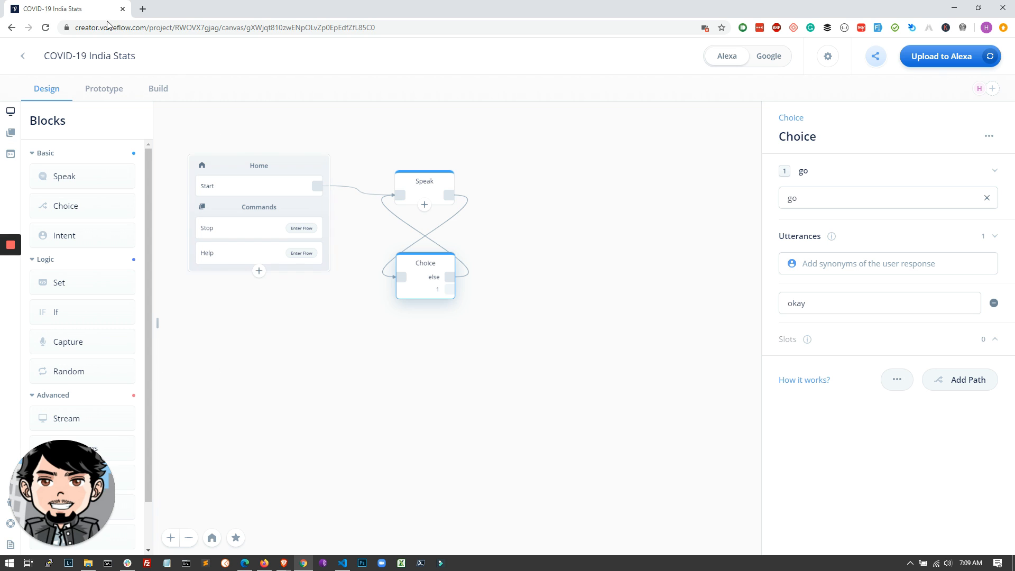
Step: Open api.rootnet.in/covid19-in/stats/latest in a new tab and select its URL
click(143, 8)
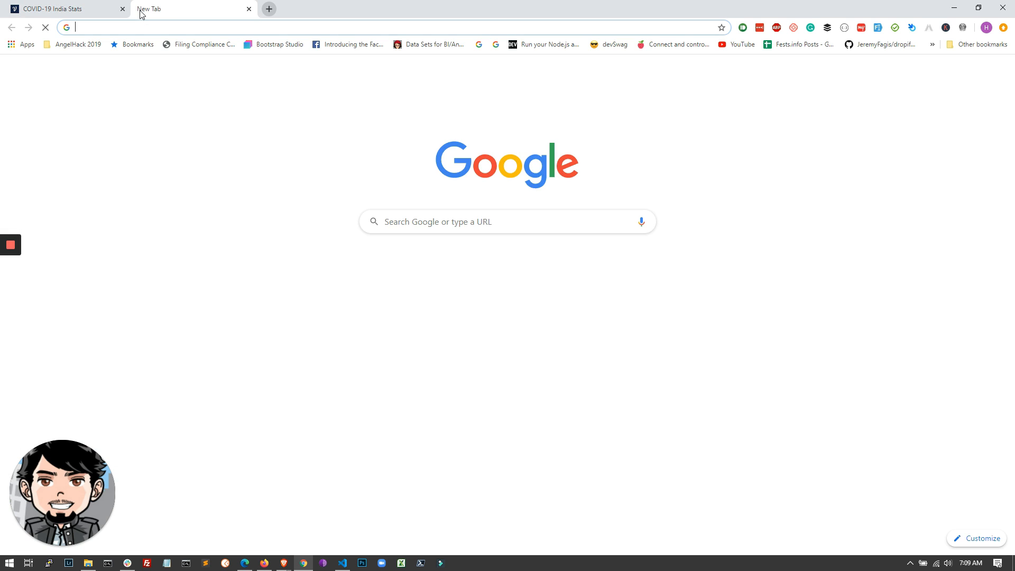
text(api.rootnet.in/covid19-in/stats/latest)
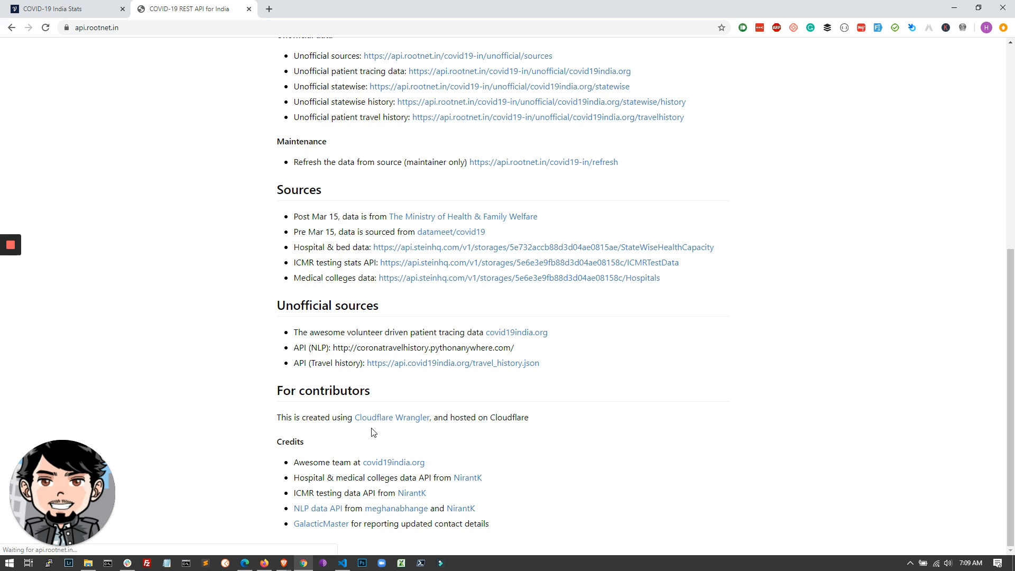
scroll(up, 3)
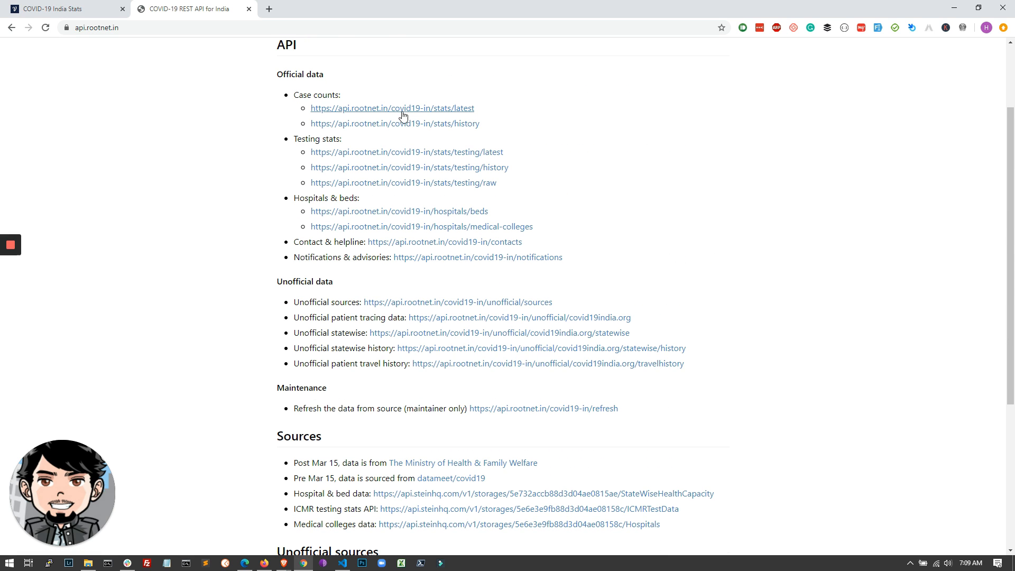
click(392, 108)
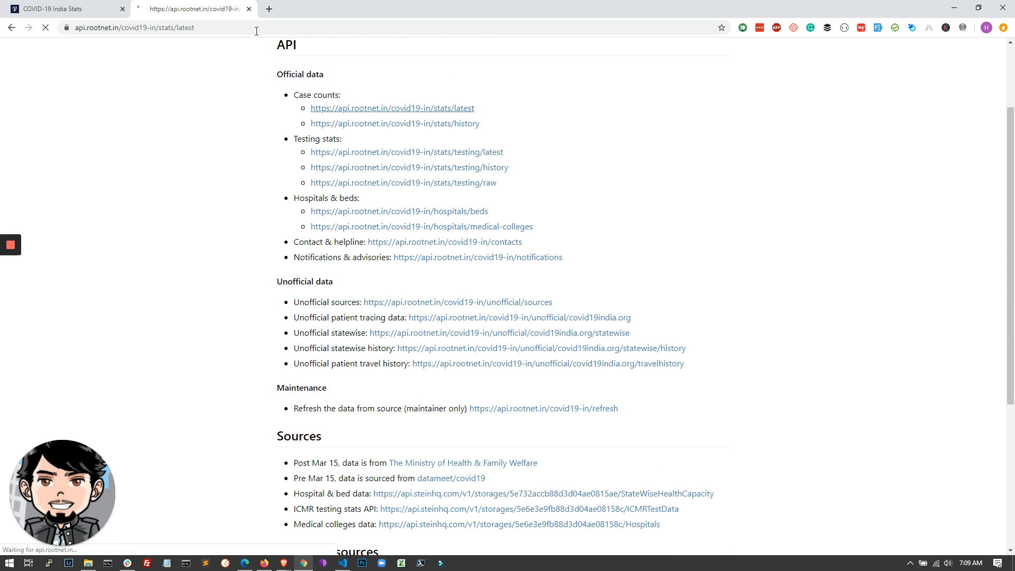
click(392, 108)
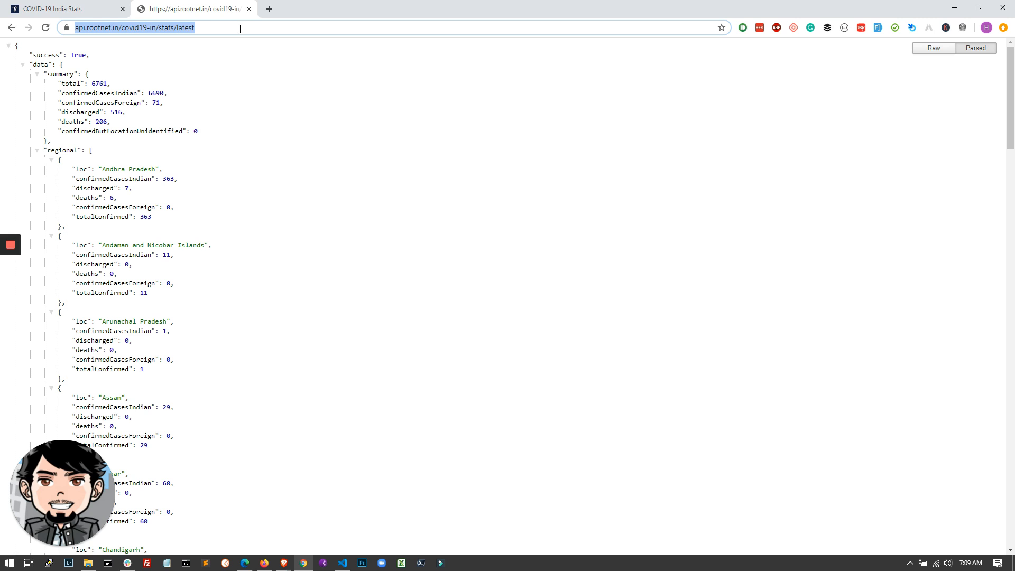
click(61, 9)
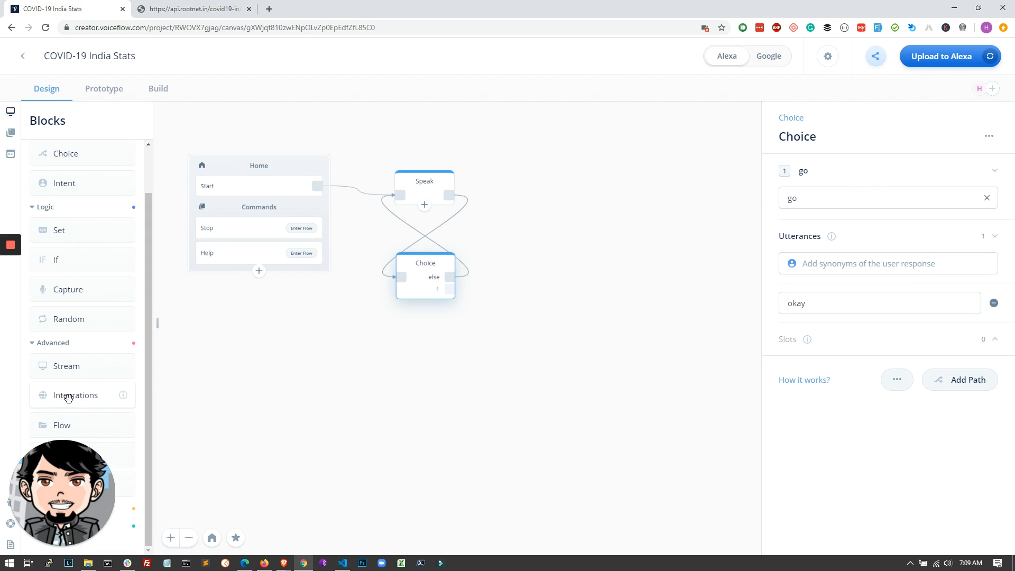
mouse_move(551, 270)
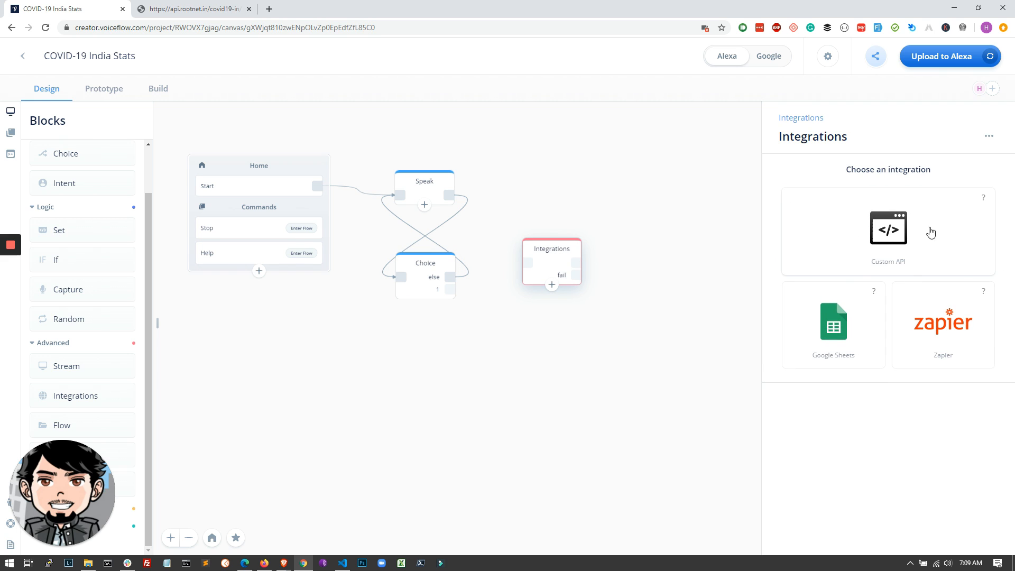
click(888, 230)
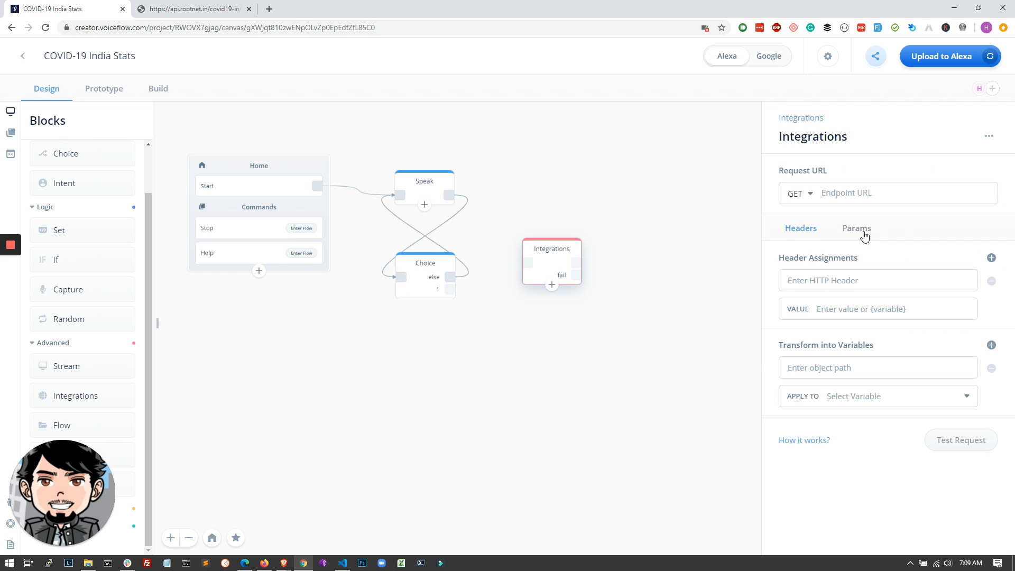
text(https://api.rootnet.in/covid19-in/stats/latest)
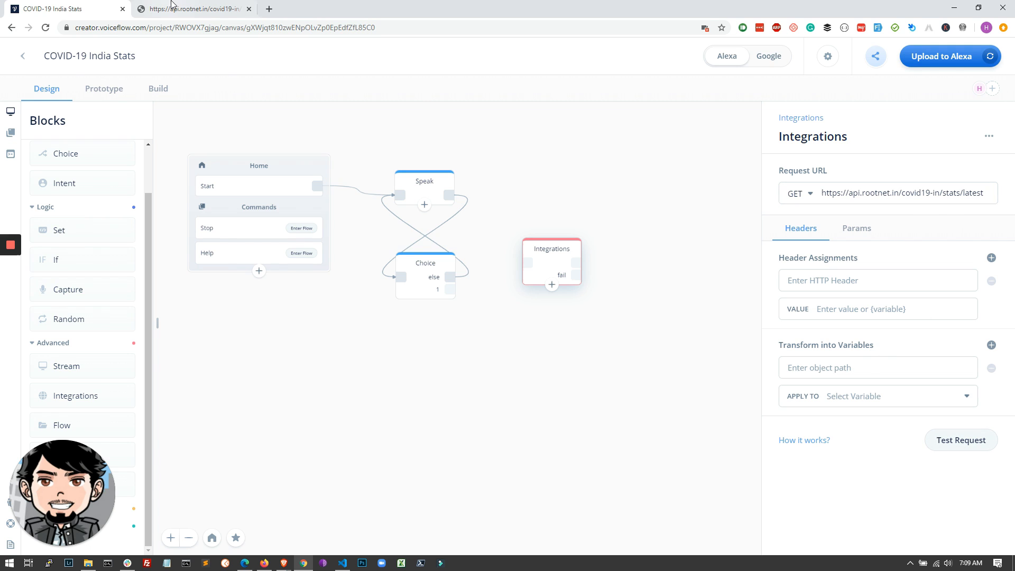
click(188, 8)
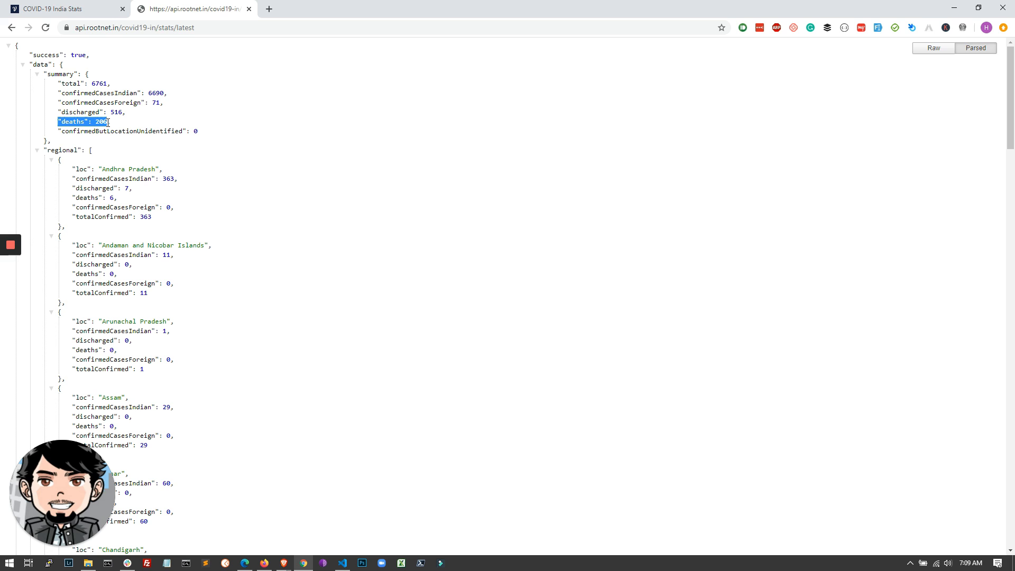
mouse_move(146, 124)
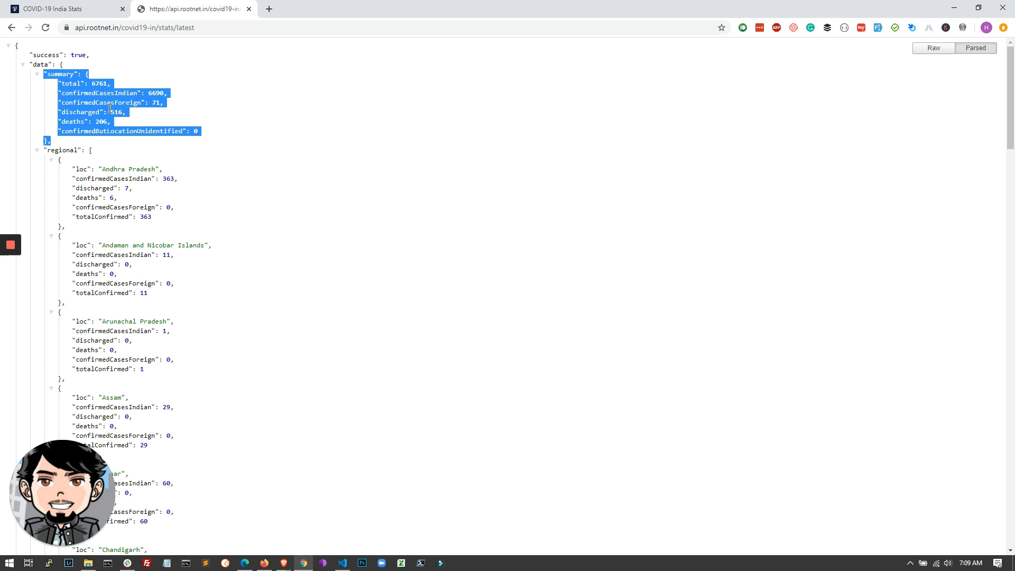
click(103, 80)
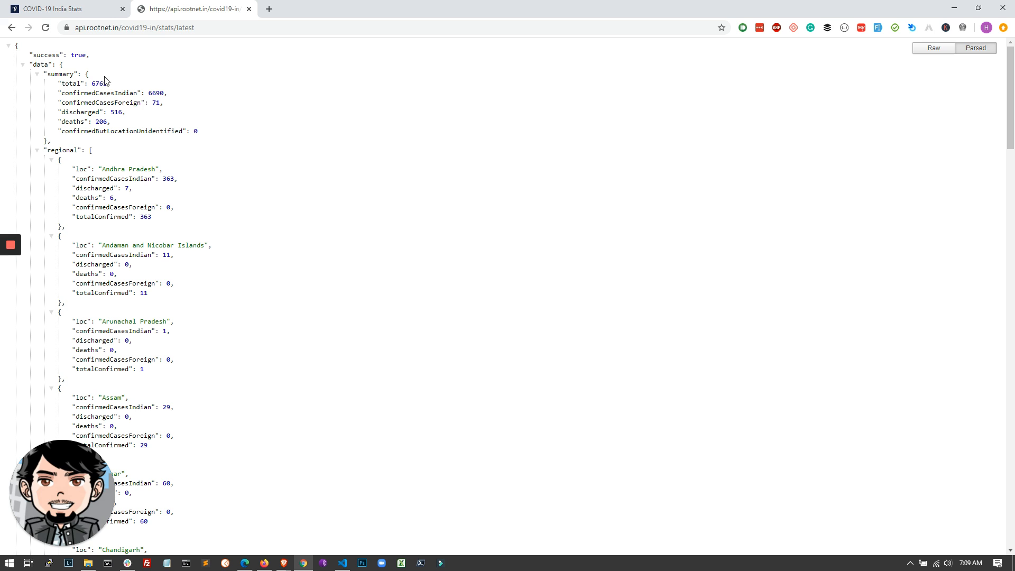
click(65, 9)
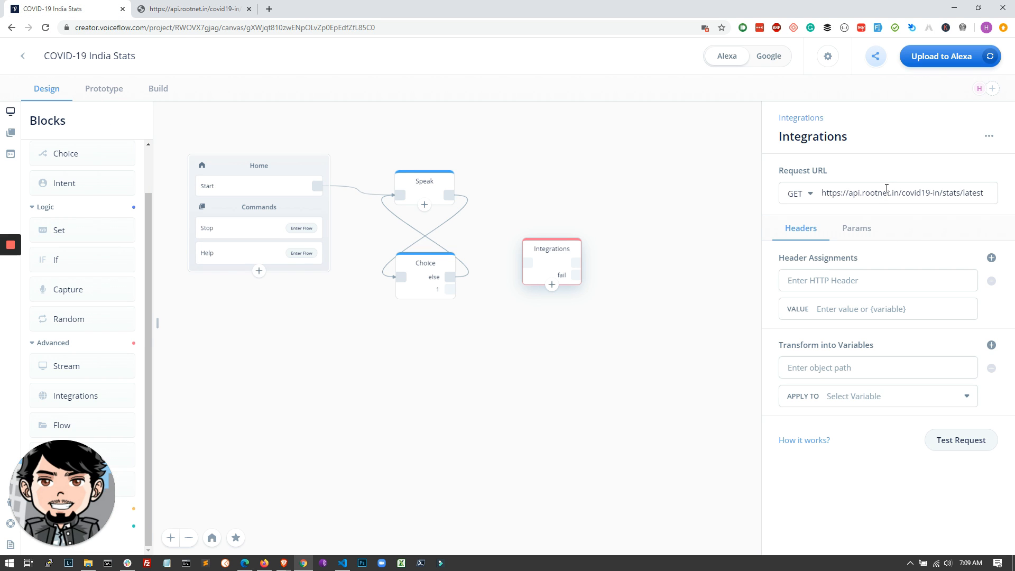
Step: Send a test request and map response.data.summary.total into the total_cases variable
click(887, 193)
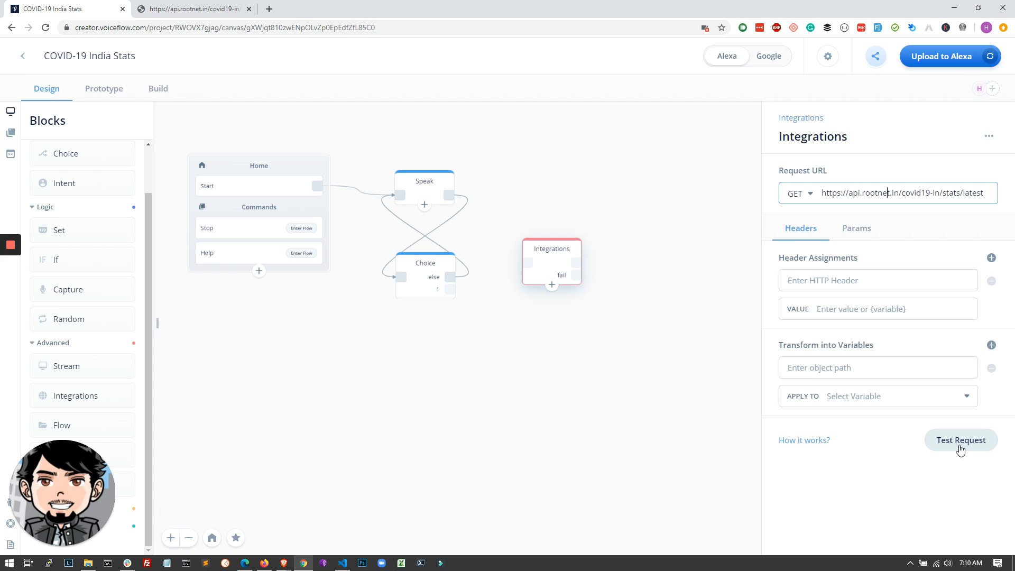
click(960, 440)
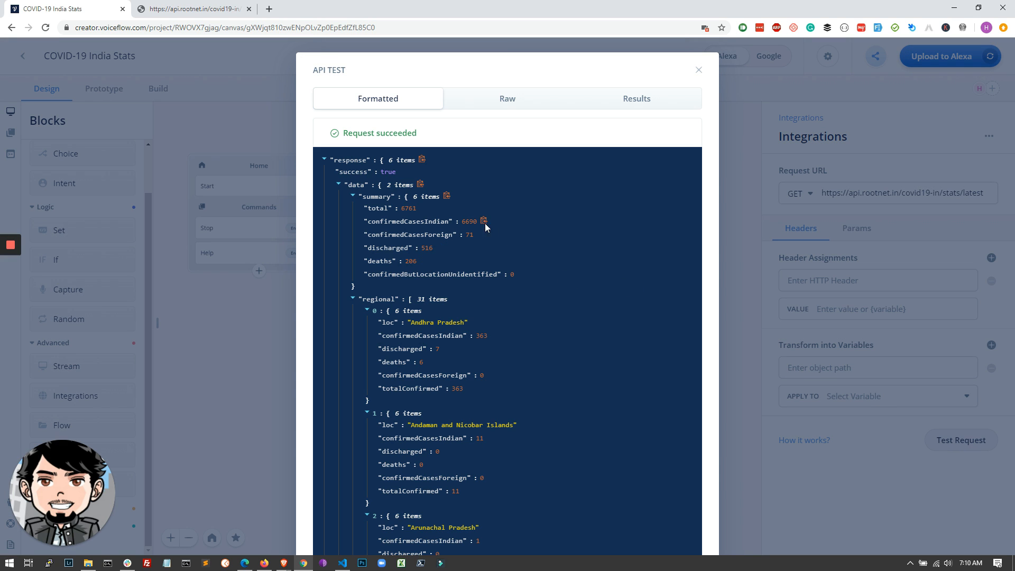
mouse_move(410, 213)
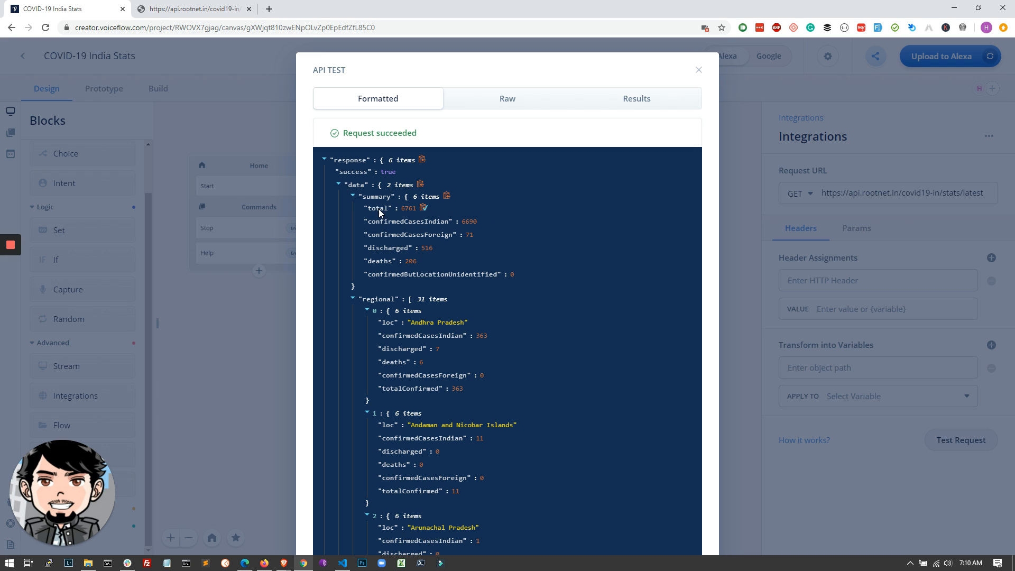
click(698, 69)
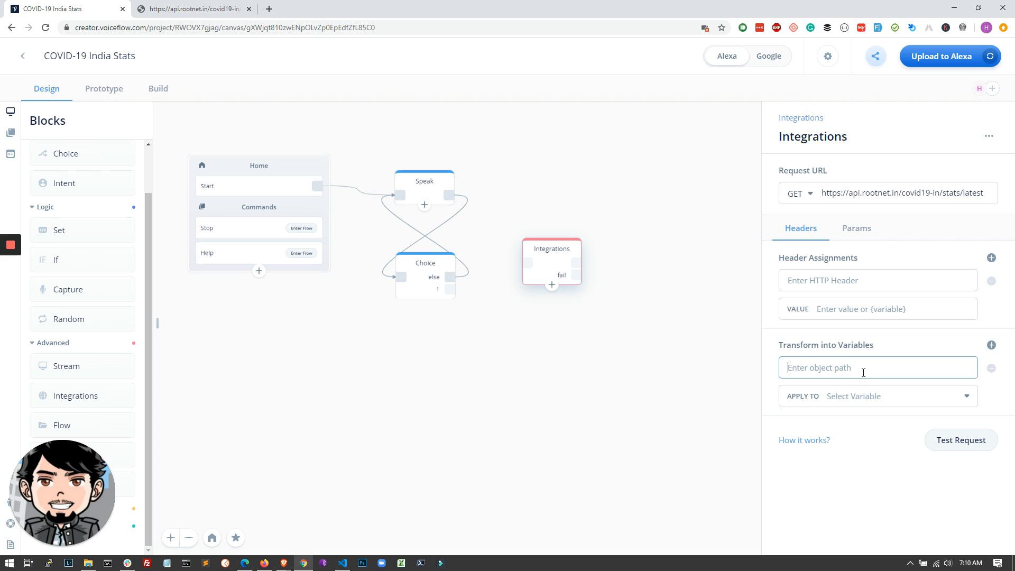
text(response.data.summary.total)
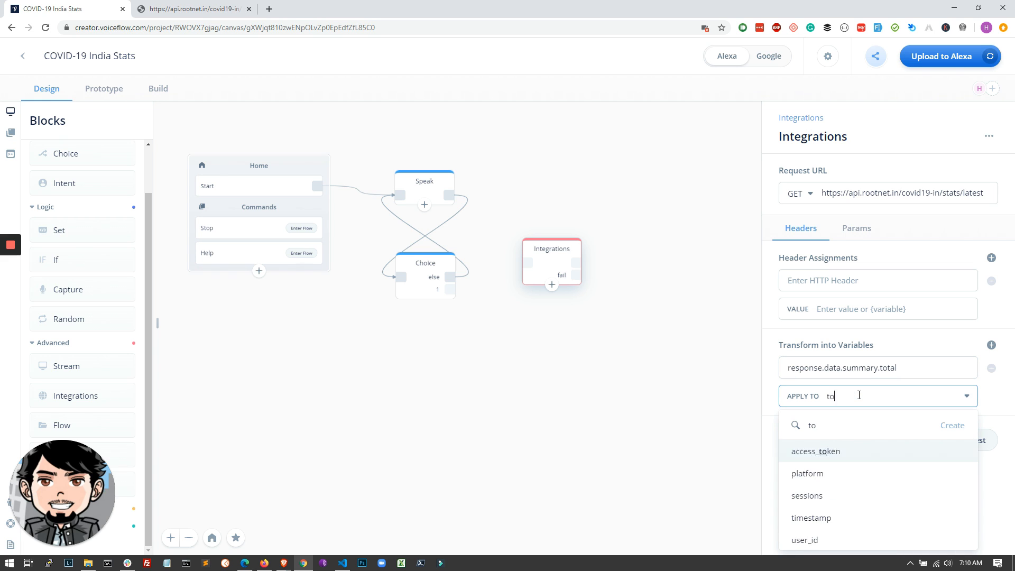
text(total_deaths)
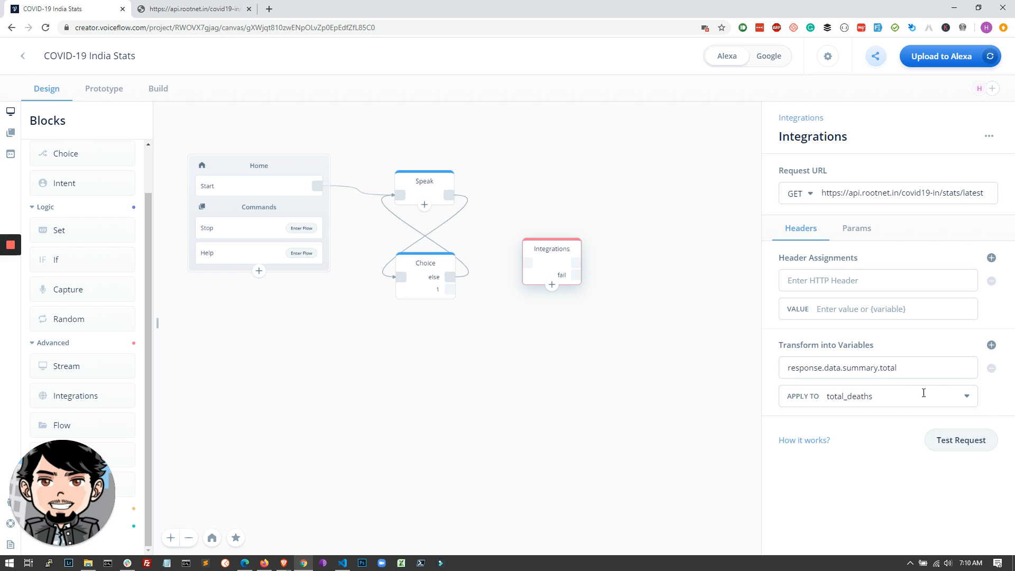
mouse_move(846, 420)
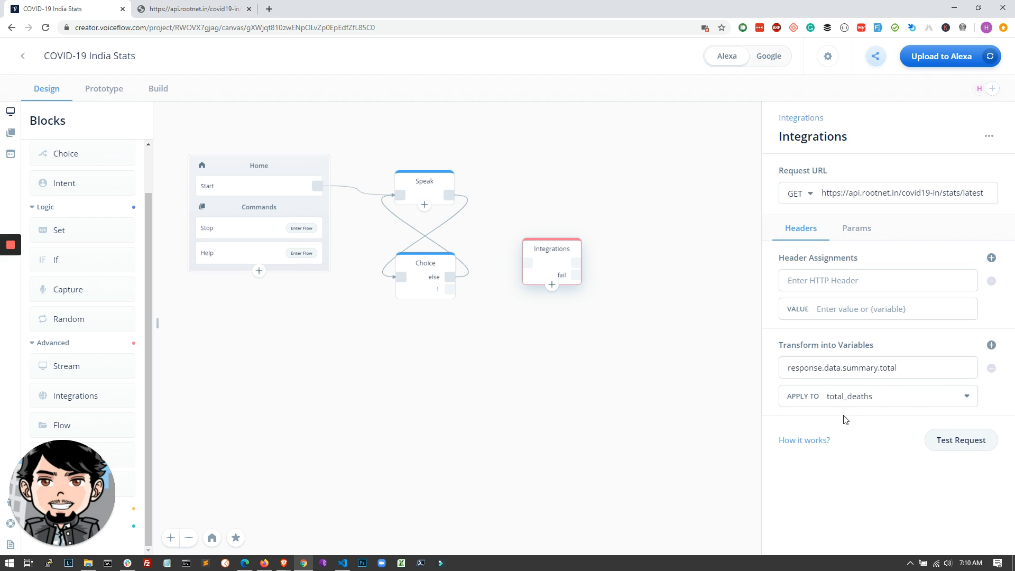
click(877, 395)
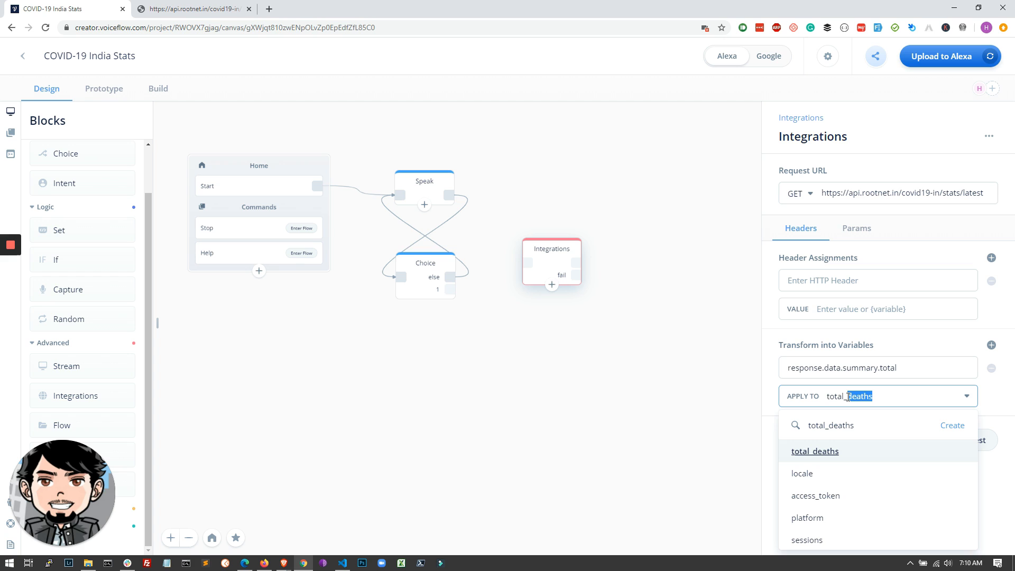
text(total_cases)
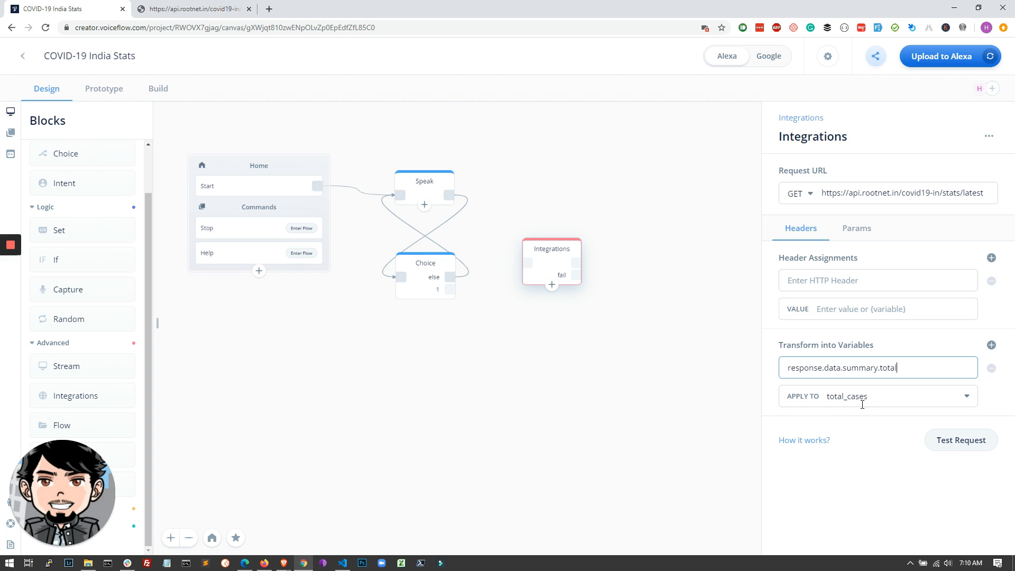
mouse_move(897, 435)
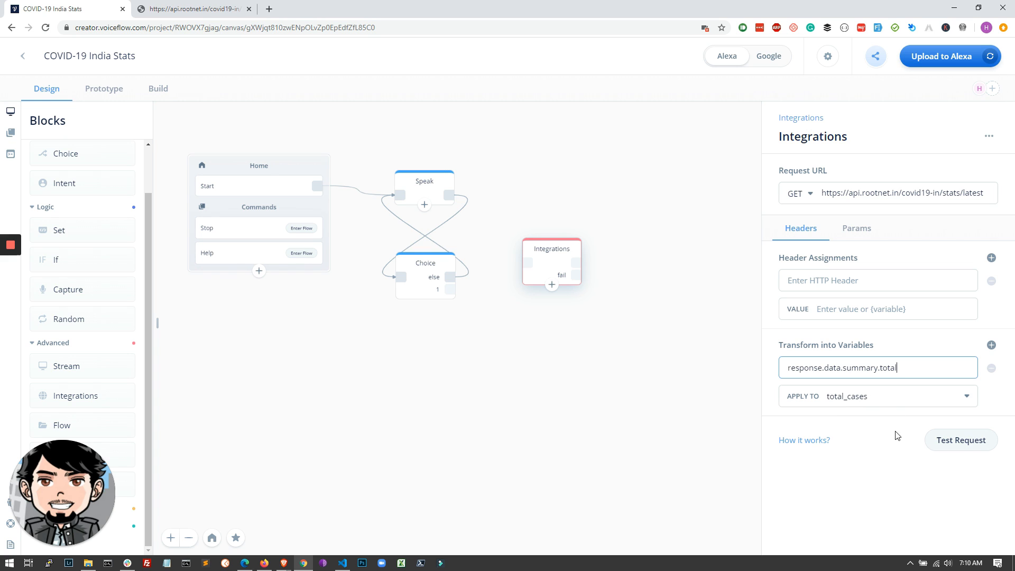
Step: Map response.data.summary.deaths into total_deaths after a successful API test request
click(990, 344)
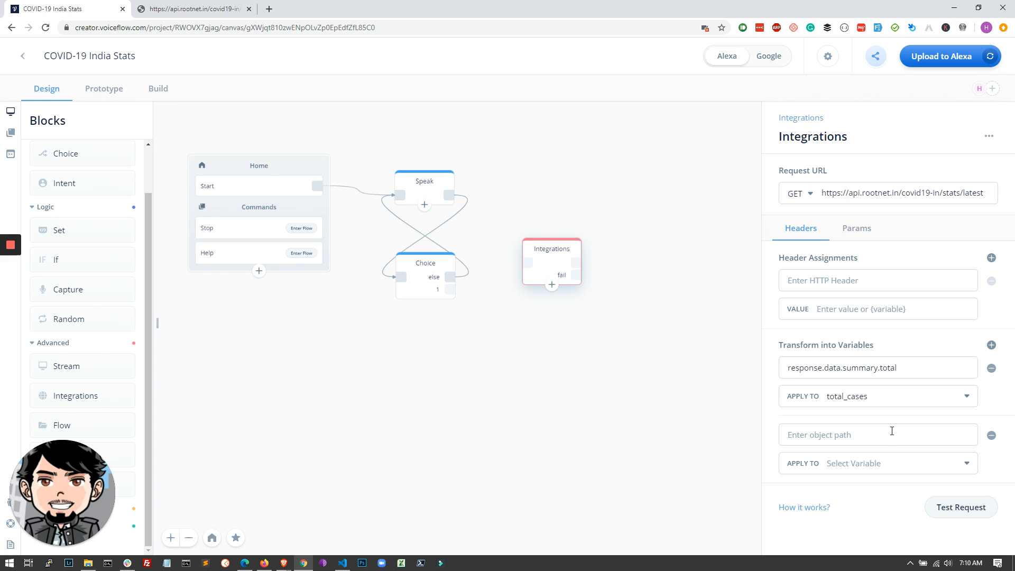
text(total_deaths)
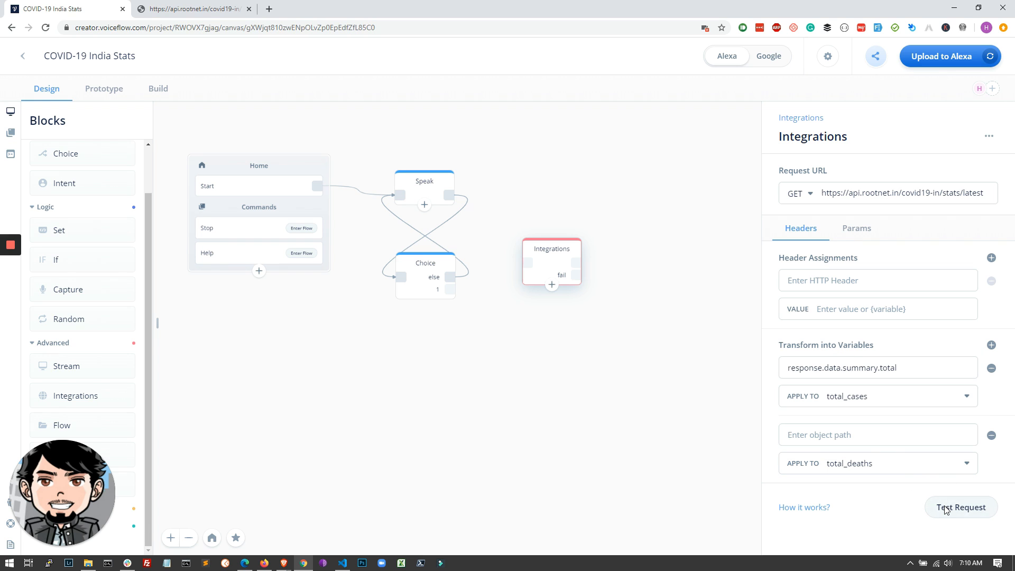
click(961, 507)
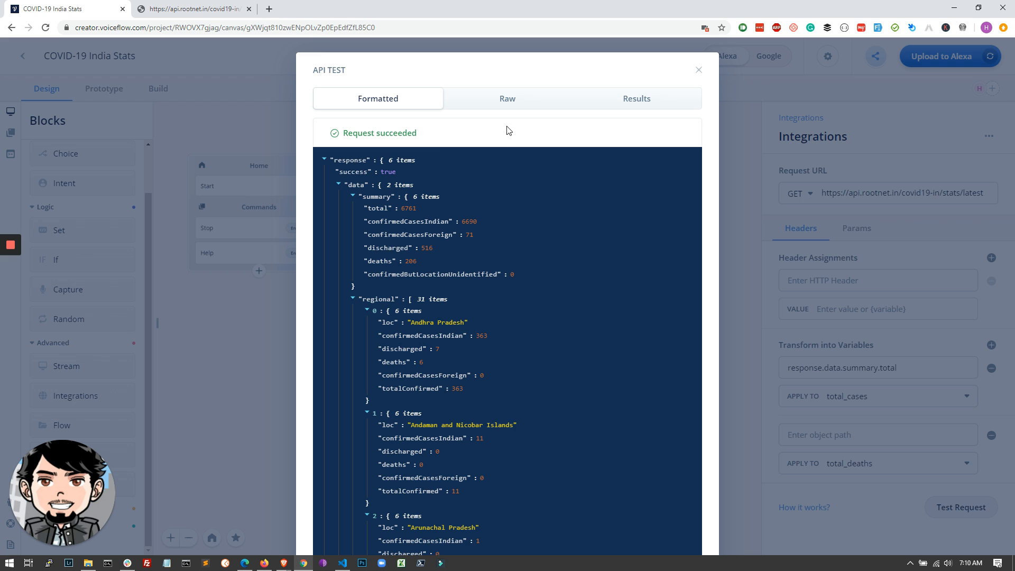
mouse_move(424, 261)
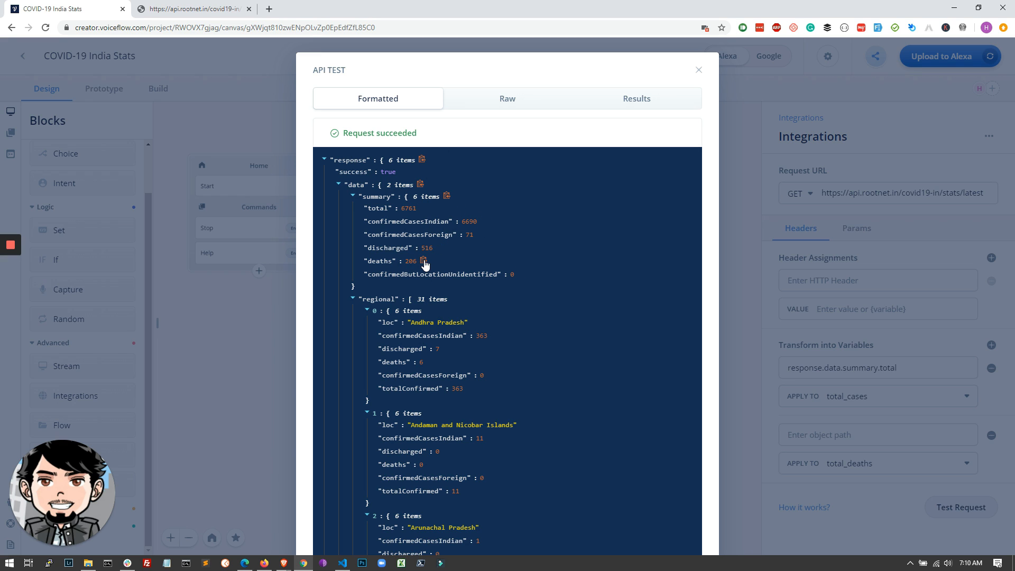
click(698, 69)
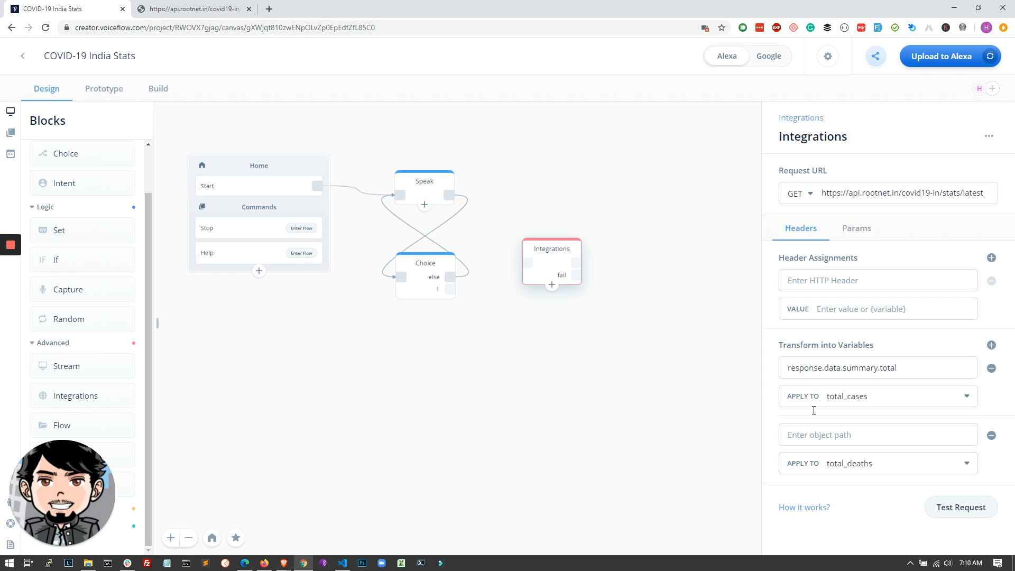
text(response.data.summary.deaths)
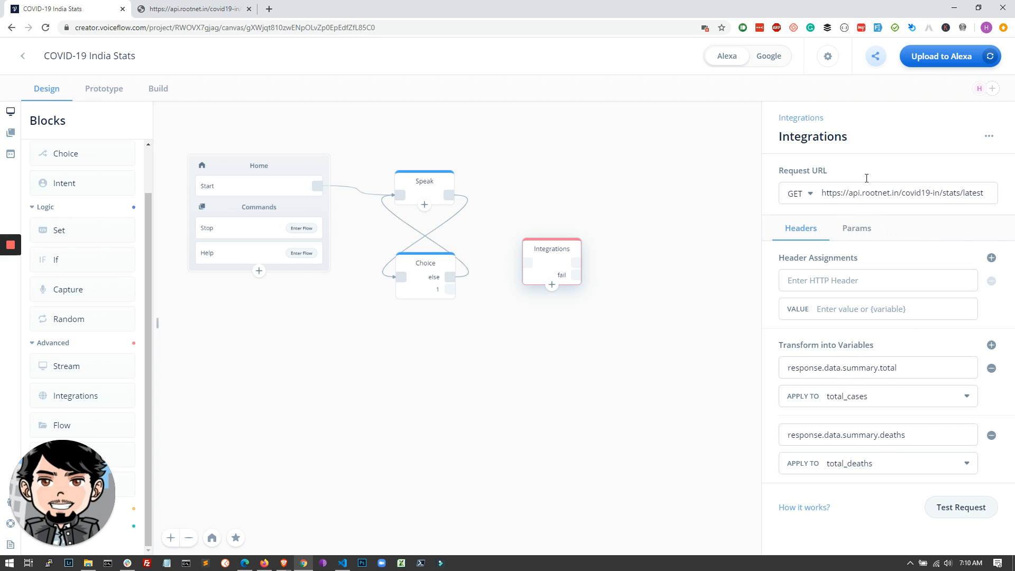
click(906, 193)
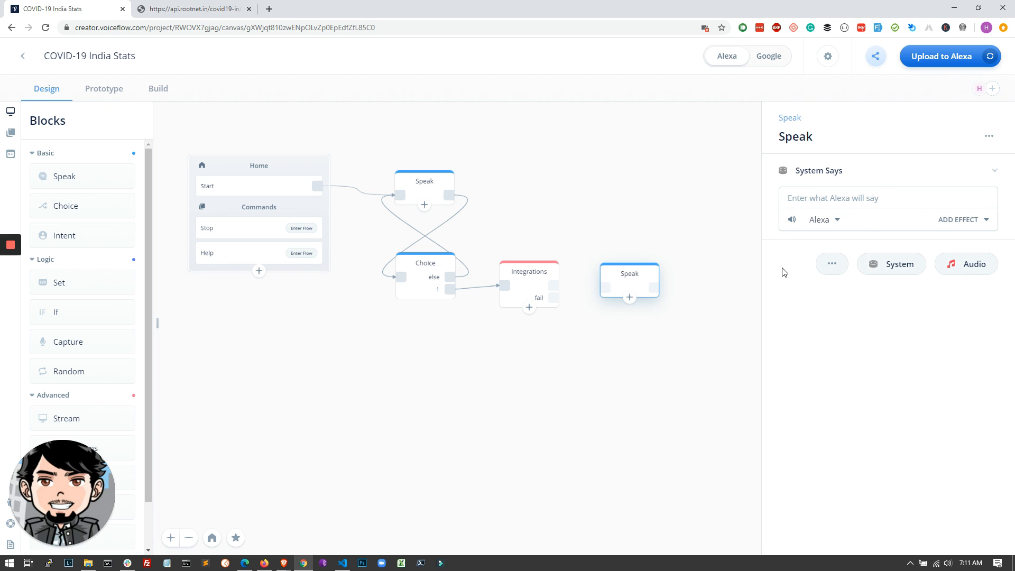
Step: Make the Speak block say 'Today's count for COVID-19 in India are as follows:' plus a 1-second break
click(888, 198)
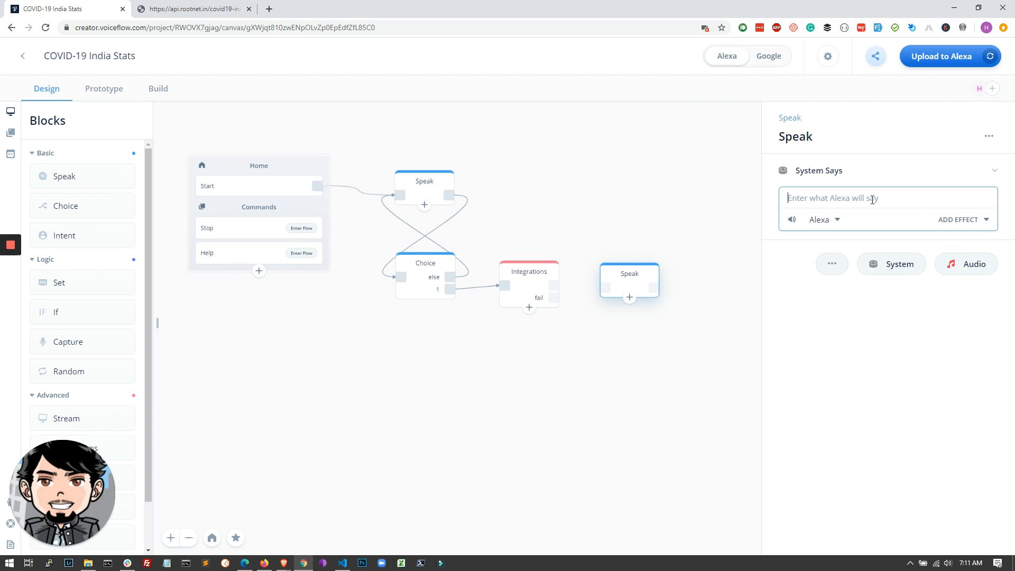
text(Tod)
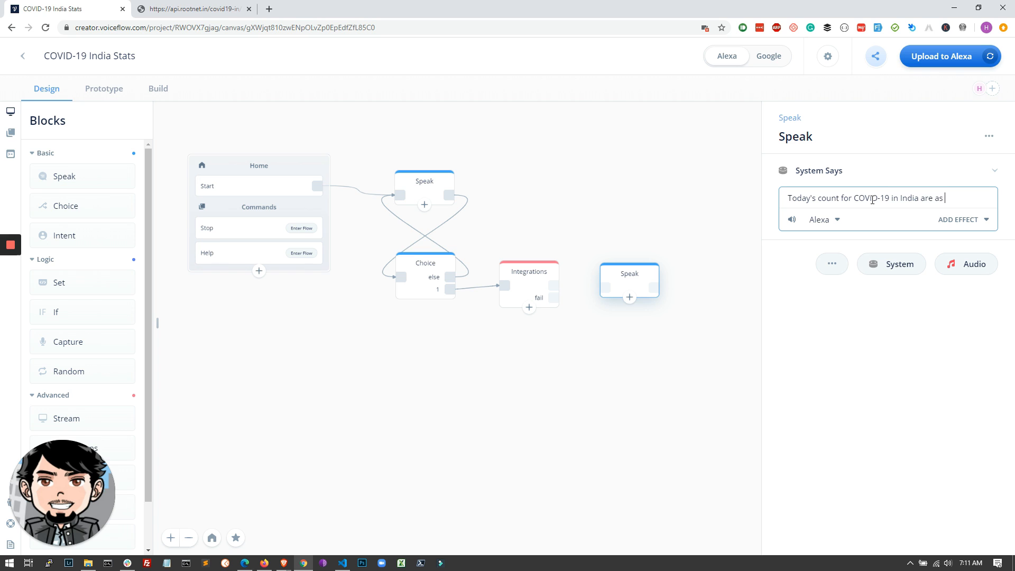
text(follows:)
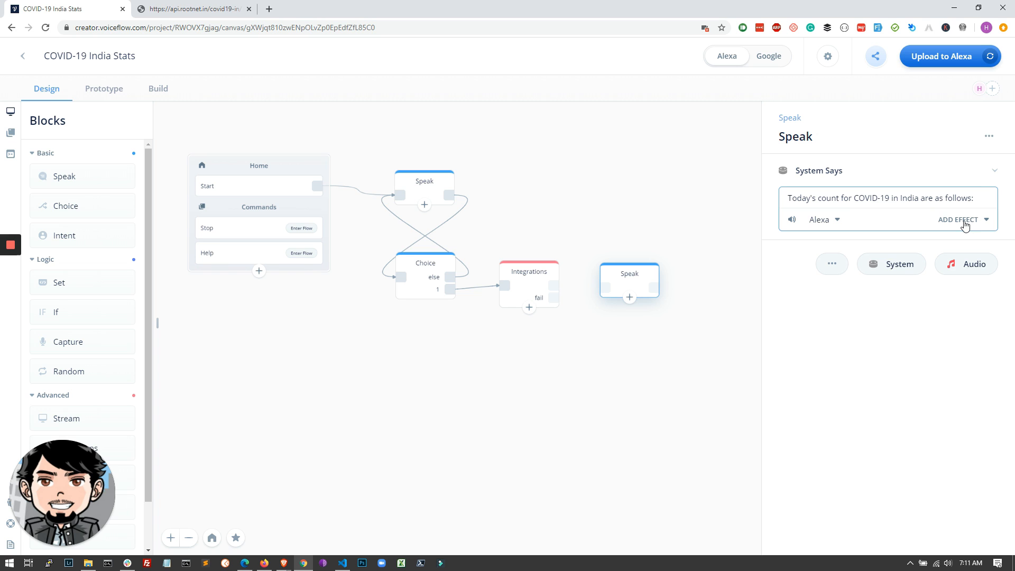
click(958, 220)
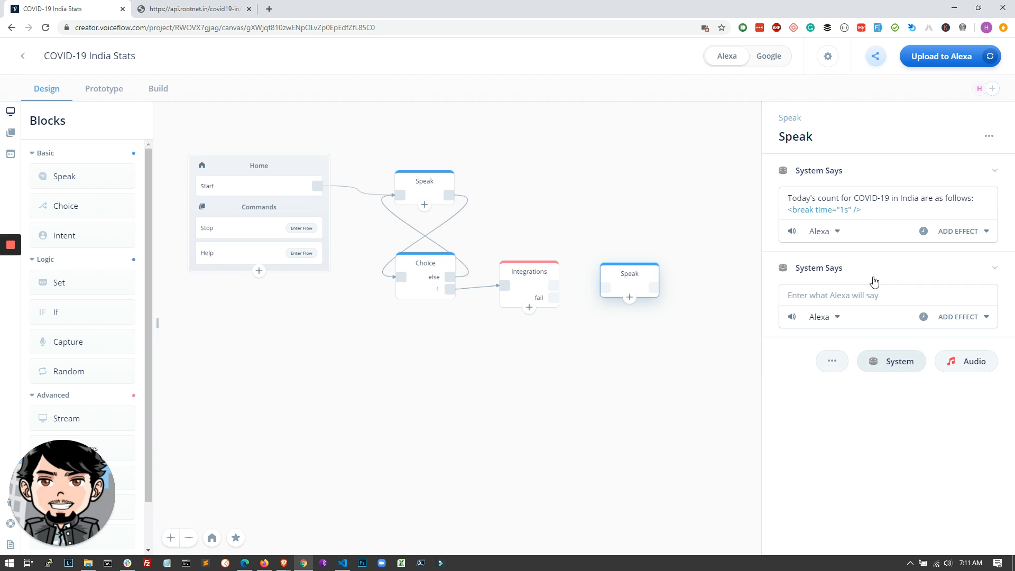
Step: Write the second line 'Total Cases are {total_cases} and ... succumbed to the virus are {total_deaths}'
click(887, 294)
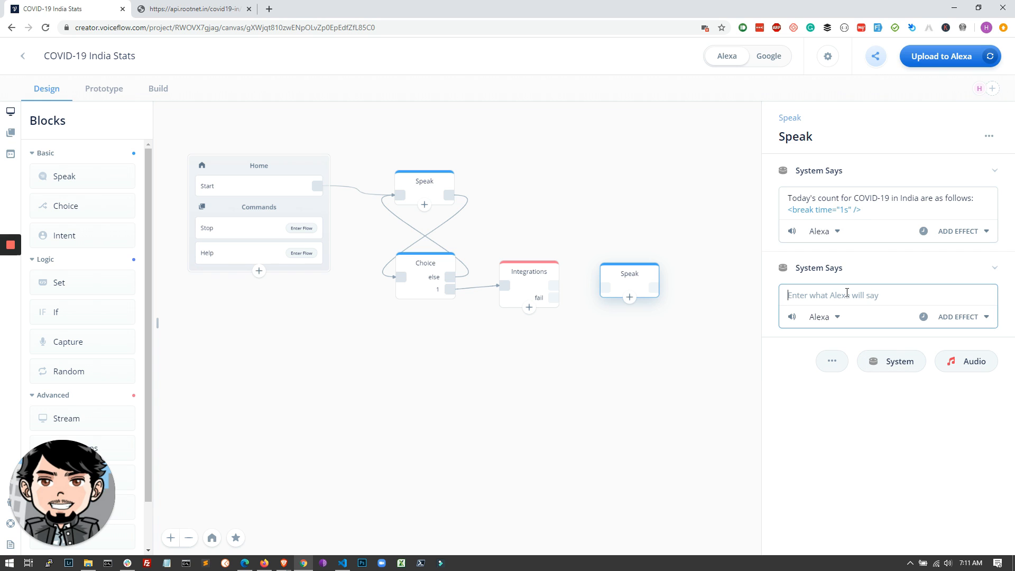
text(Total Cae)
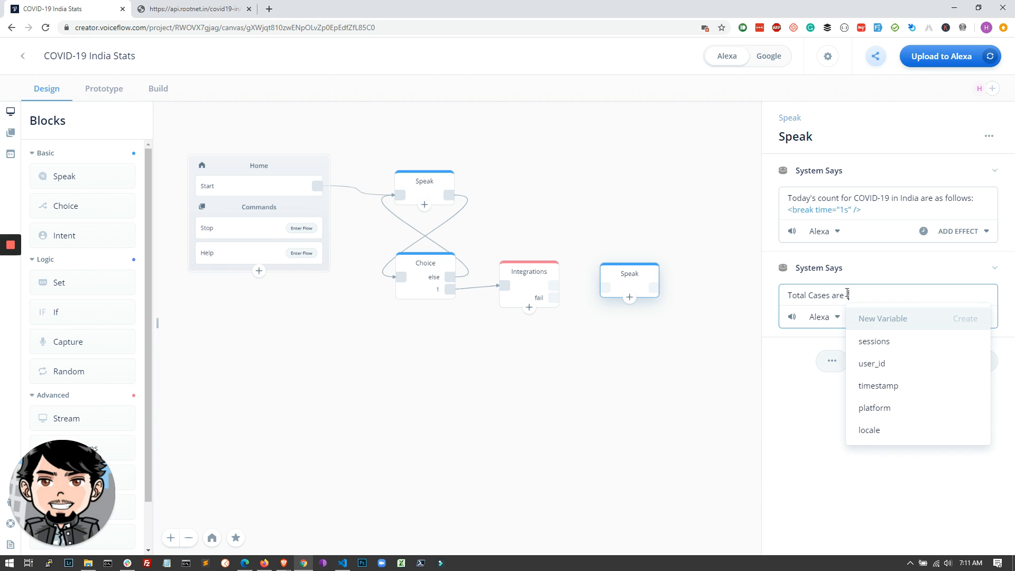
text(total)
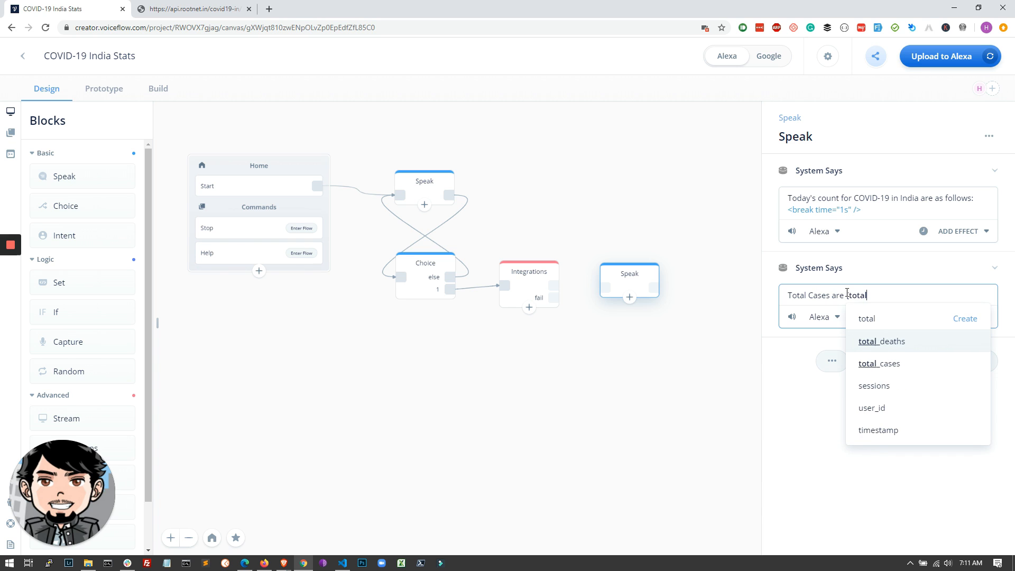
click(879, 363)
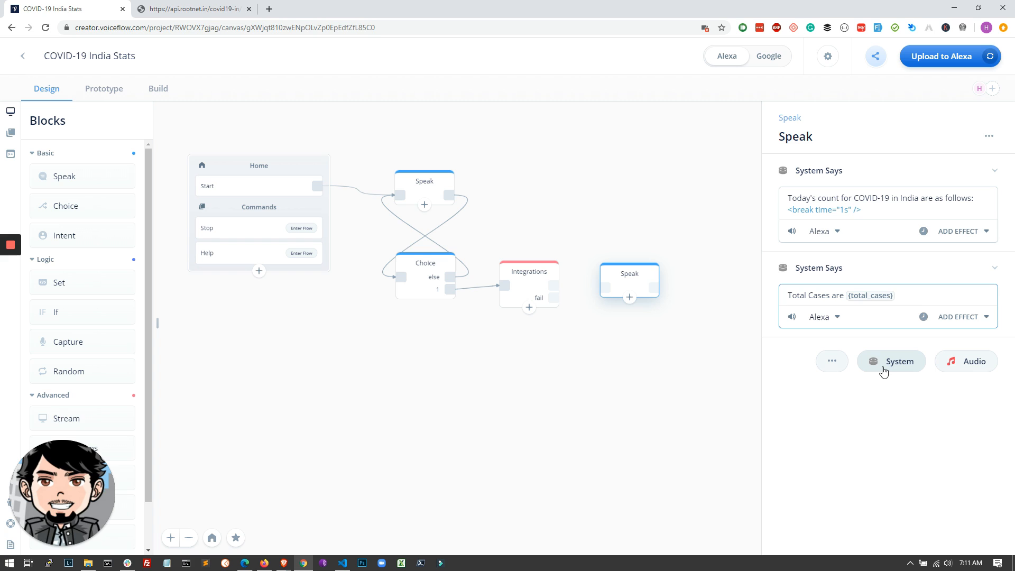
click(900, 294)
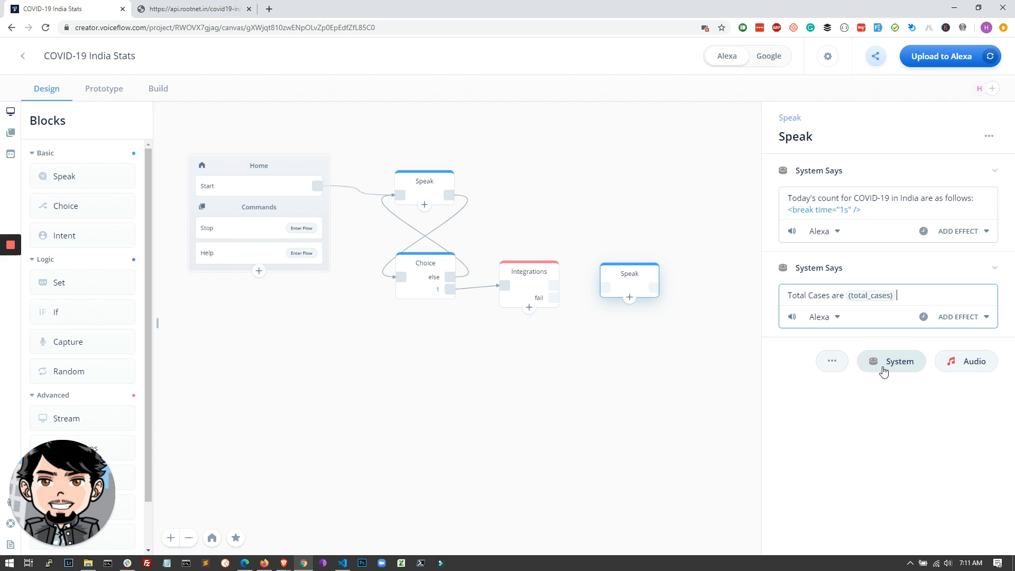
text(and total)
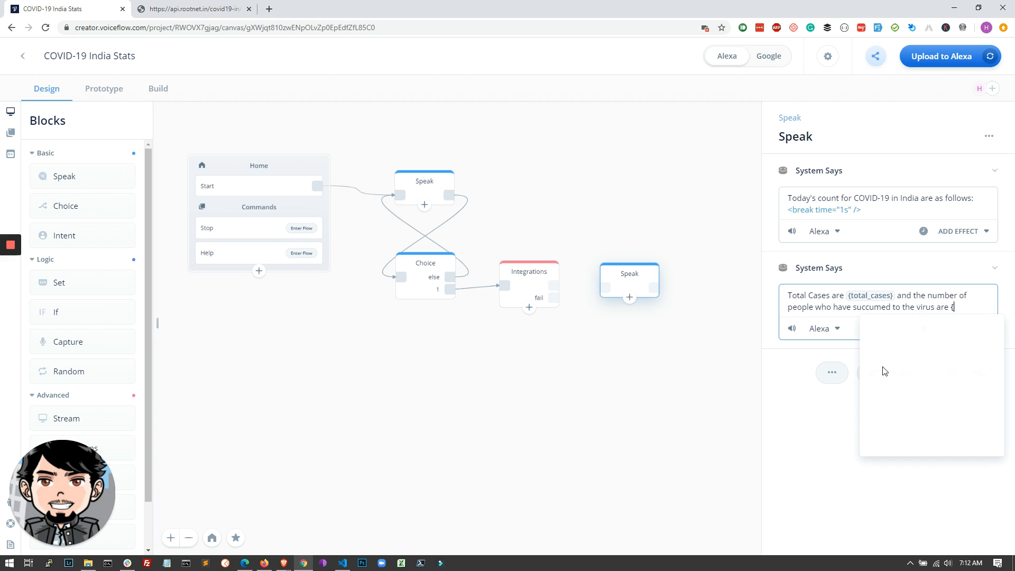
text(total_)
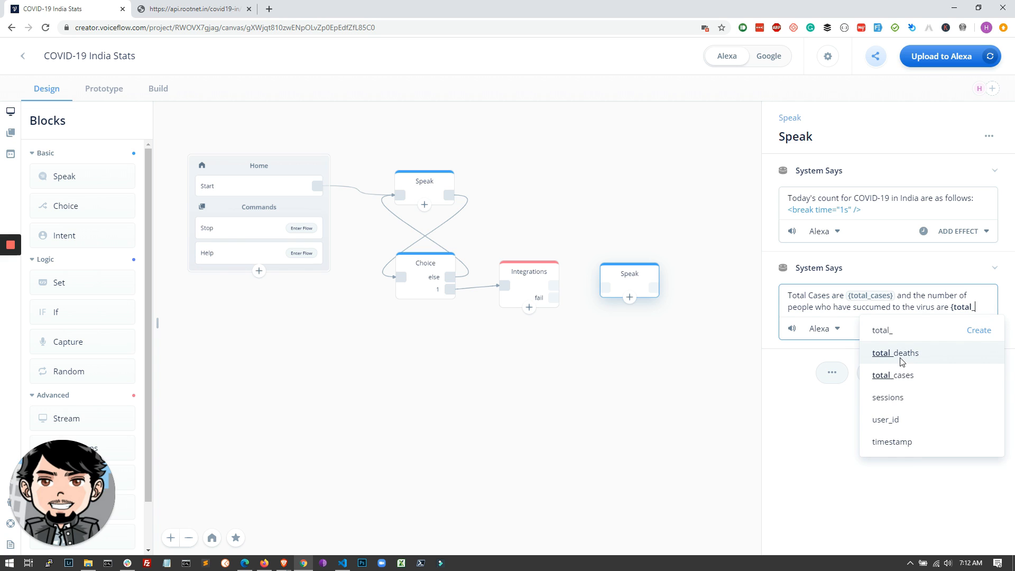
click(894, 353)
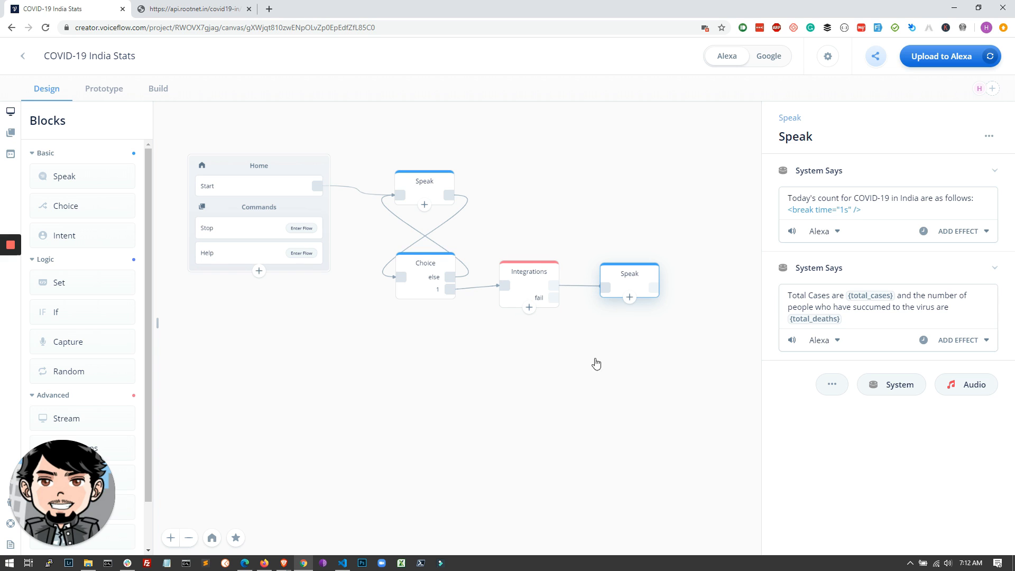
mouse_move(488, 304)
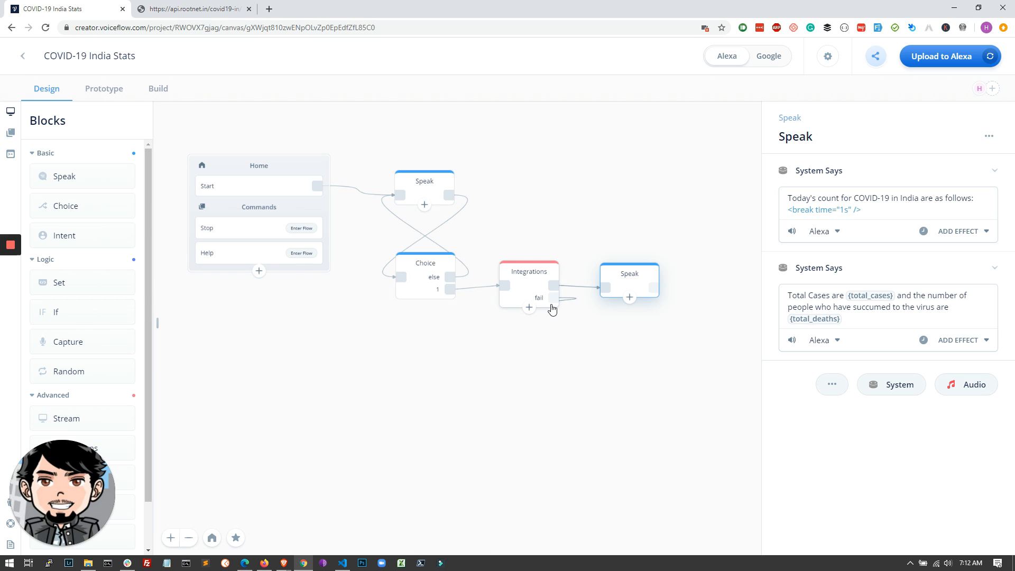
Step: Add a Speak block saying 'Something went wrong. Please try again.' and connect the fail path to it
click(529, 271)
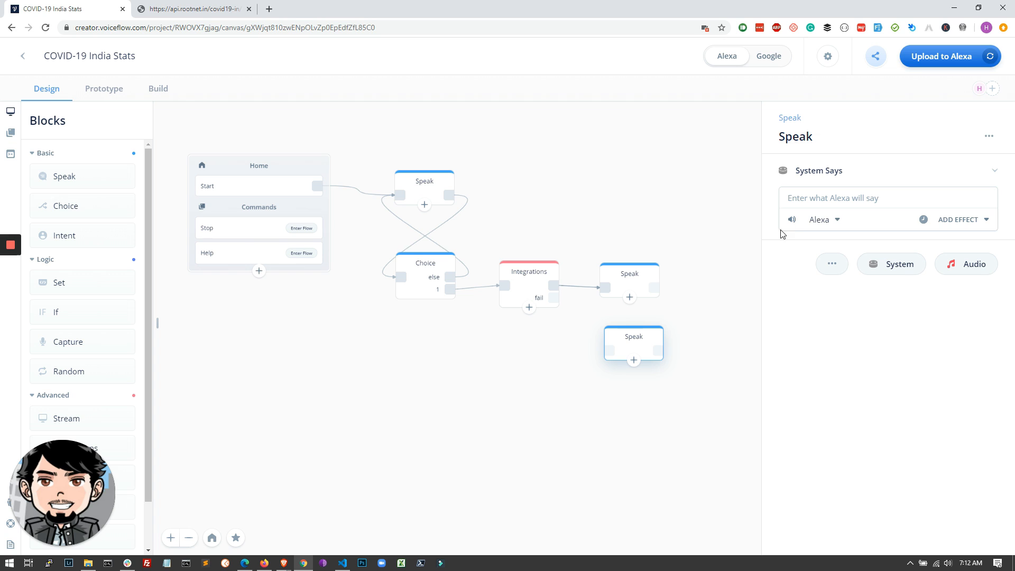
text(Somethin)
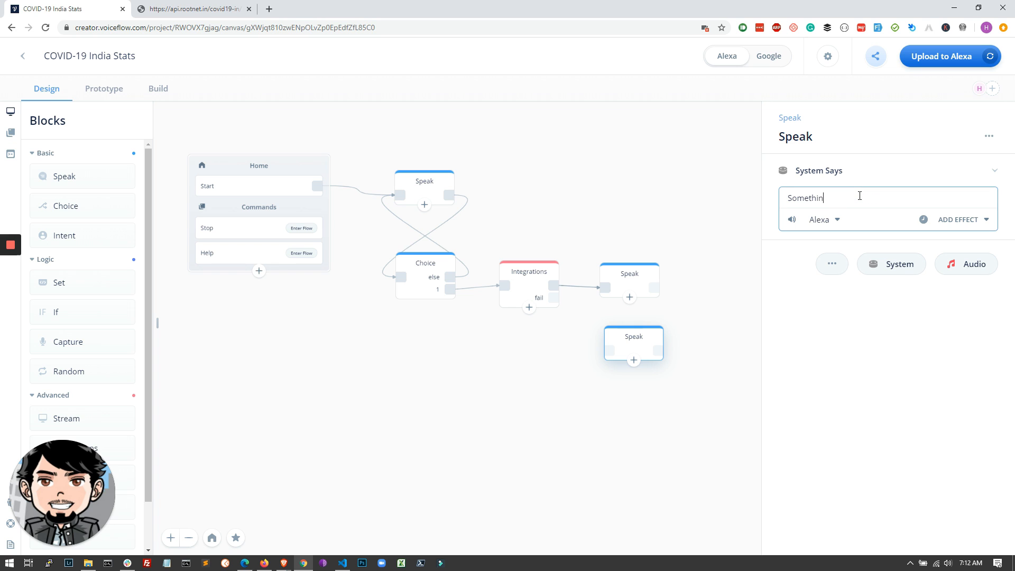
text(g went wrong. Please try)
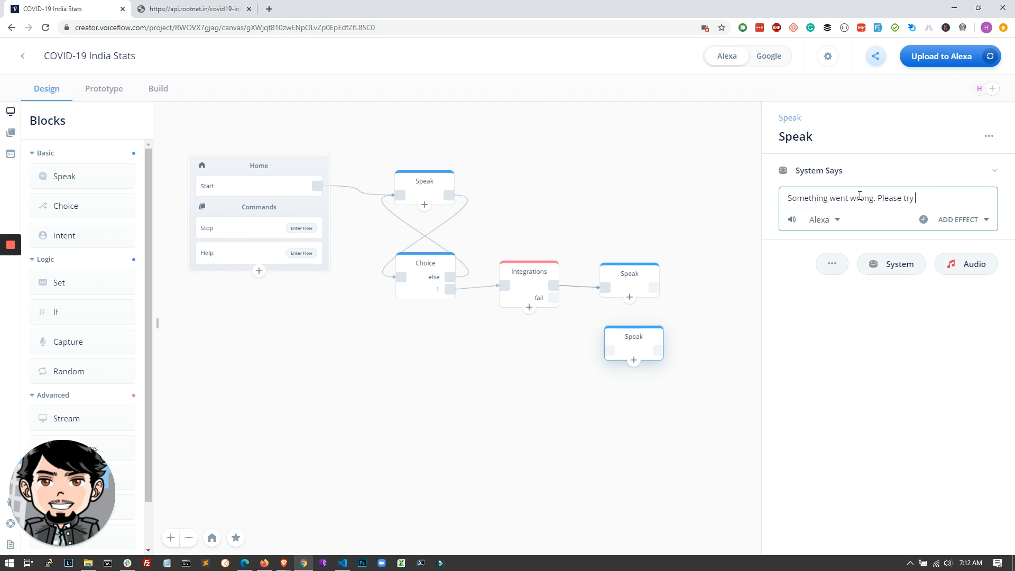
text(again.)
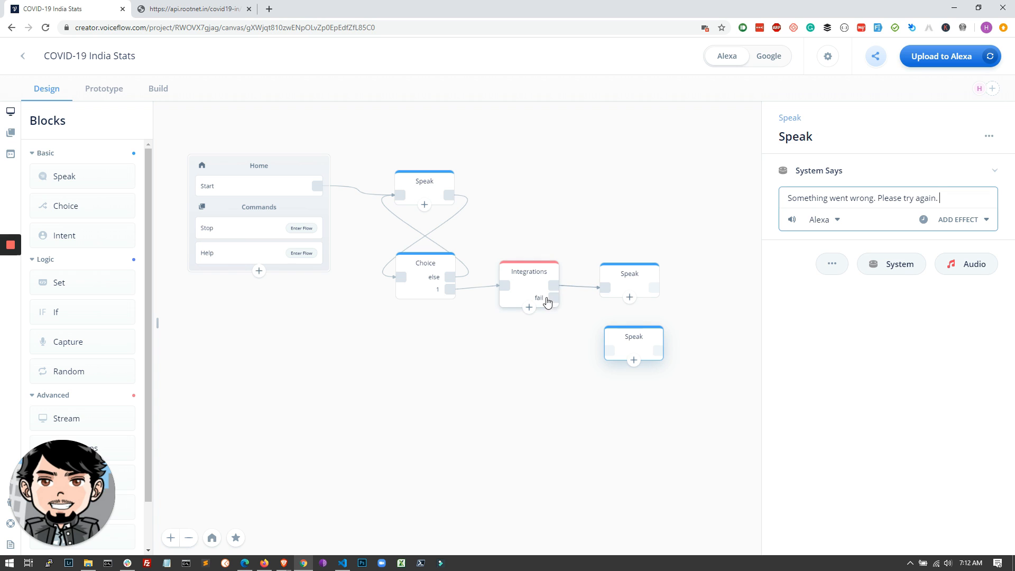
drag(550, 298, 606, 352)
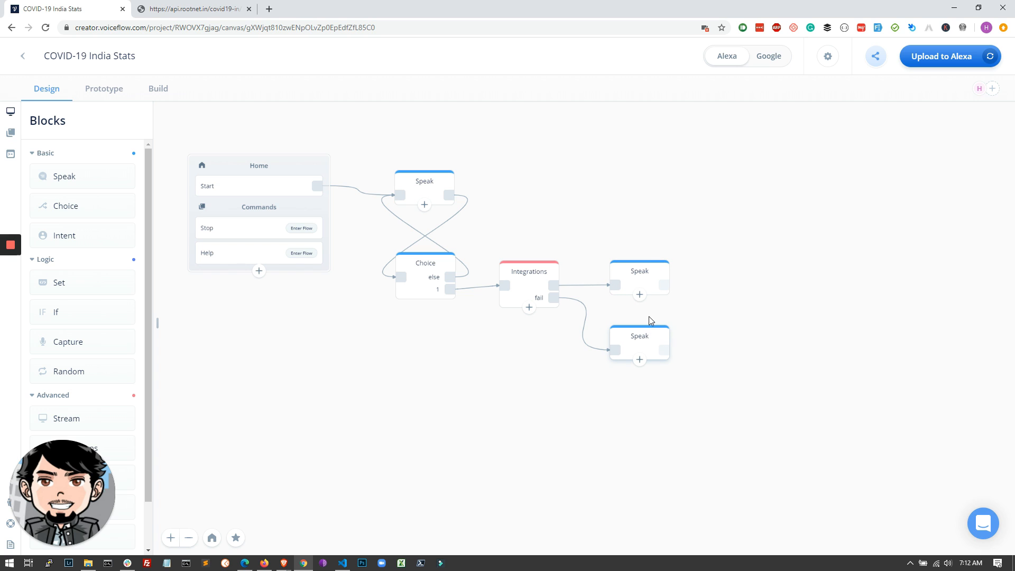
mouse_move(940, 56)
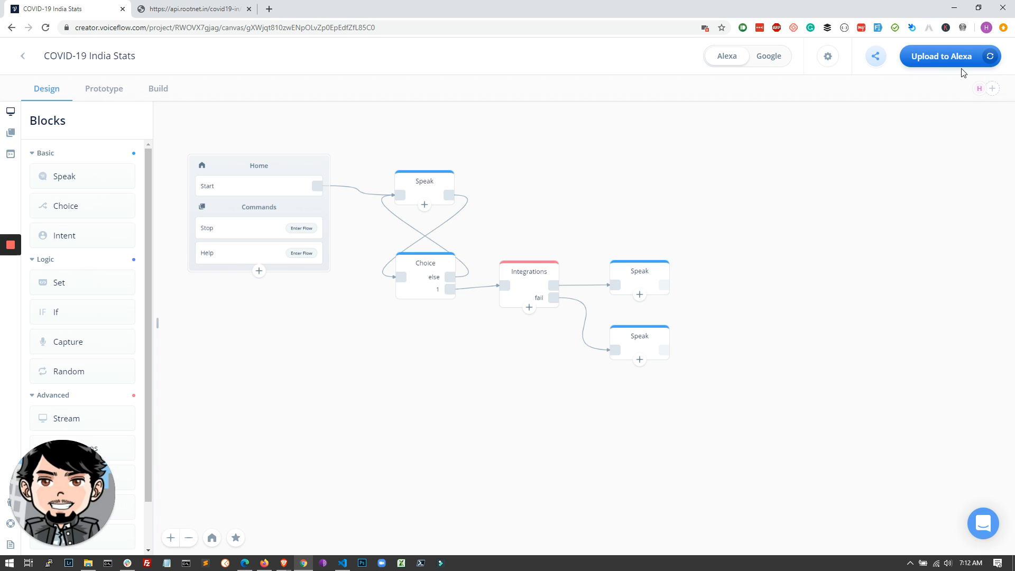
mouse_move(944, 70)
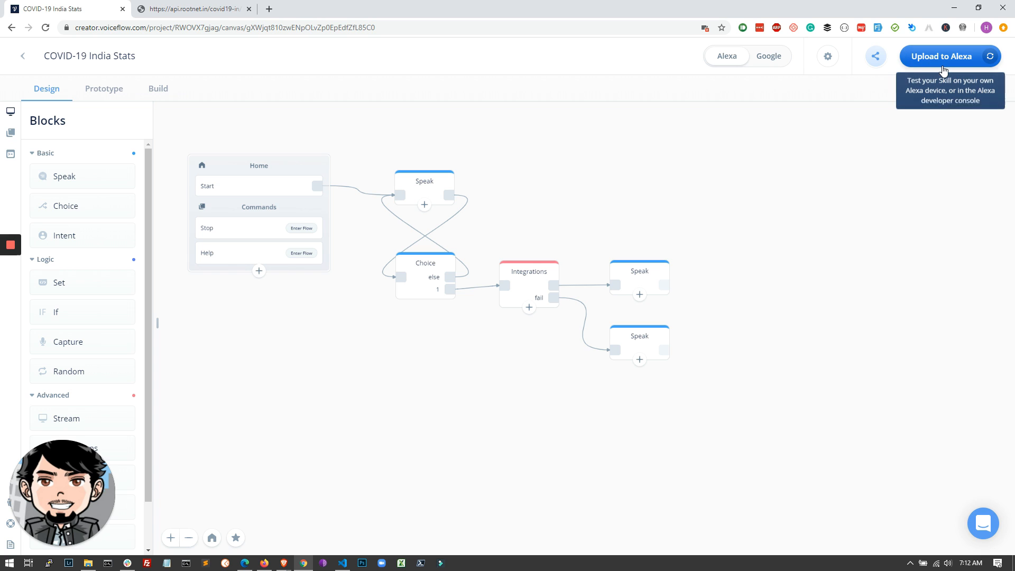
mouse_move(796, 112)
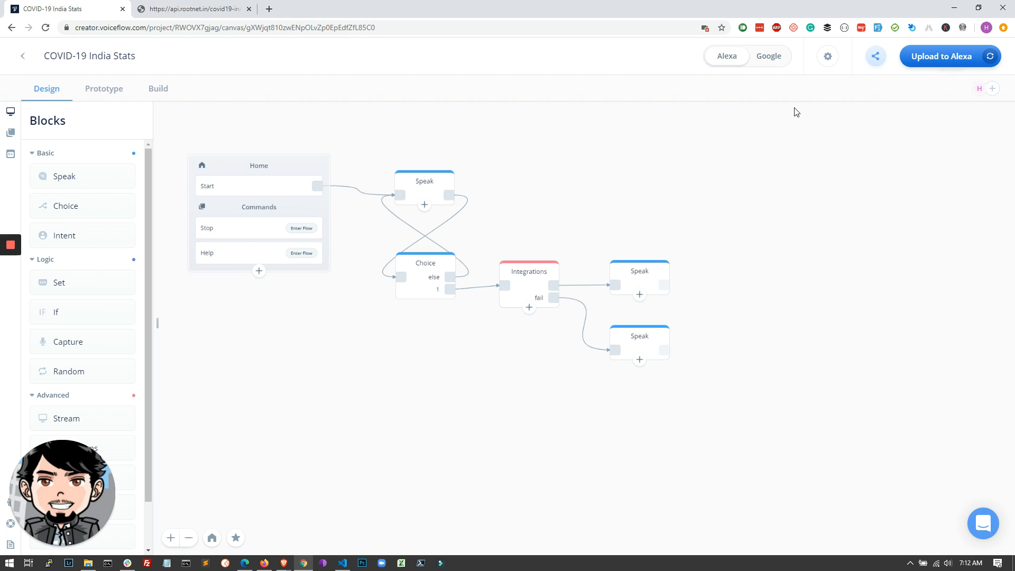
mouse_move(121, 98)
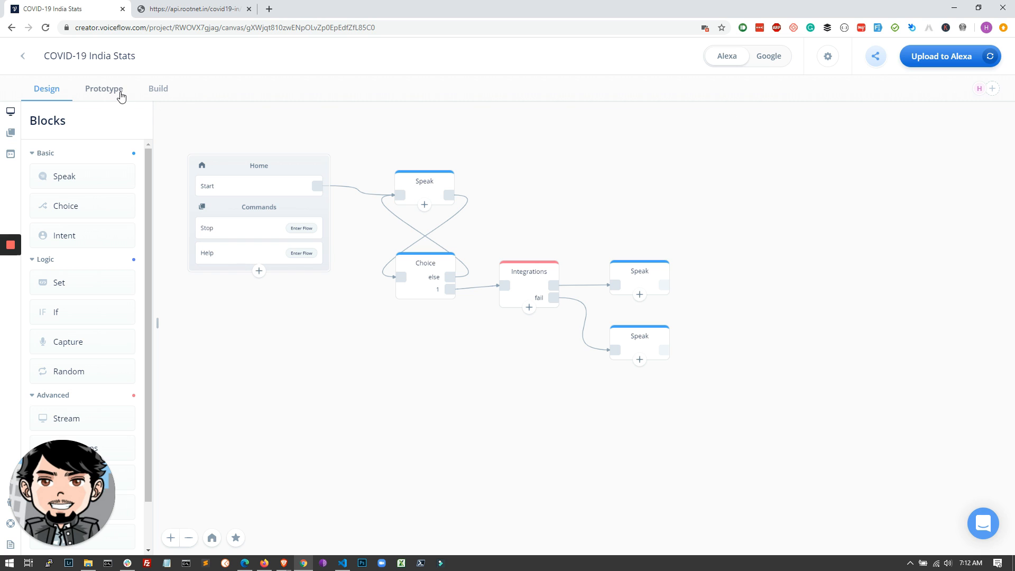
mouse_move(118, 97)
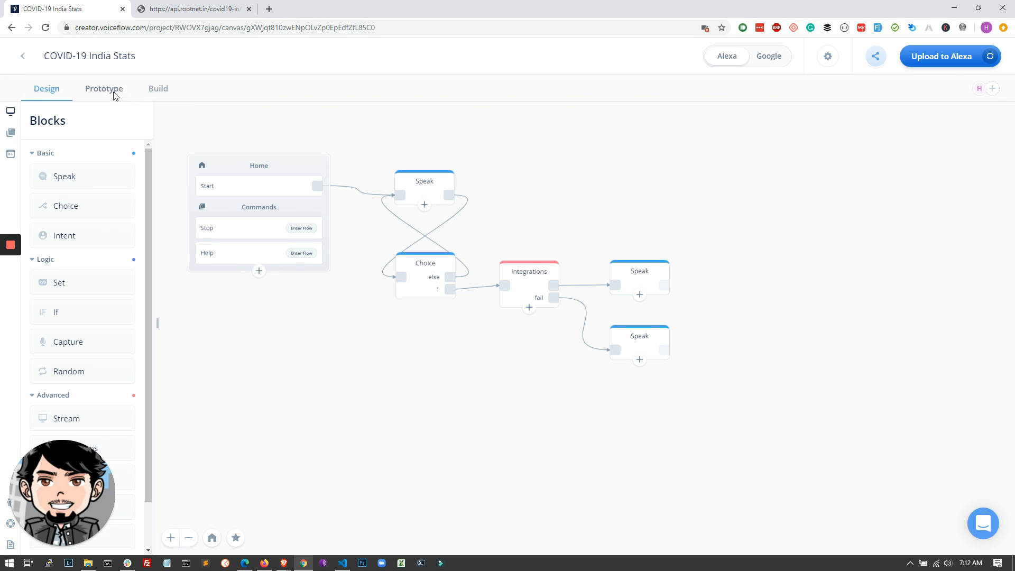
Step: Switch to the Prototype view of the COVID-19 India Stats project
click(104, 89)
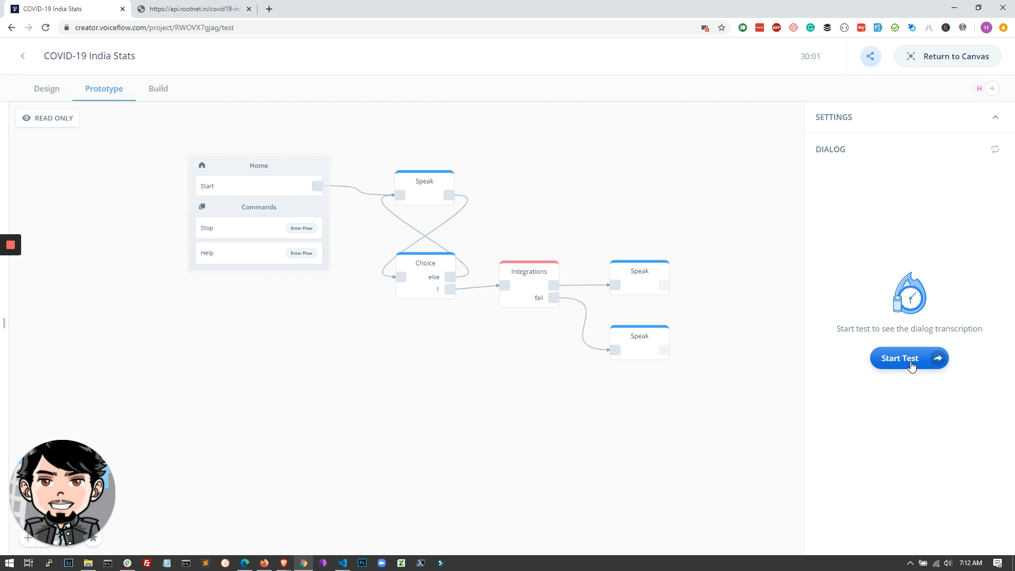
Step: Run a prototype test replying 'go', which returns 6761 total cases and 206 deaths
click(909, 358)
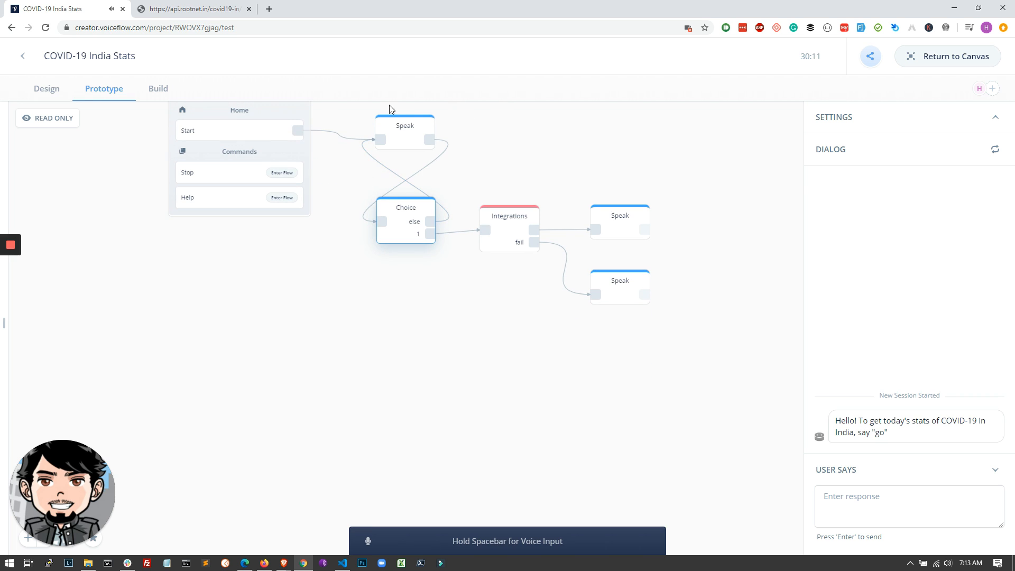
click(907, 505)
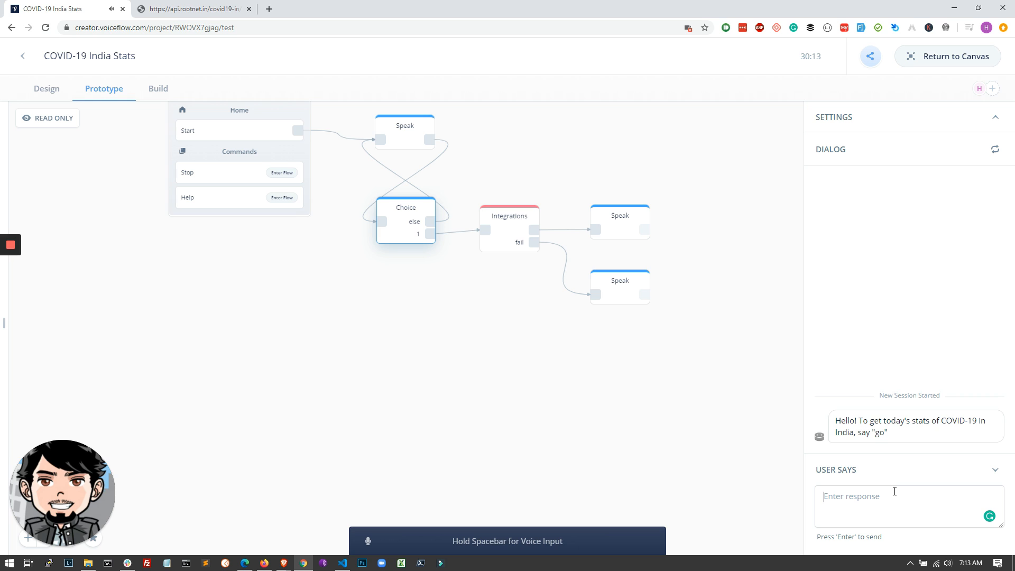
text(go)
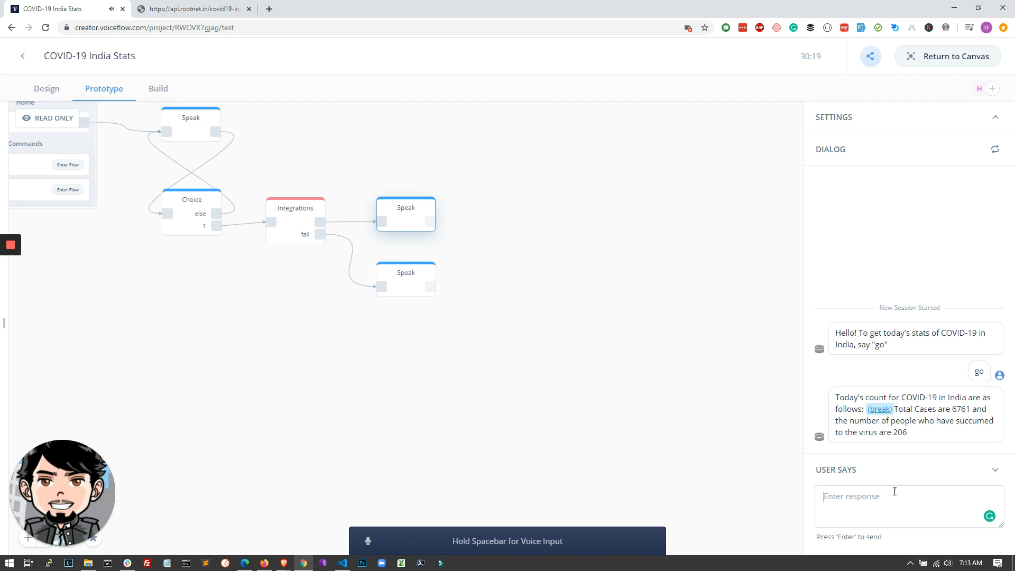
mouse_move(406, 196)
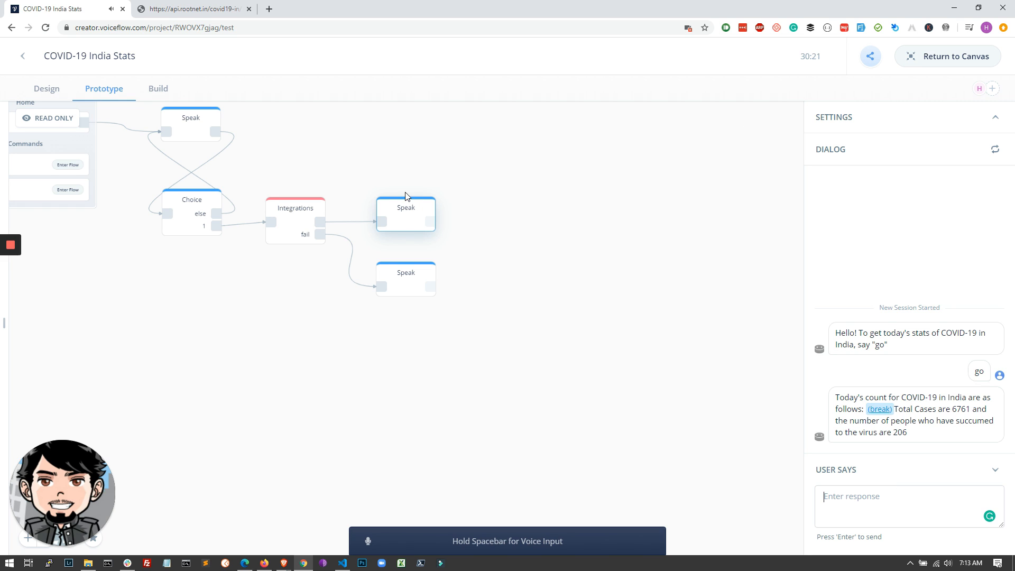
mouse_move(441, 231)
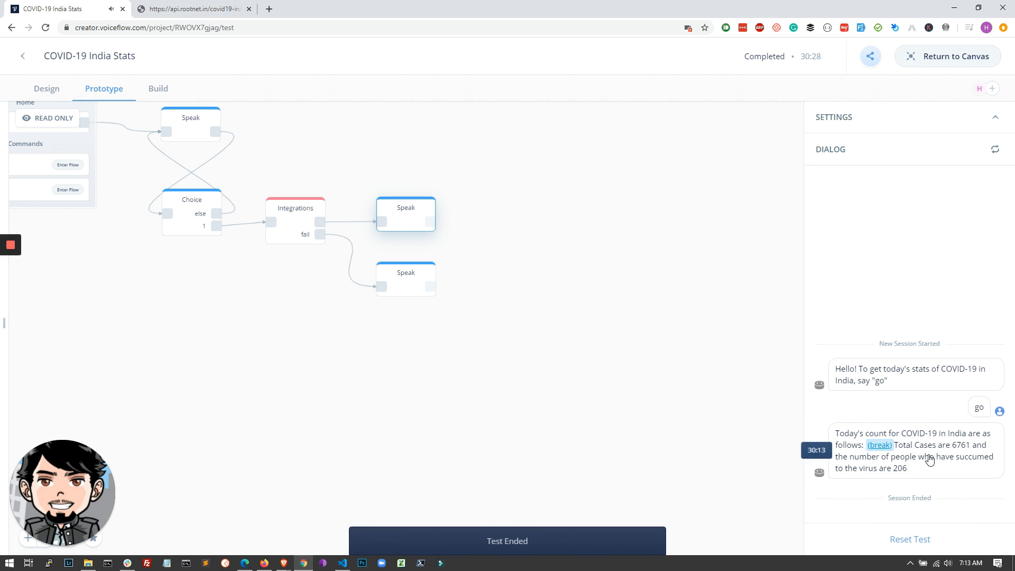
mouse_move(909, 456)
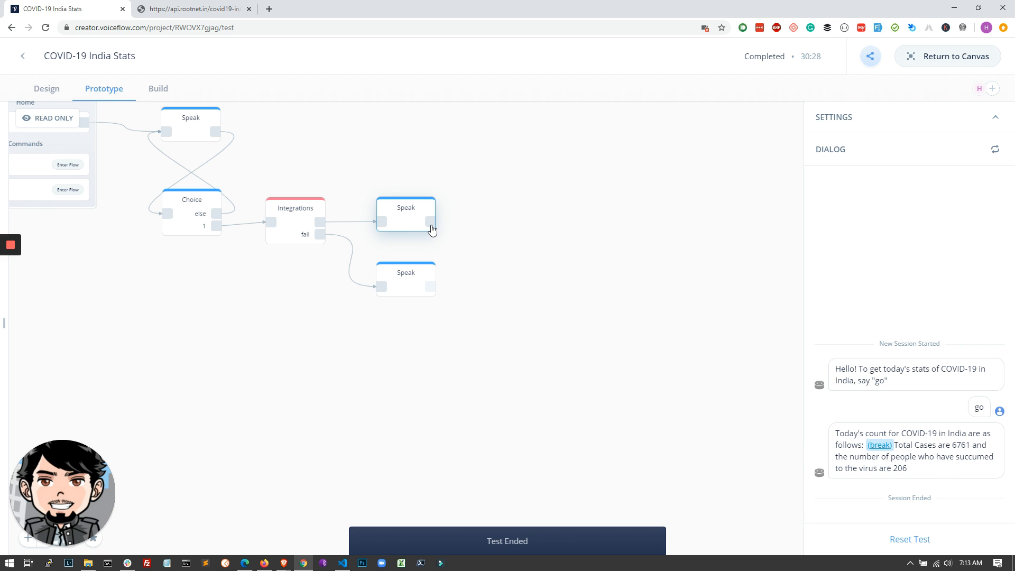
mouse_move(531, 198)
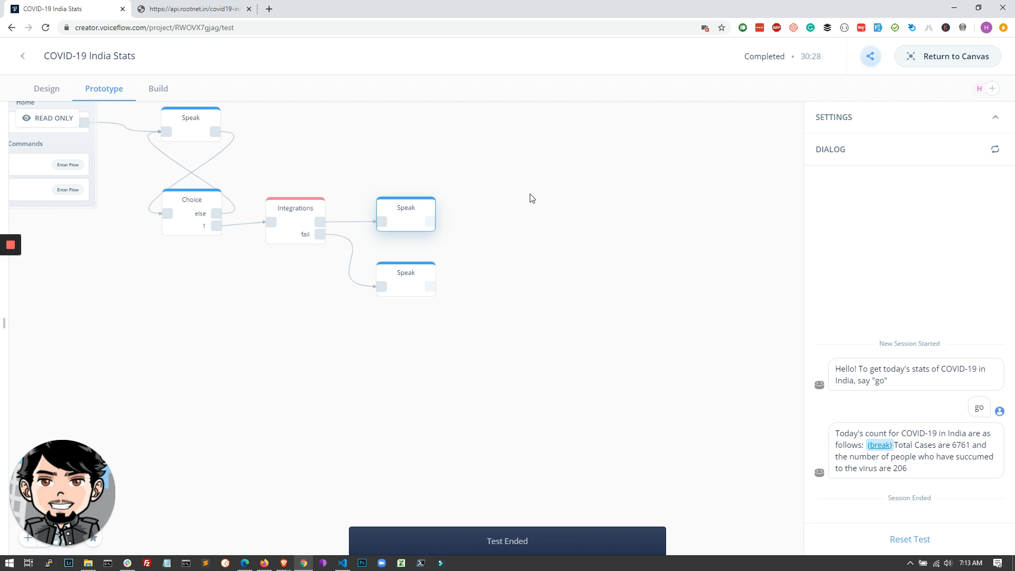
mouse_move(528, 199)
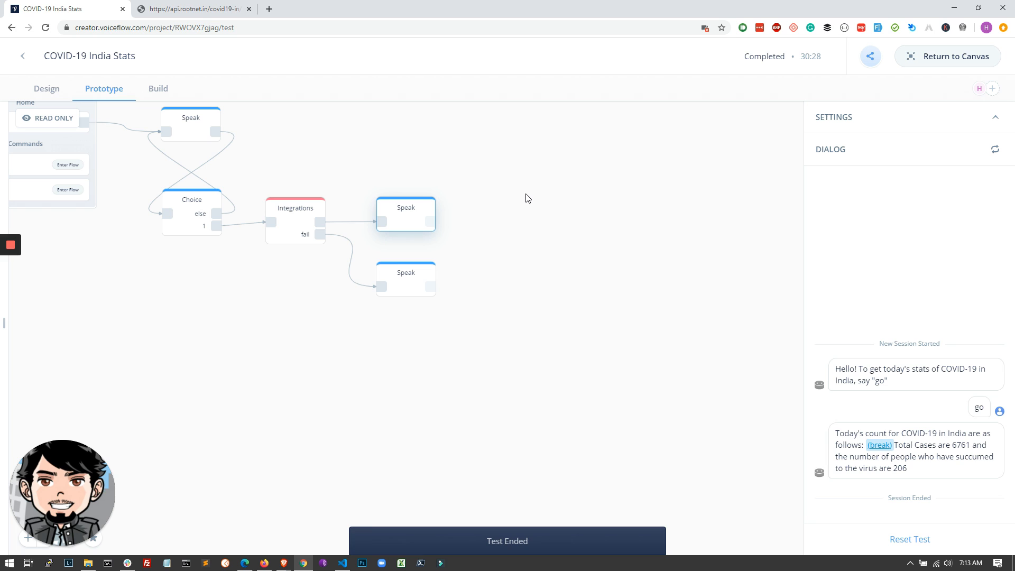
mouse_move(519, 215)
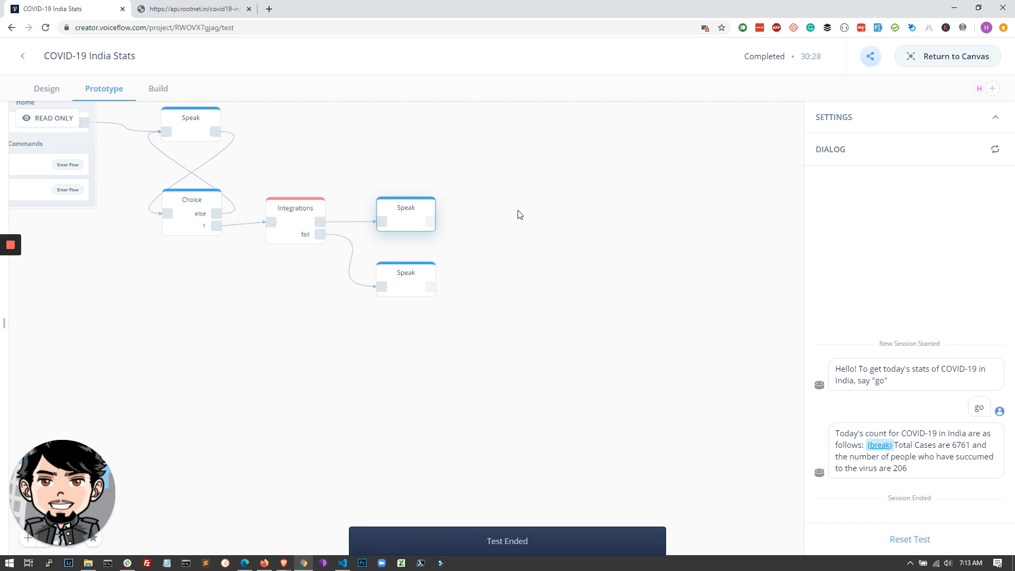
mouse_move(301, 223)
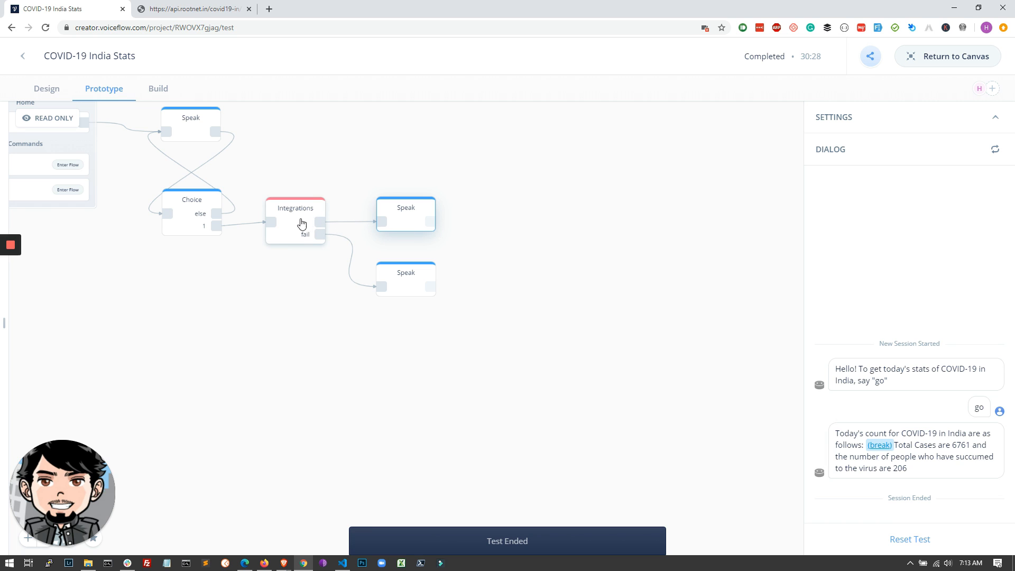
mouse_move(323, 229)
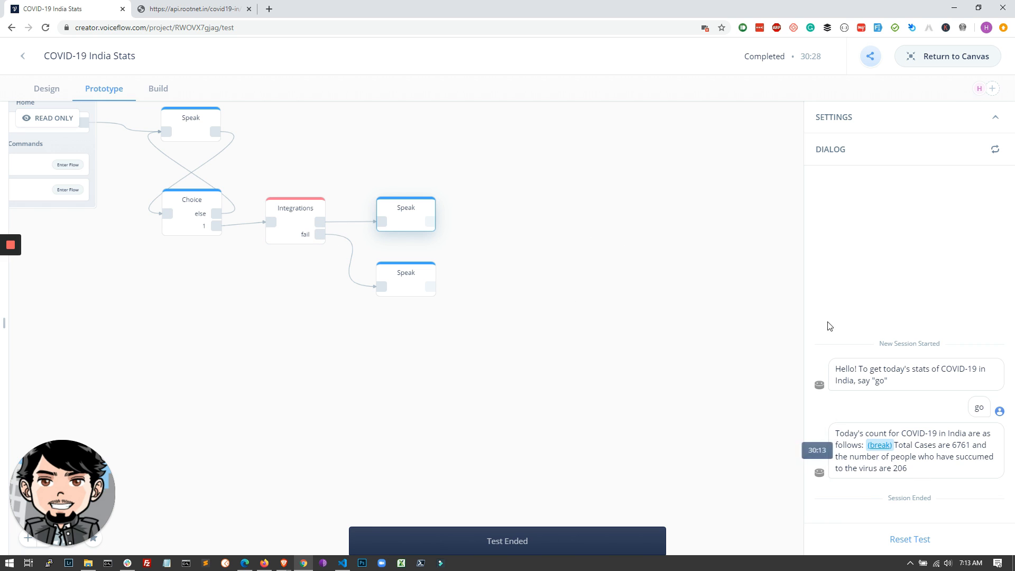
click(158, 89)
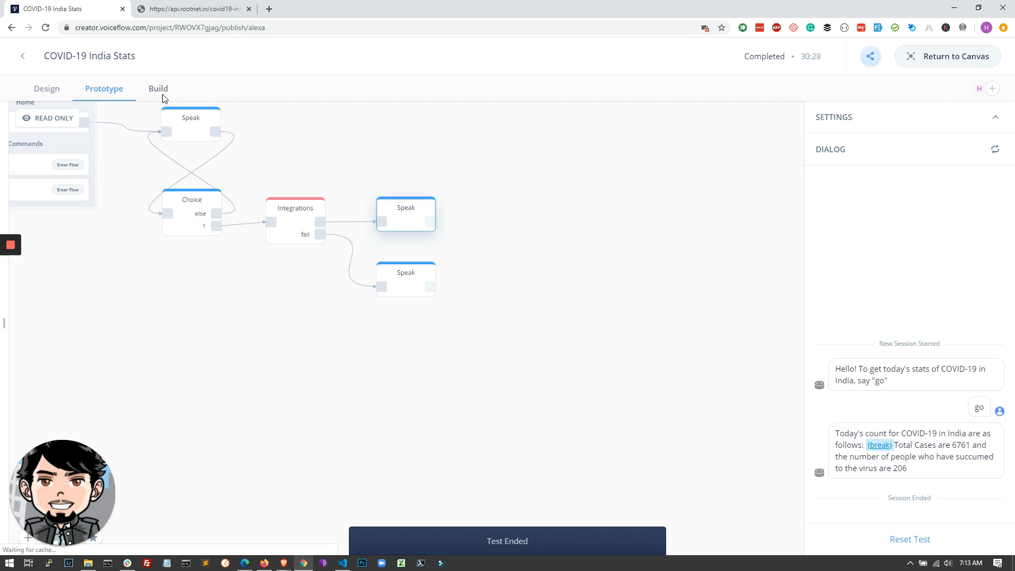
Step: Review the skill display name in the Alexa build form's Basic Skill Info
click(158, 89)
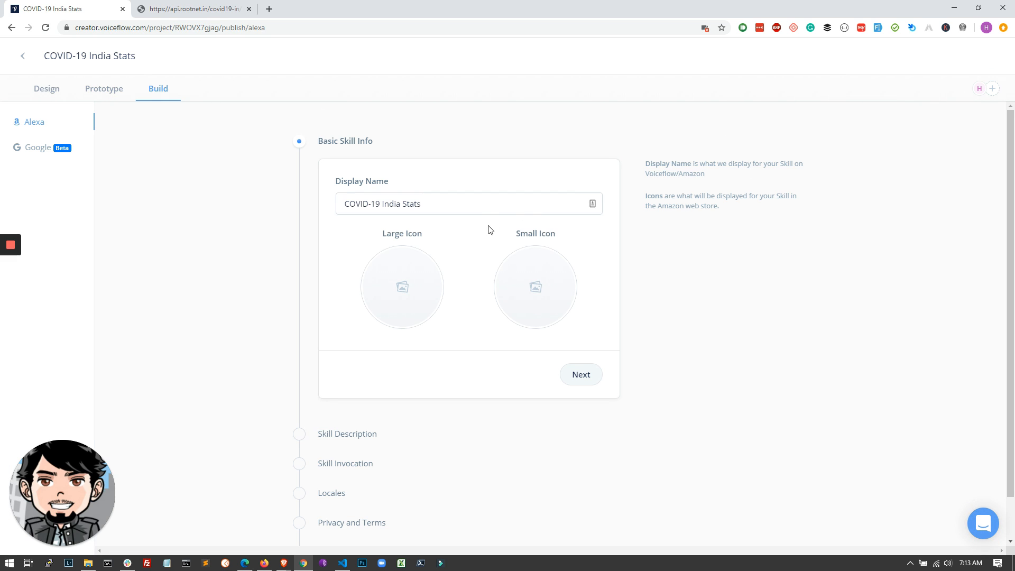
mouse_move(38, 106)
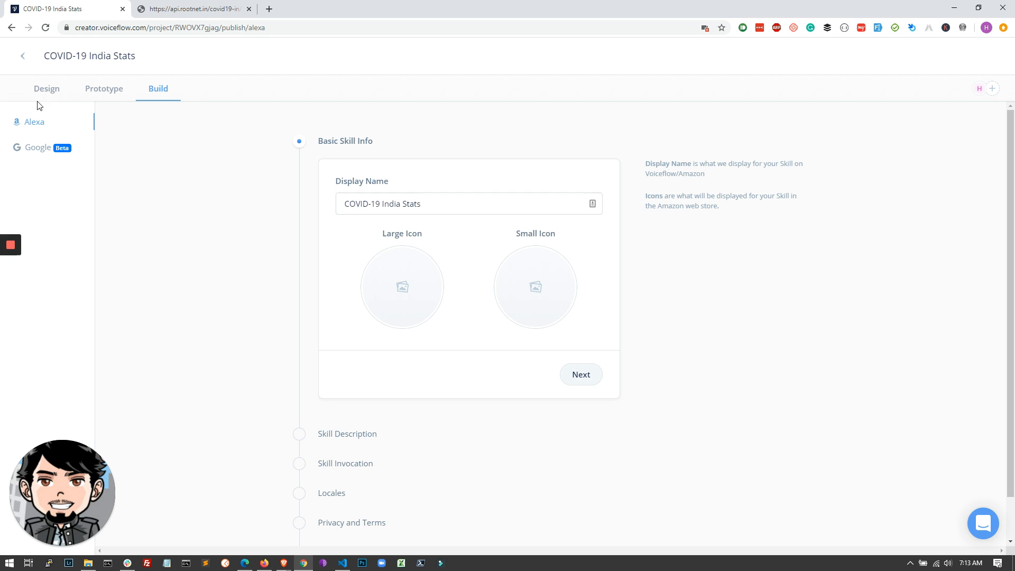
mouse_move(57, 101)
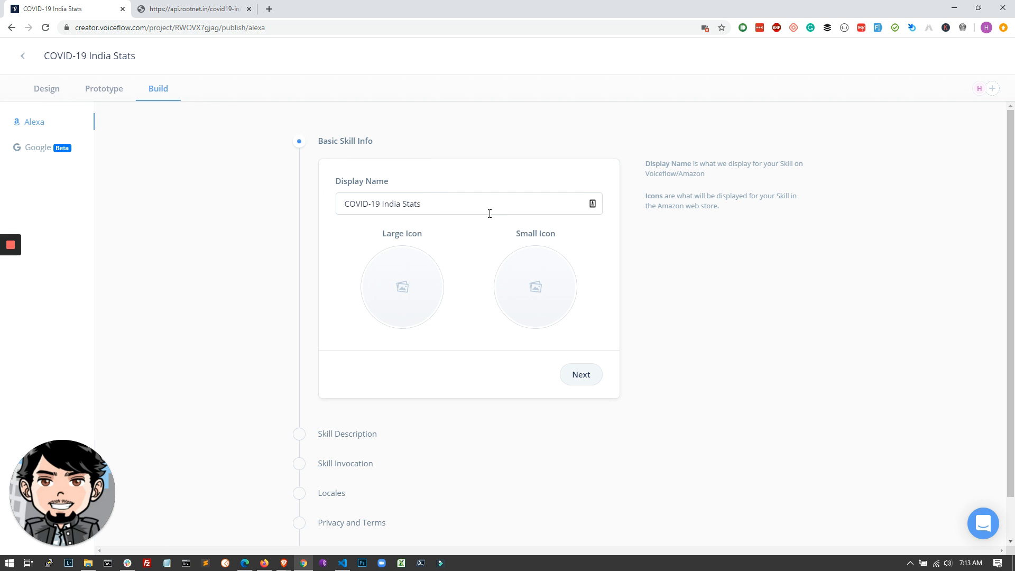
click(453, 204)
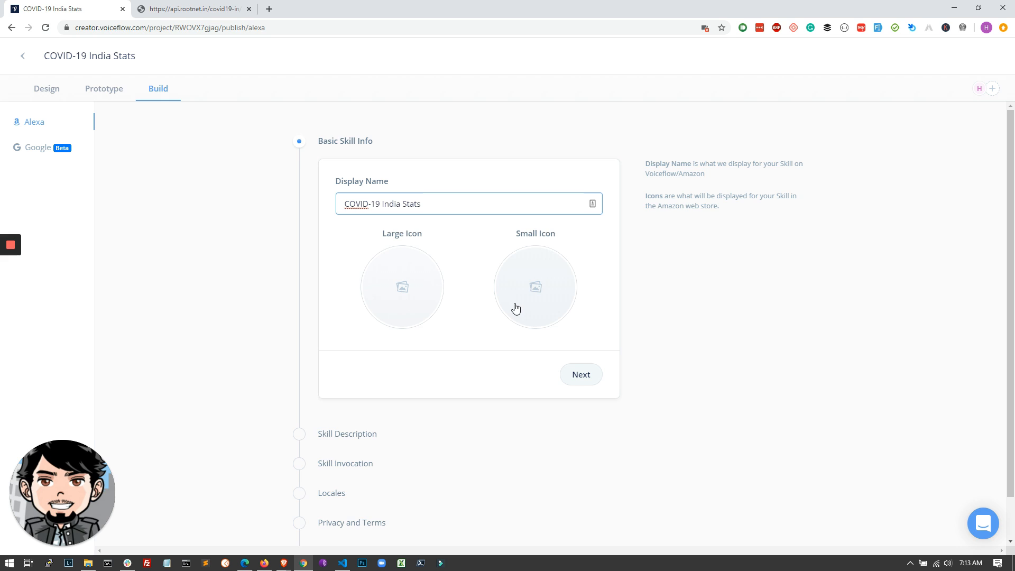
scroll(down, 3)
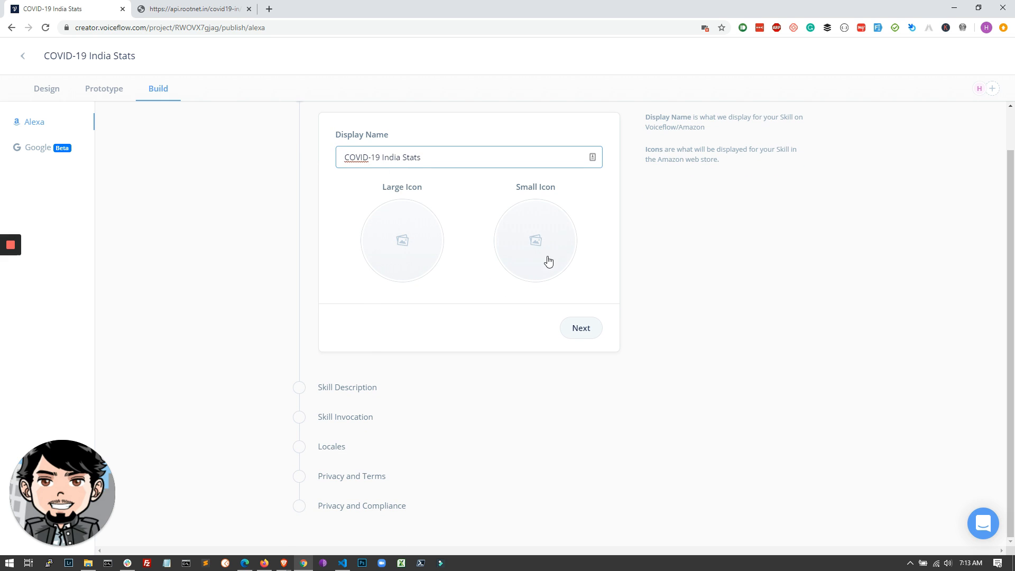
click(579, 328)
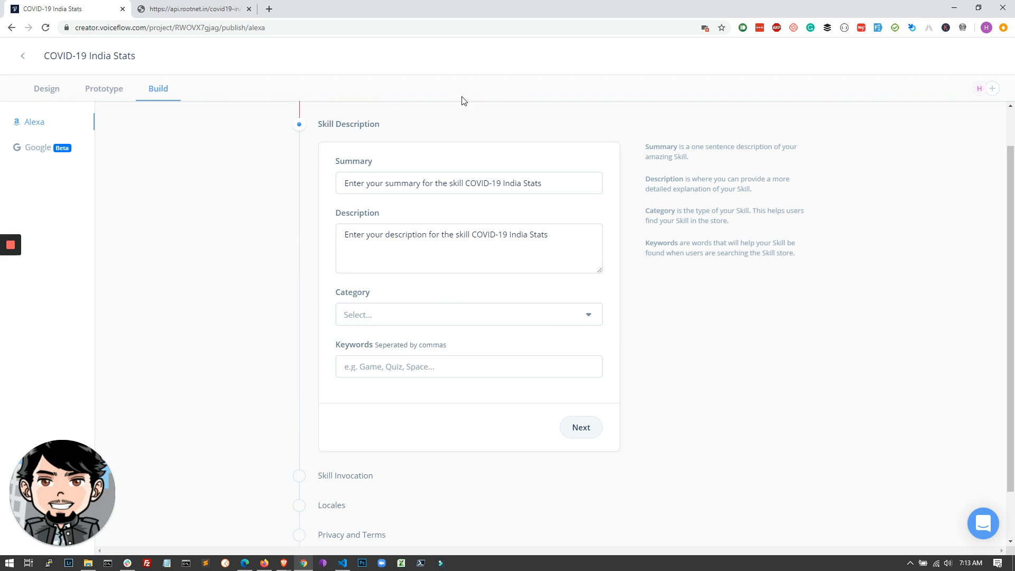
Step: Step through Skill Description and Invocation, then choose English (IN) as the locale
click(468, 367)
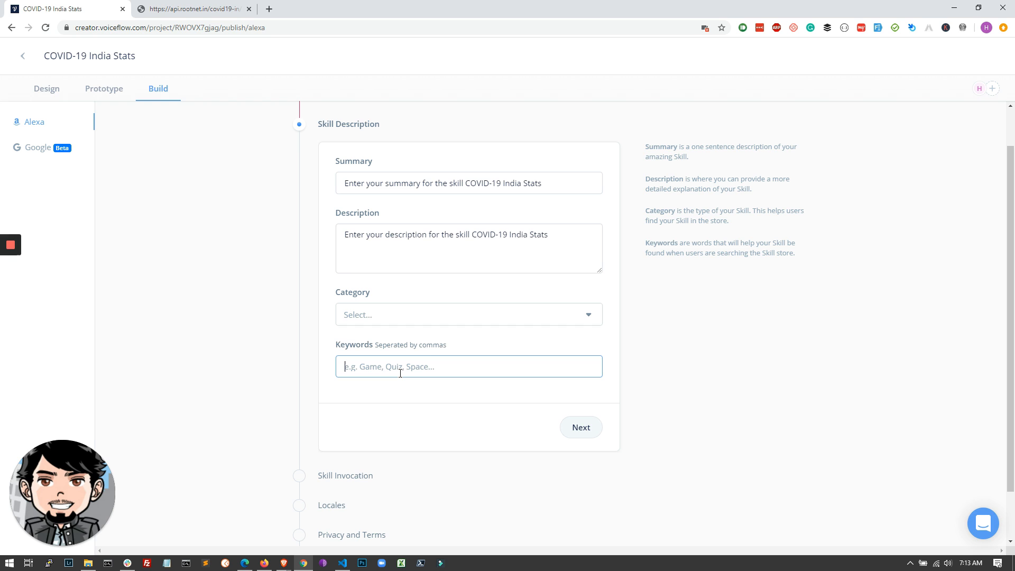
click(581, 426)
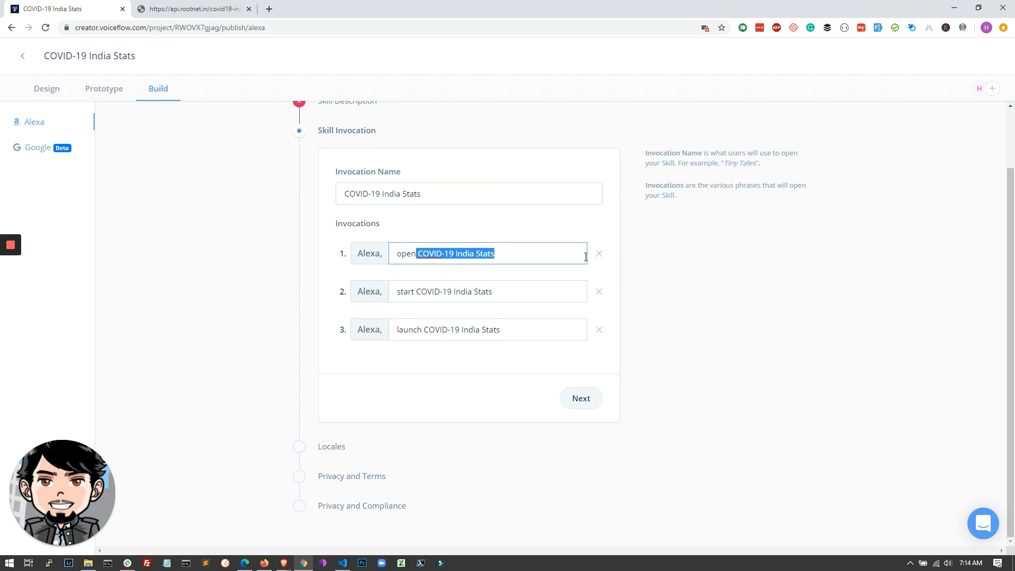
click(579, 399)
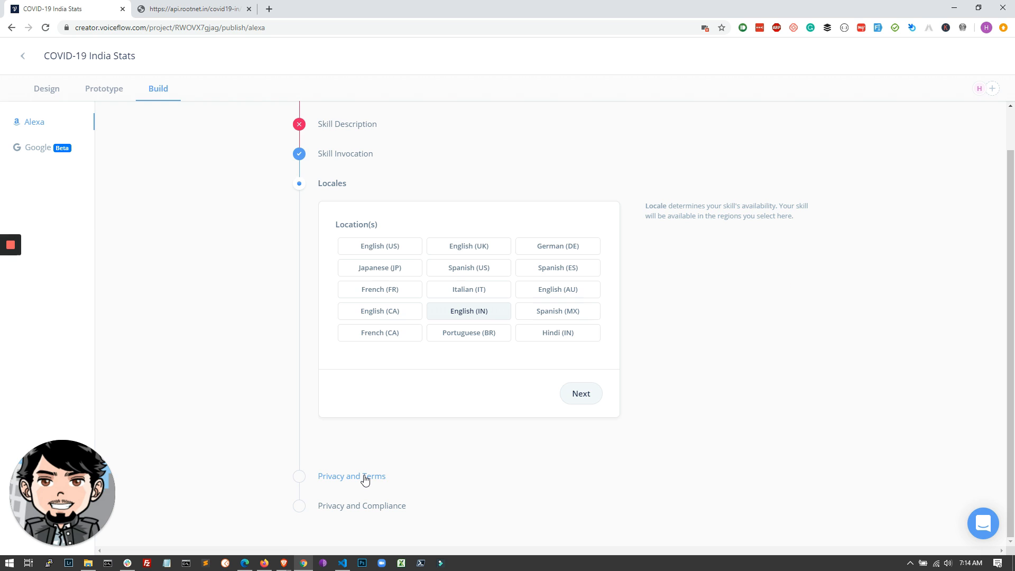
mouse_move(445, 347)
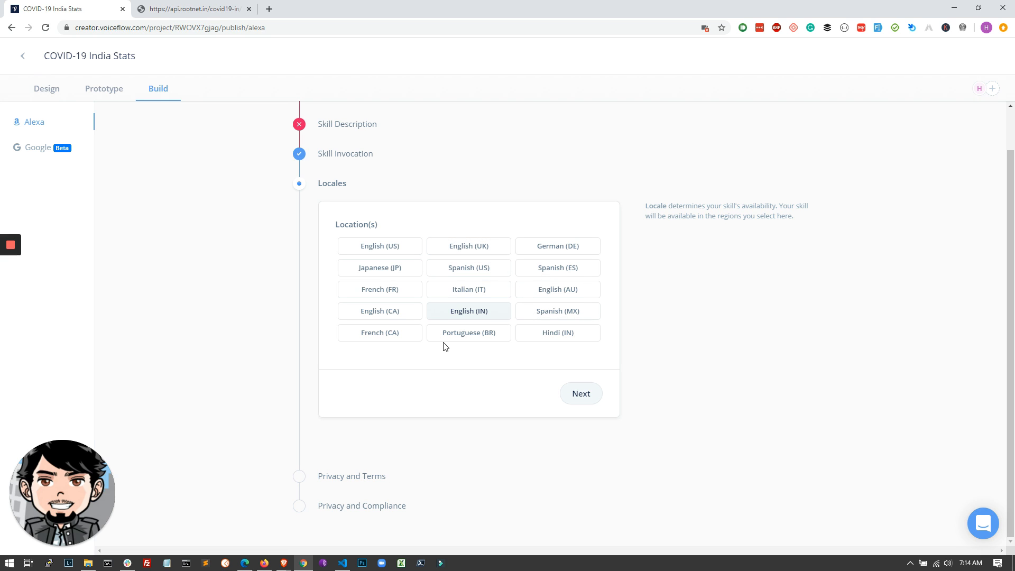
mouse_move(482, 317)
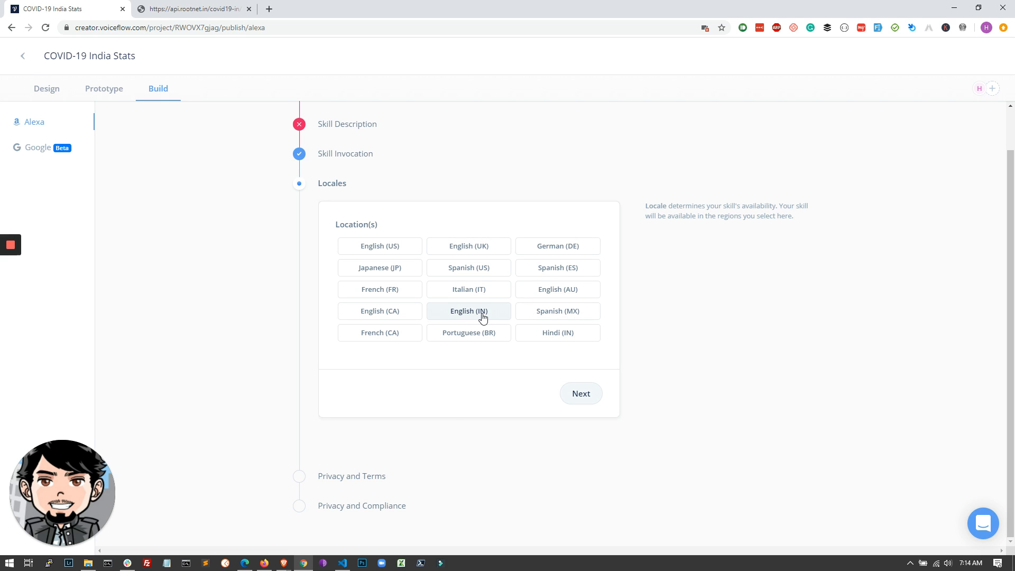
click(580, 393)
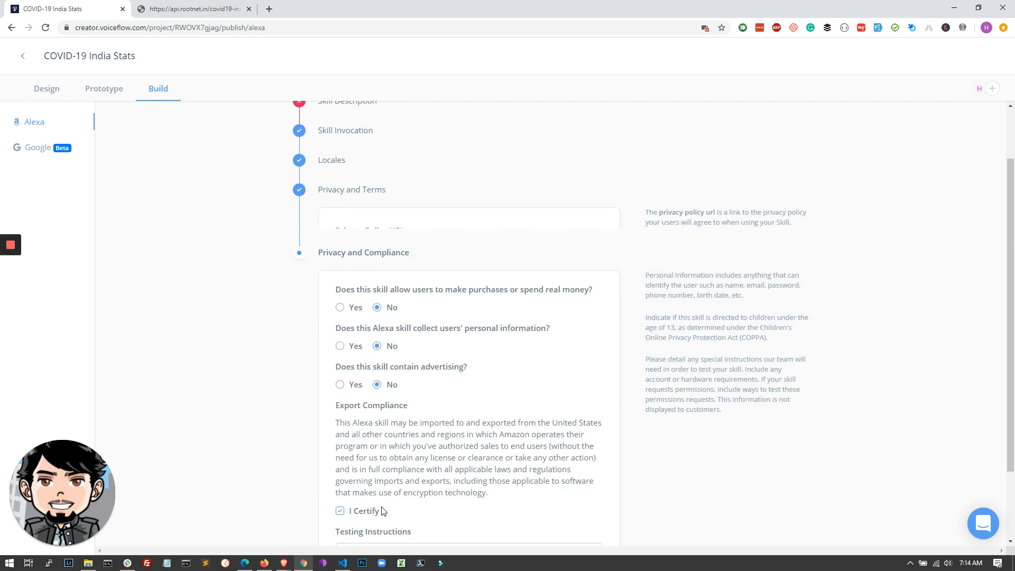
scroll(down, 3)
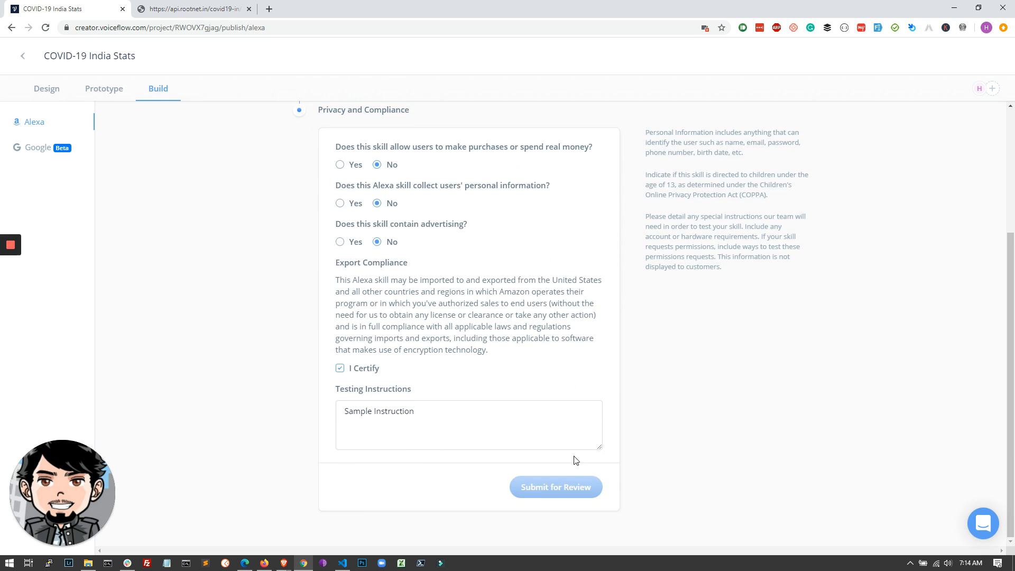
mouse_move(554, 471)
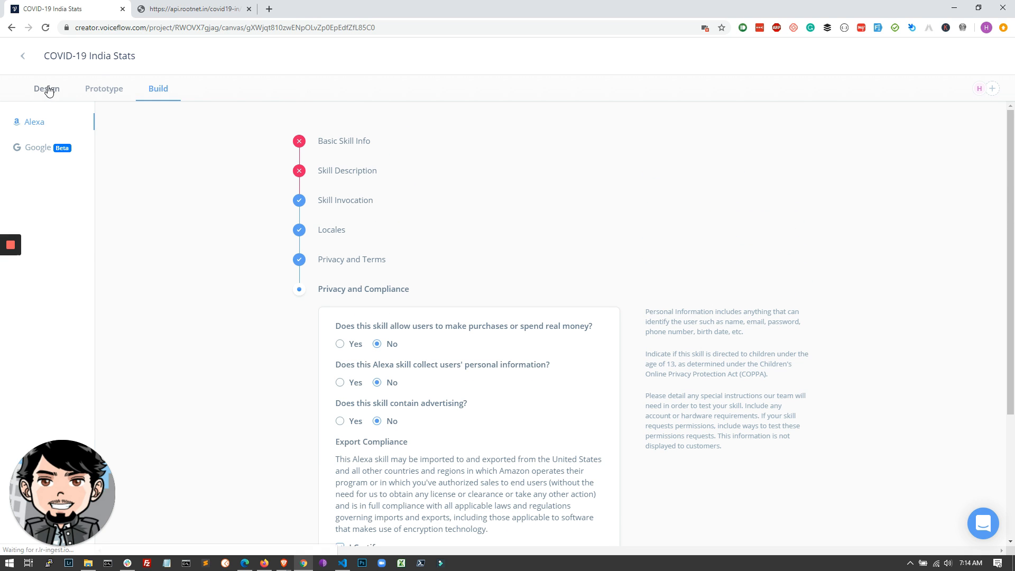
Step: Return to the Design canvas showing the Integrations flow
click(46, 89)
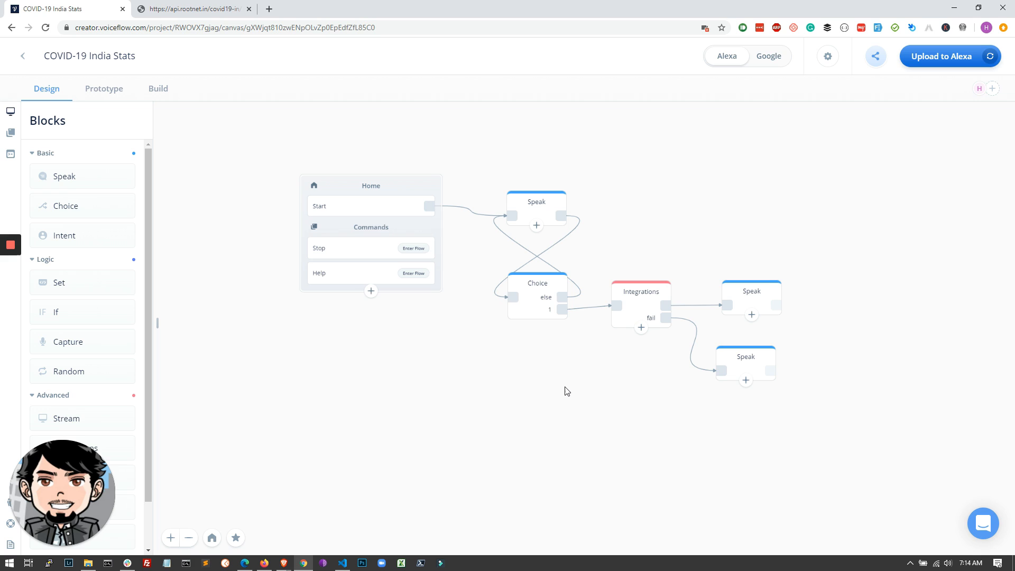
mouse_move(565, 436)
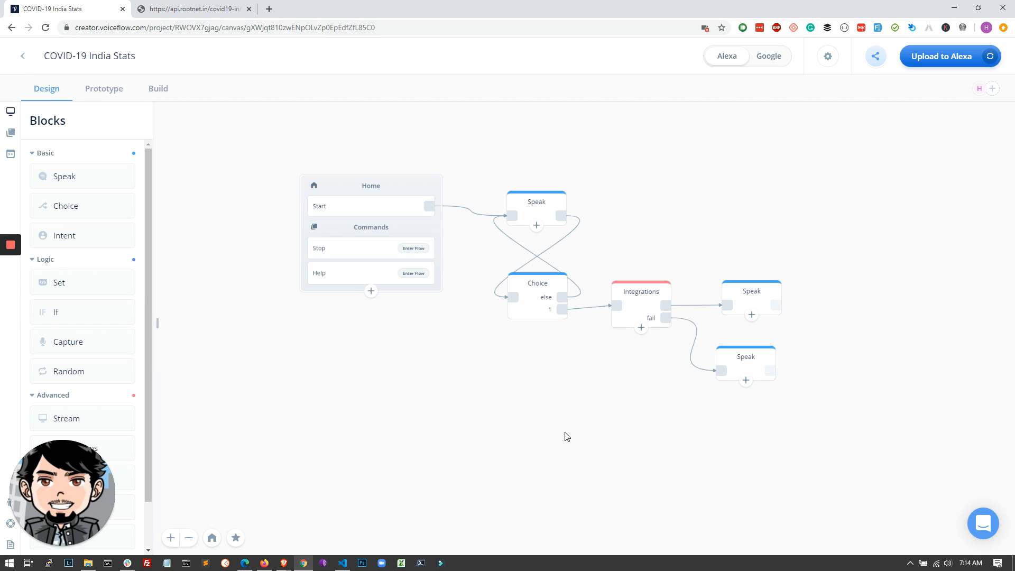